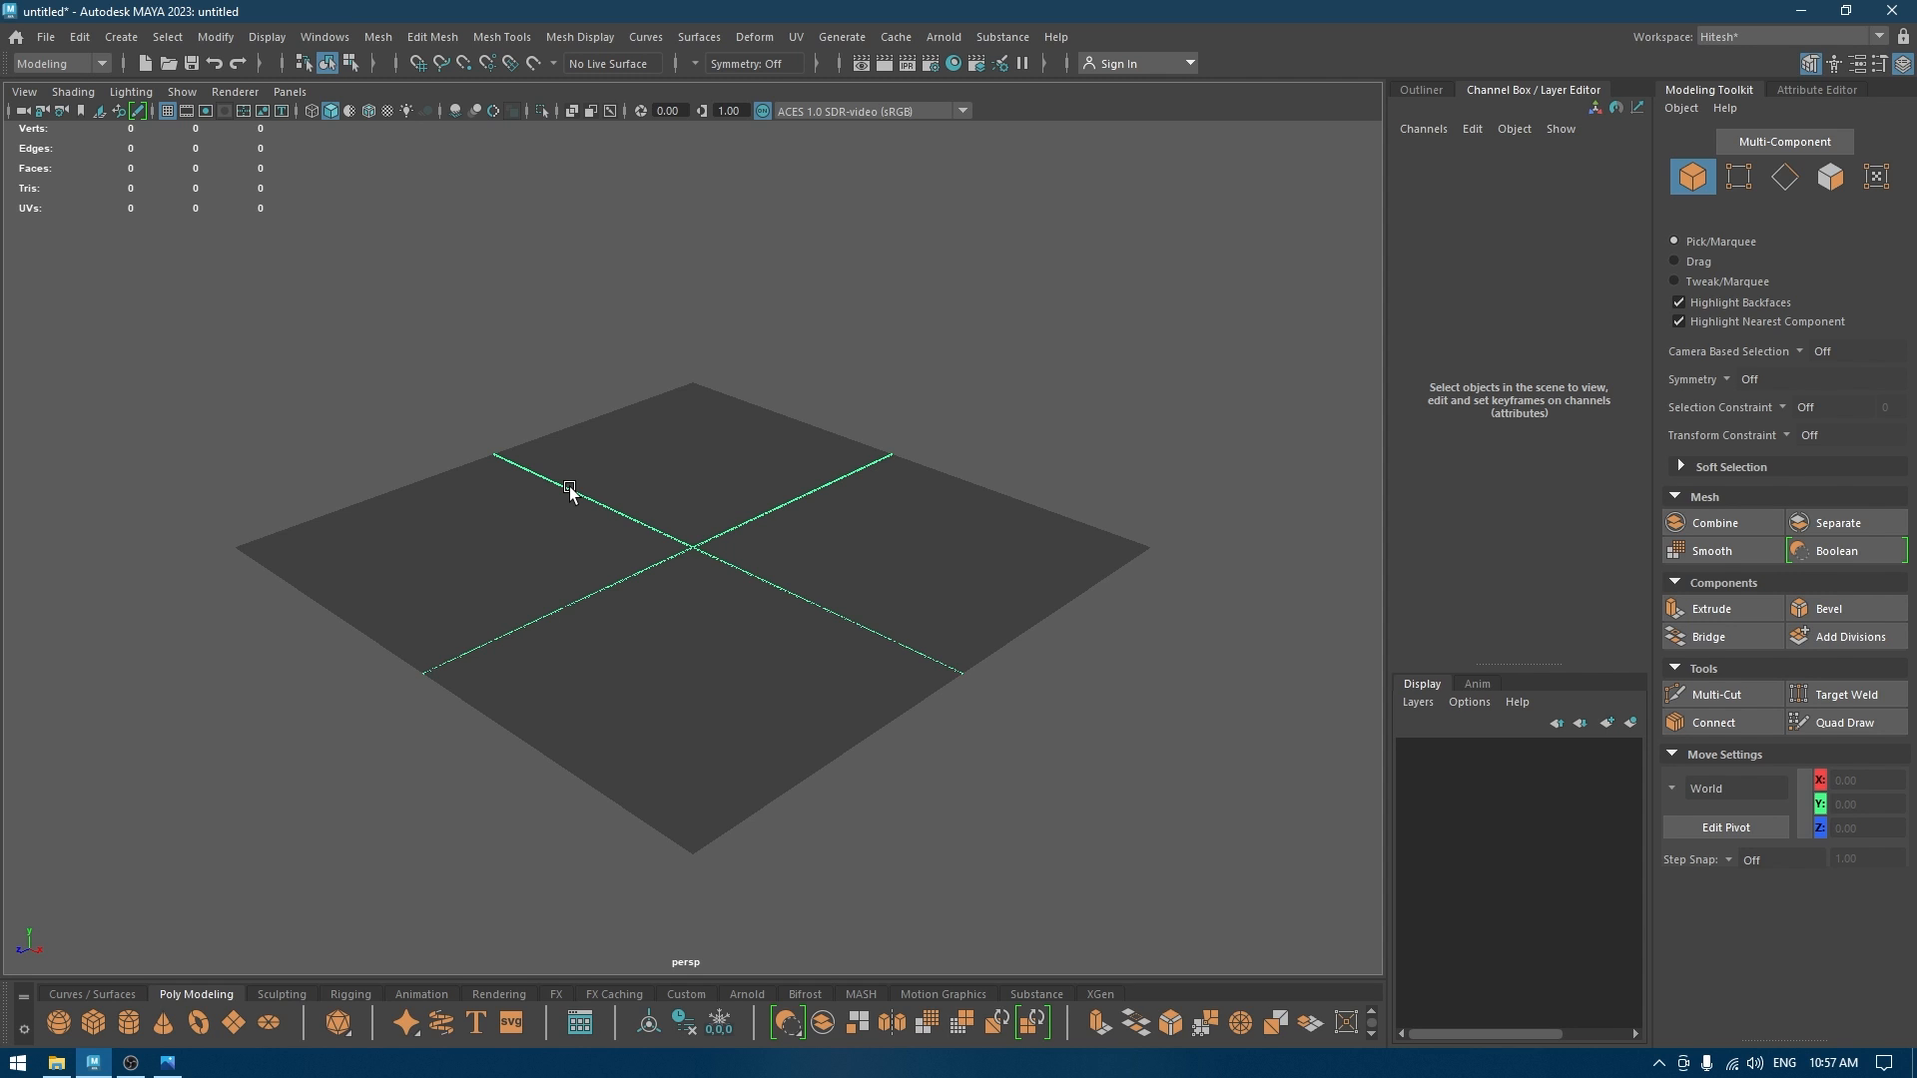
mouse_move(951, 597)
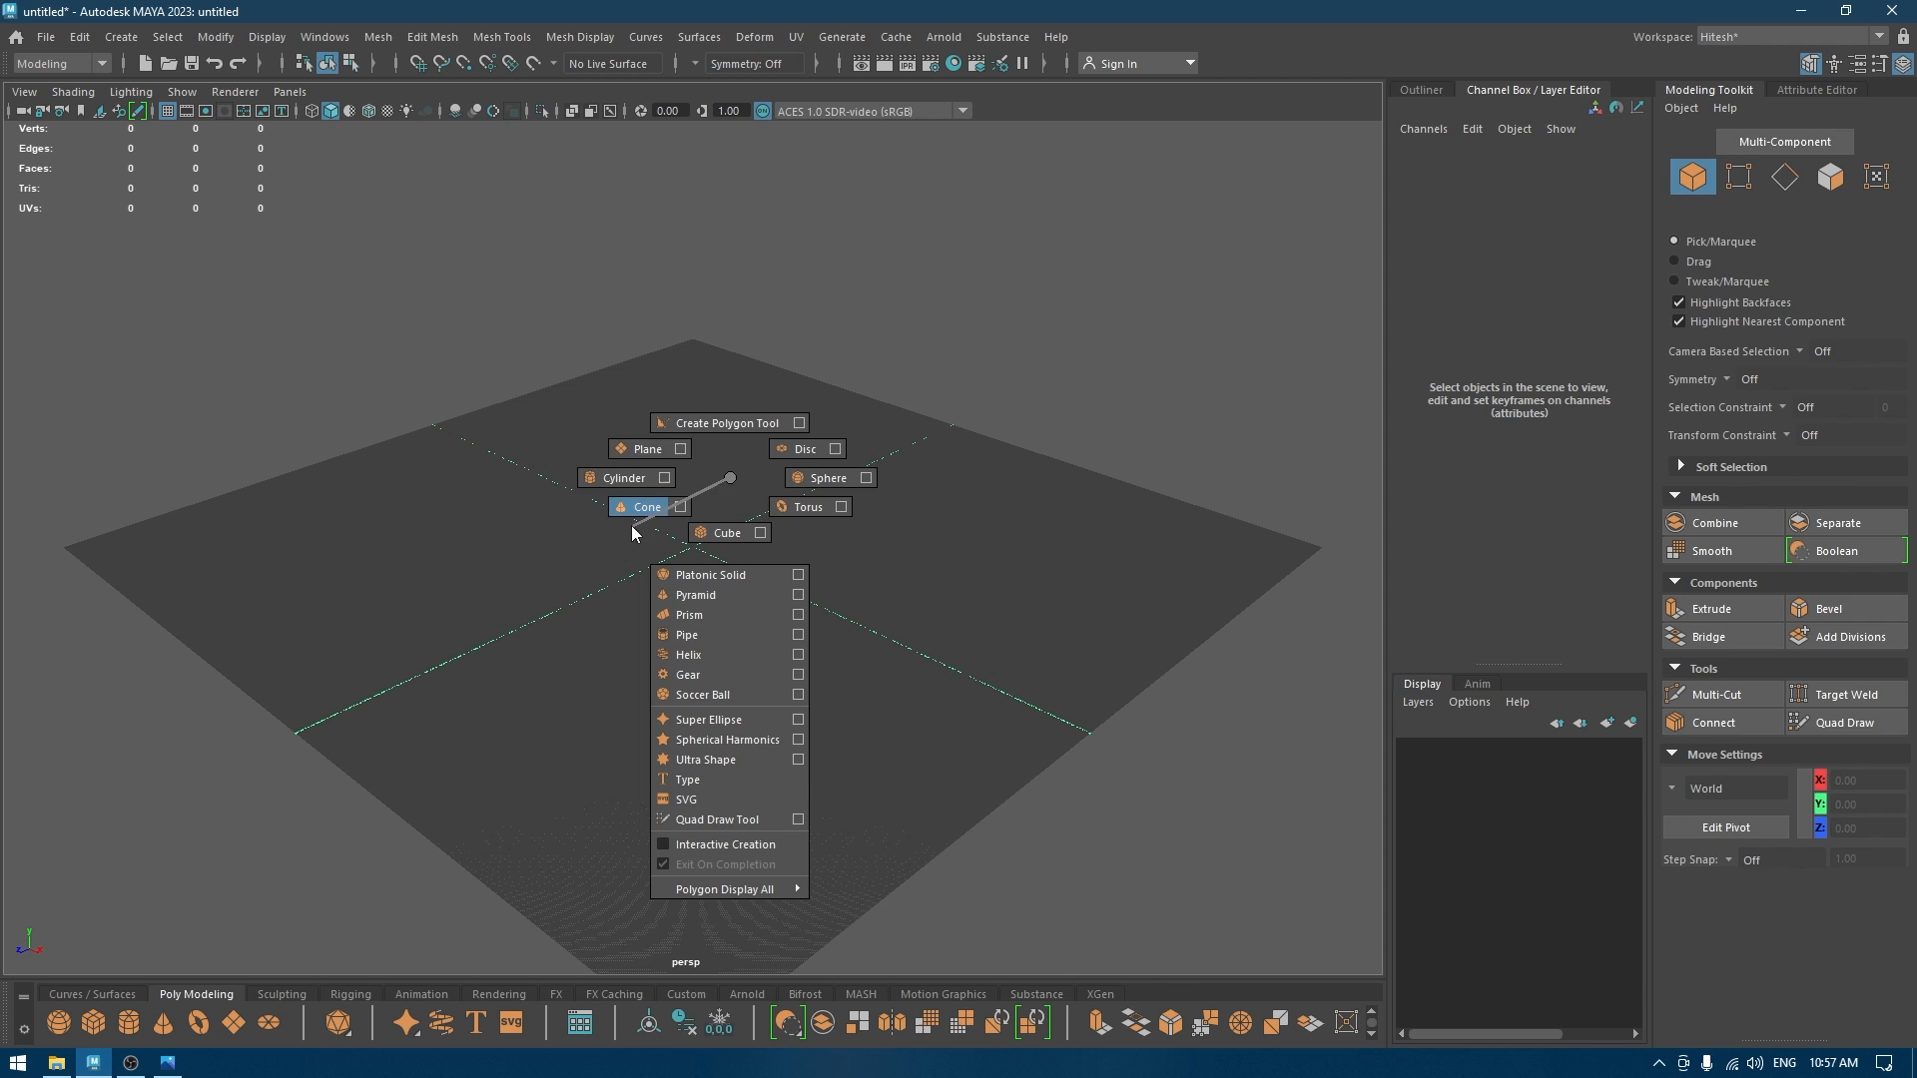
Create a polygon cube and size it as a thin base slab, 200 wide, 2 high, 100 deep.
click(723, 532)
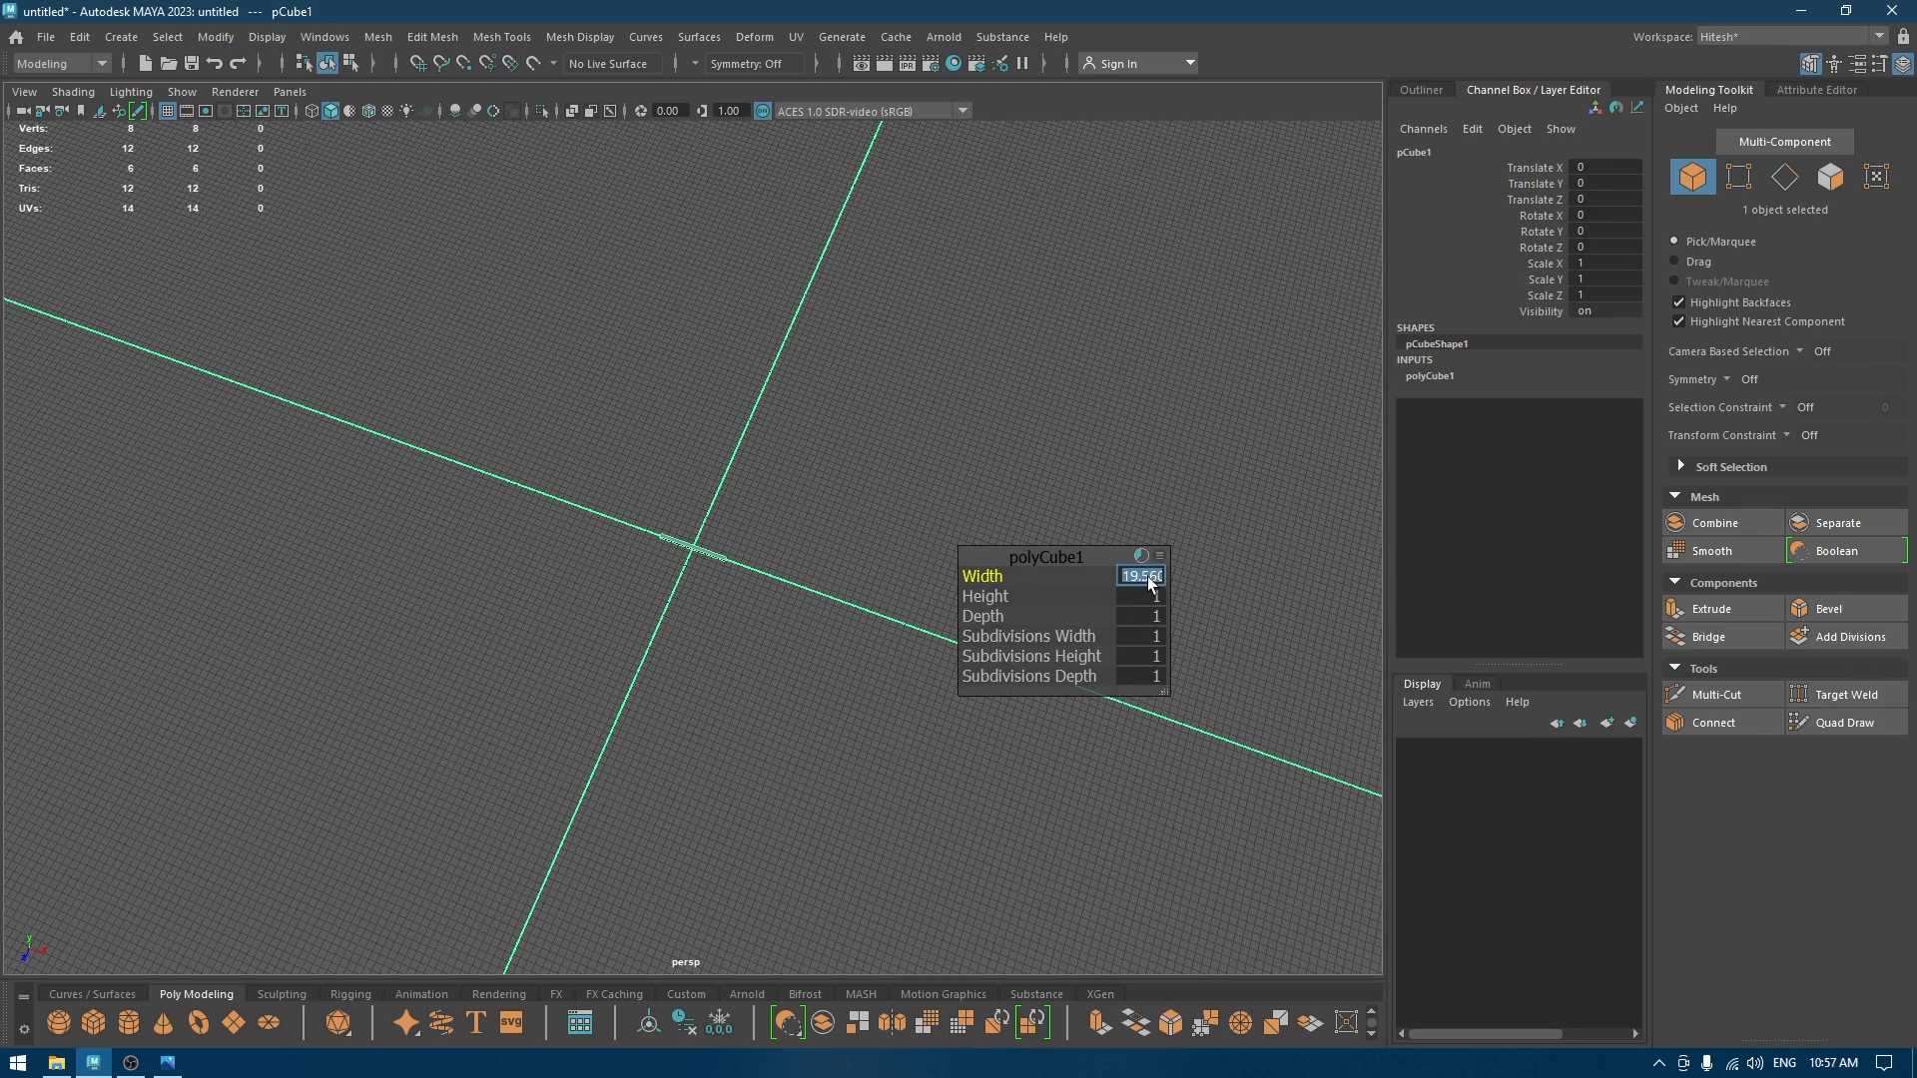
text(200)
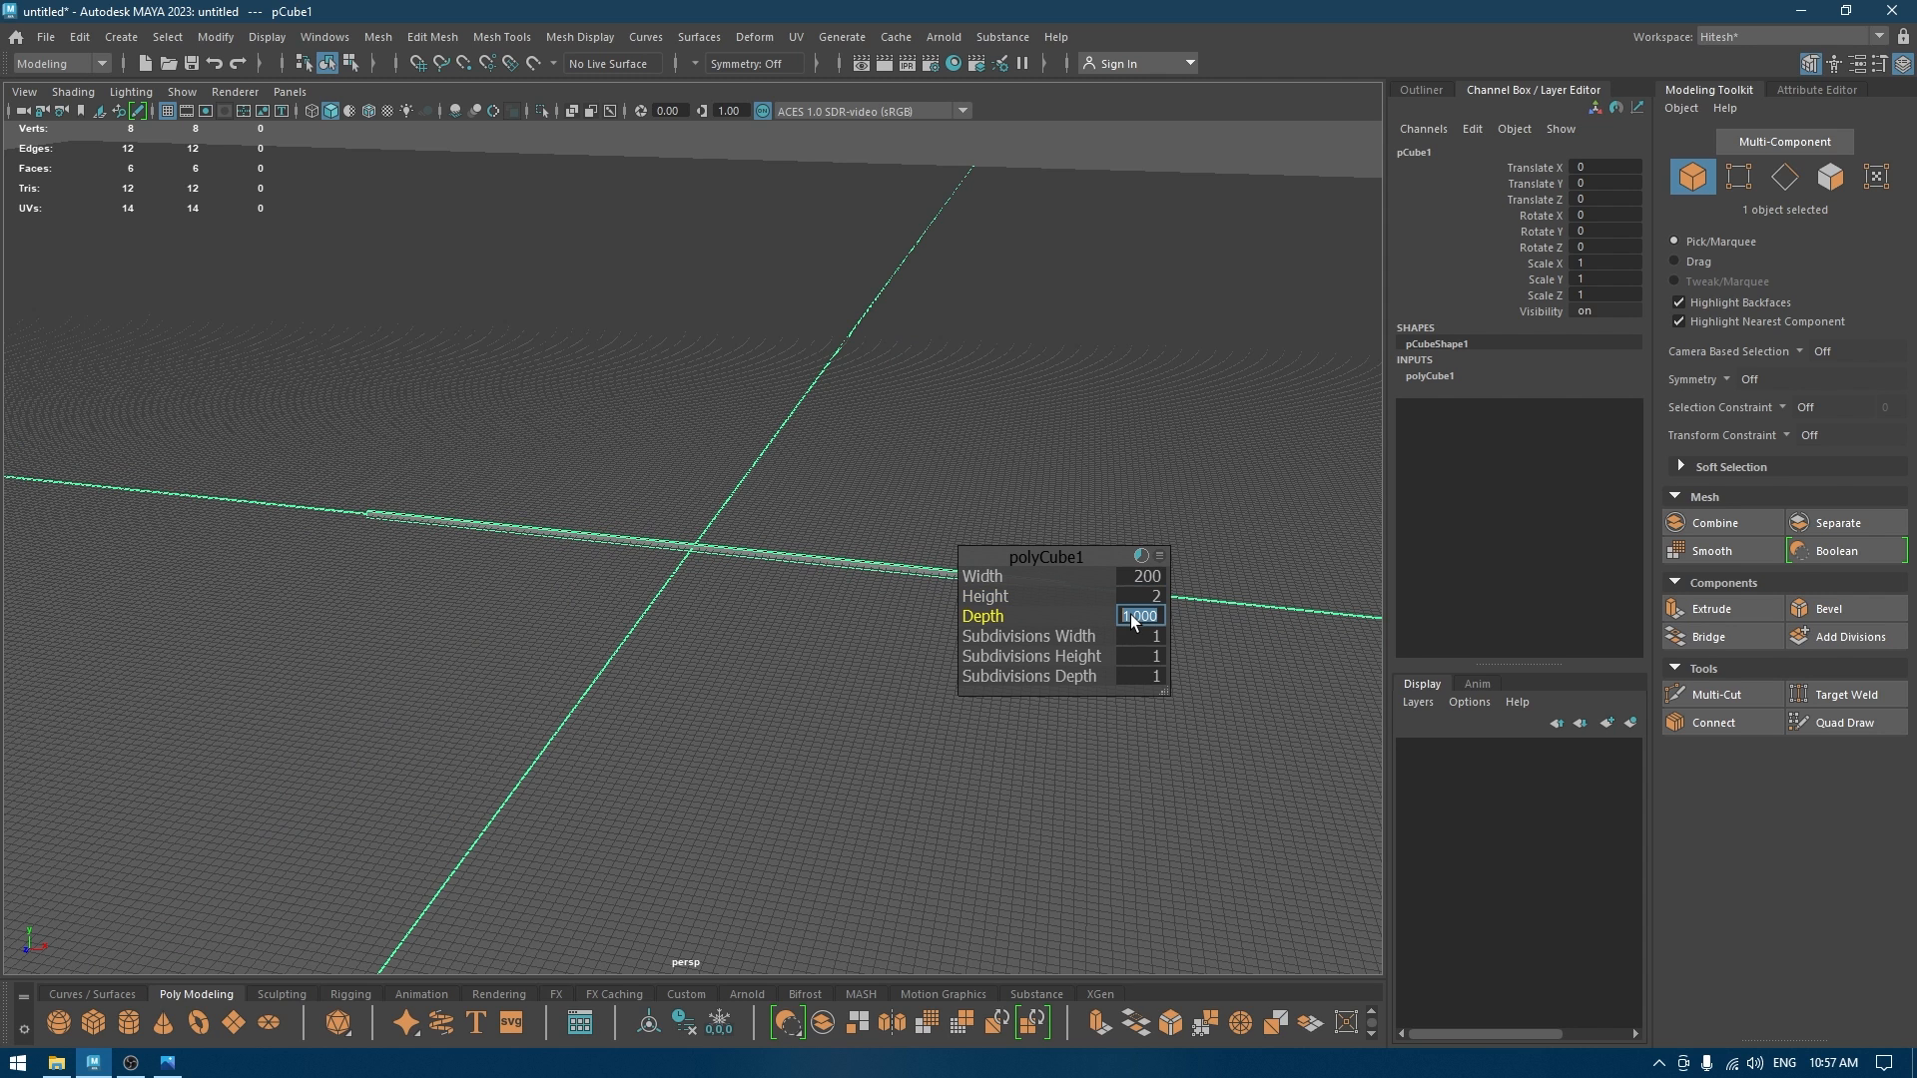
text(80)
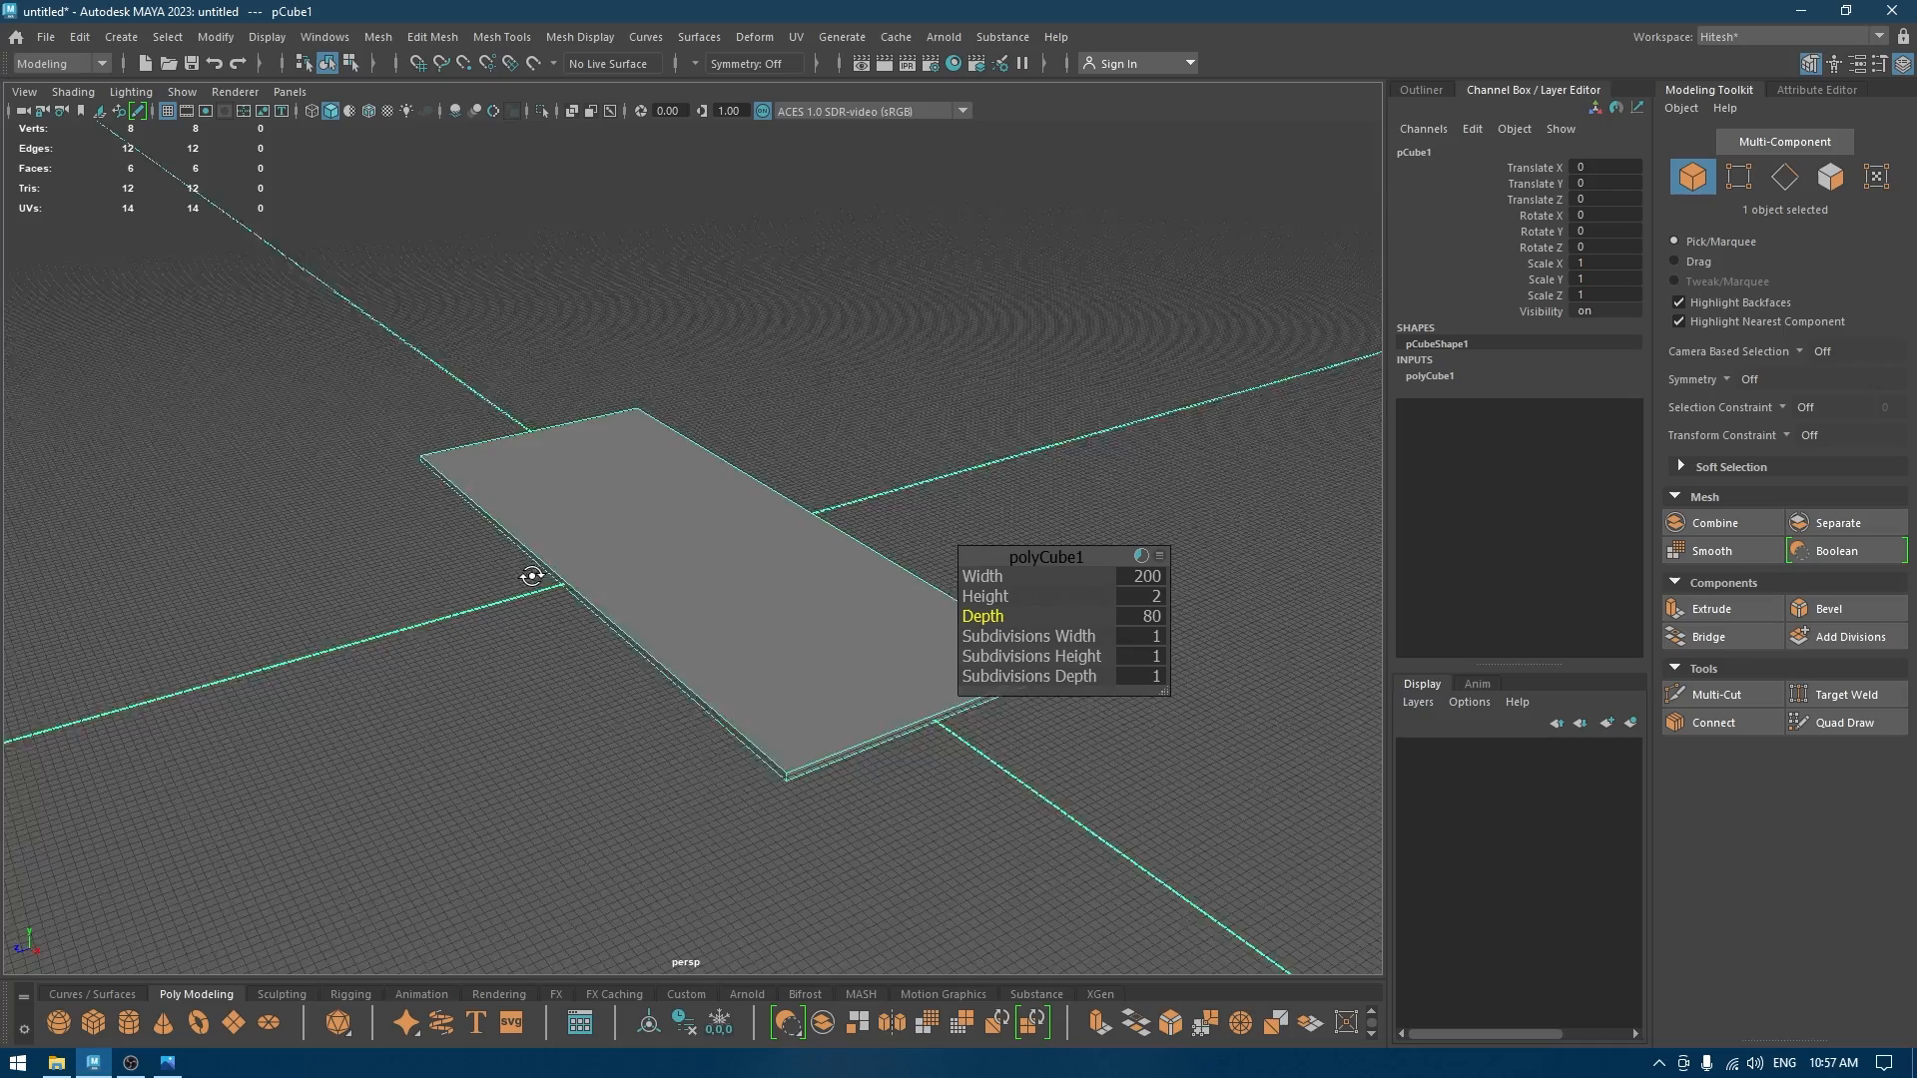
double_click(1138, 615)
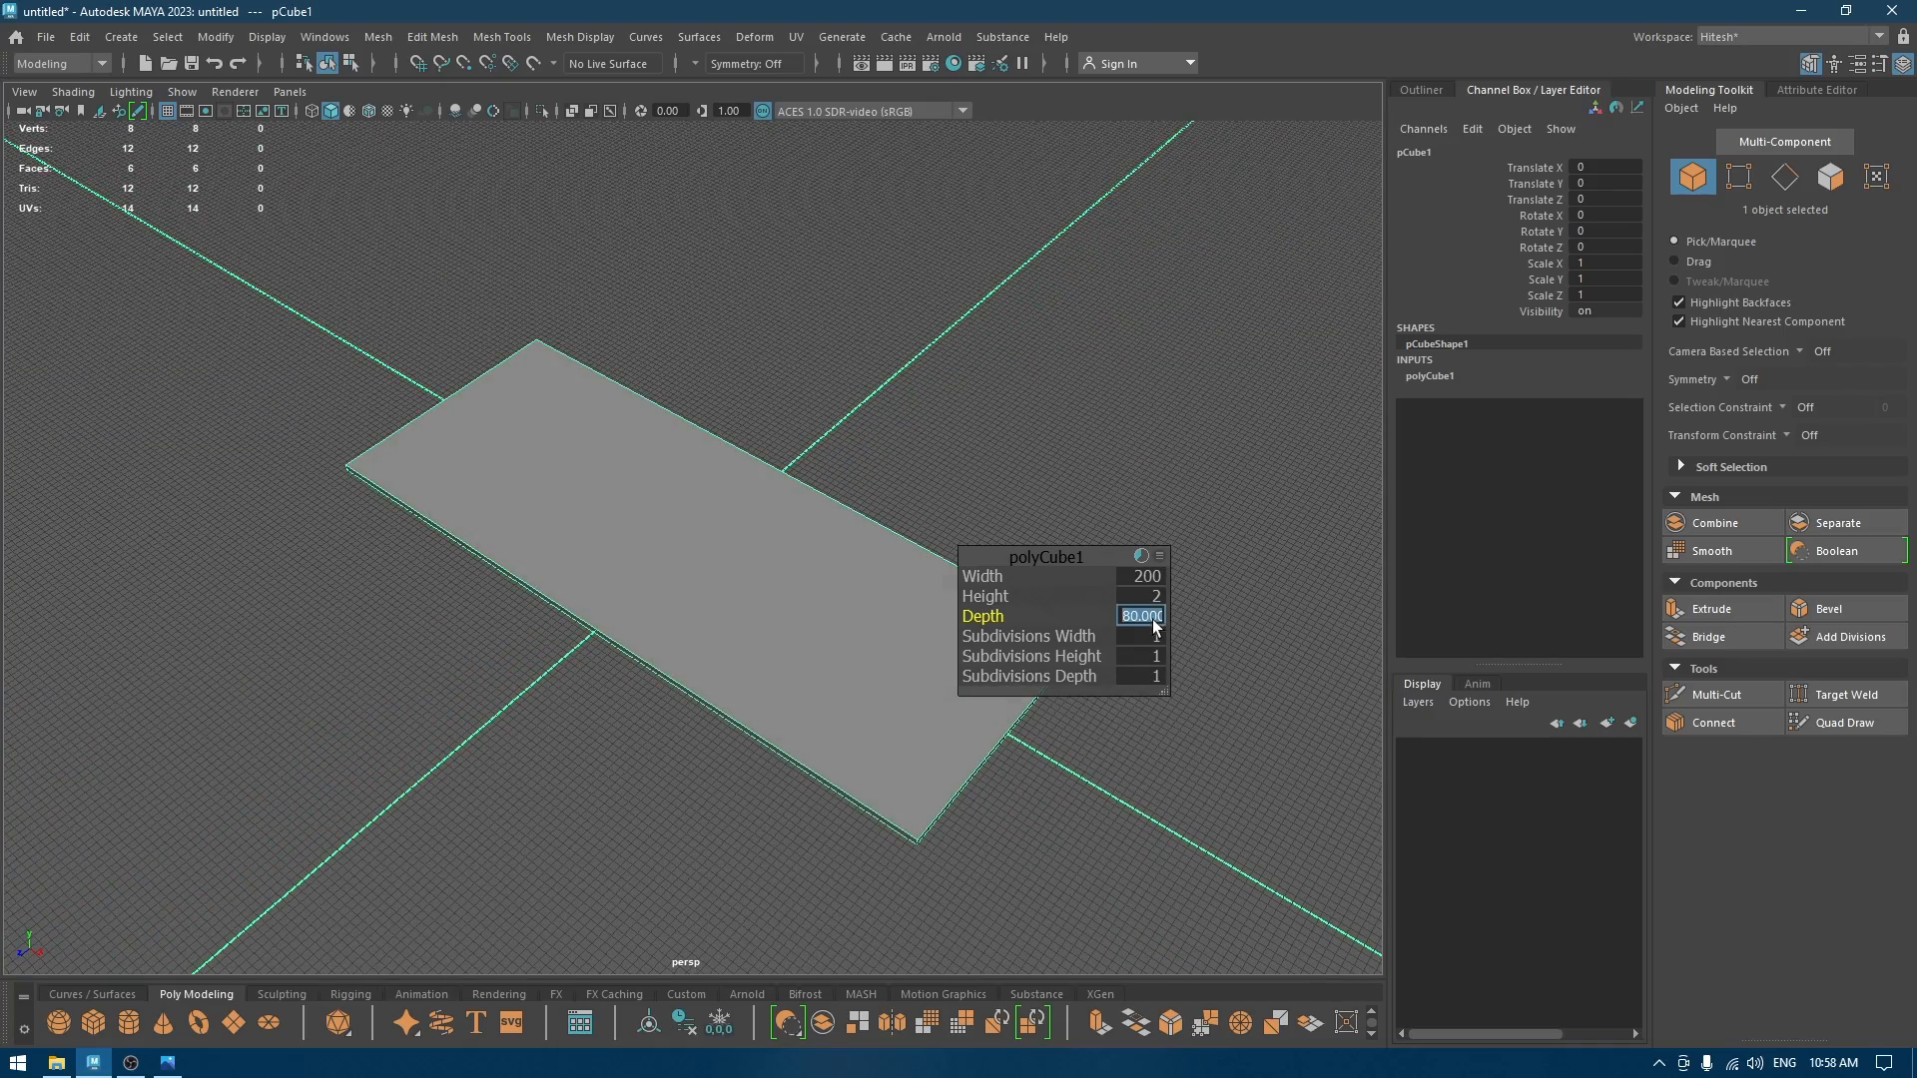
text(100)
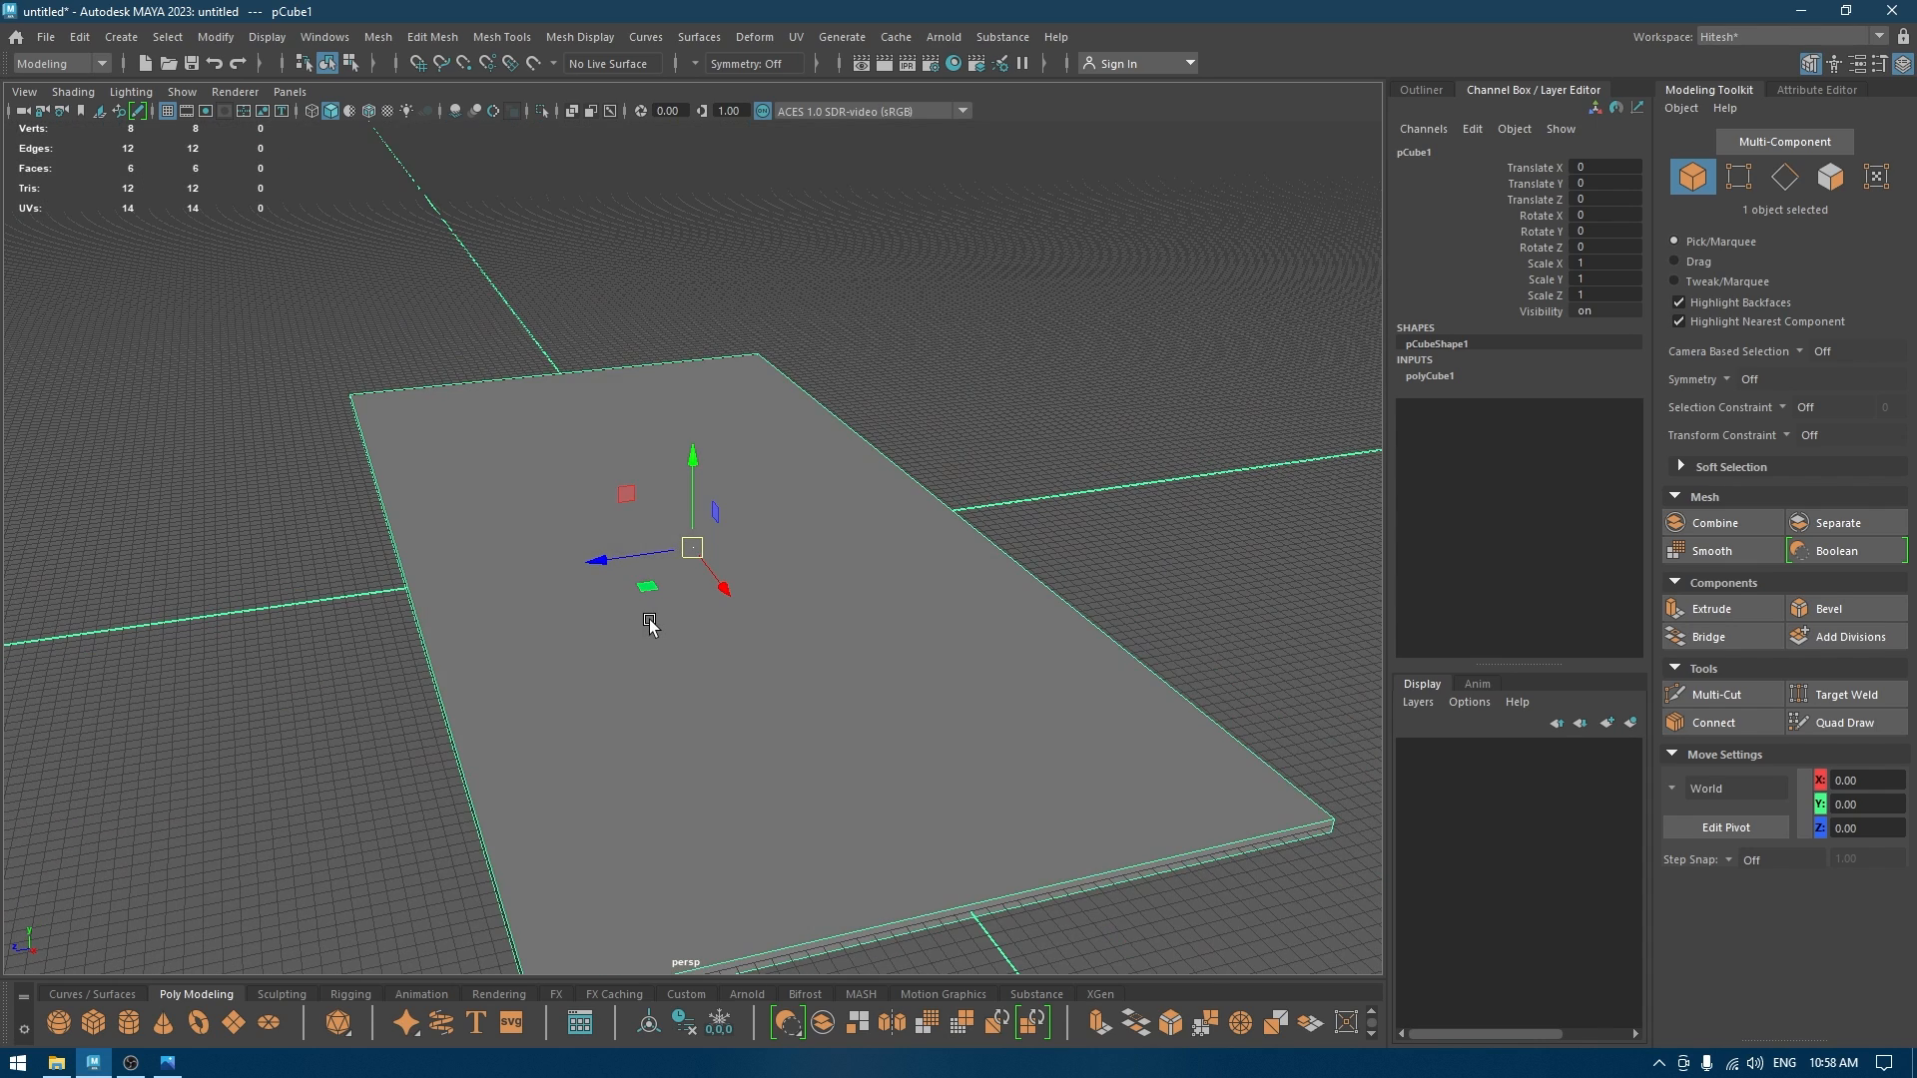
Duplicate the base, stand it upright along one long edge and lower its top to about 13 units.
click(1725, 828)
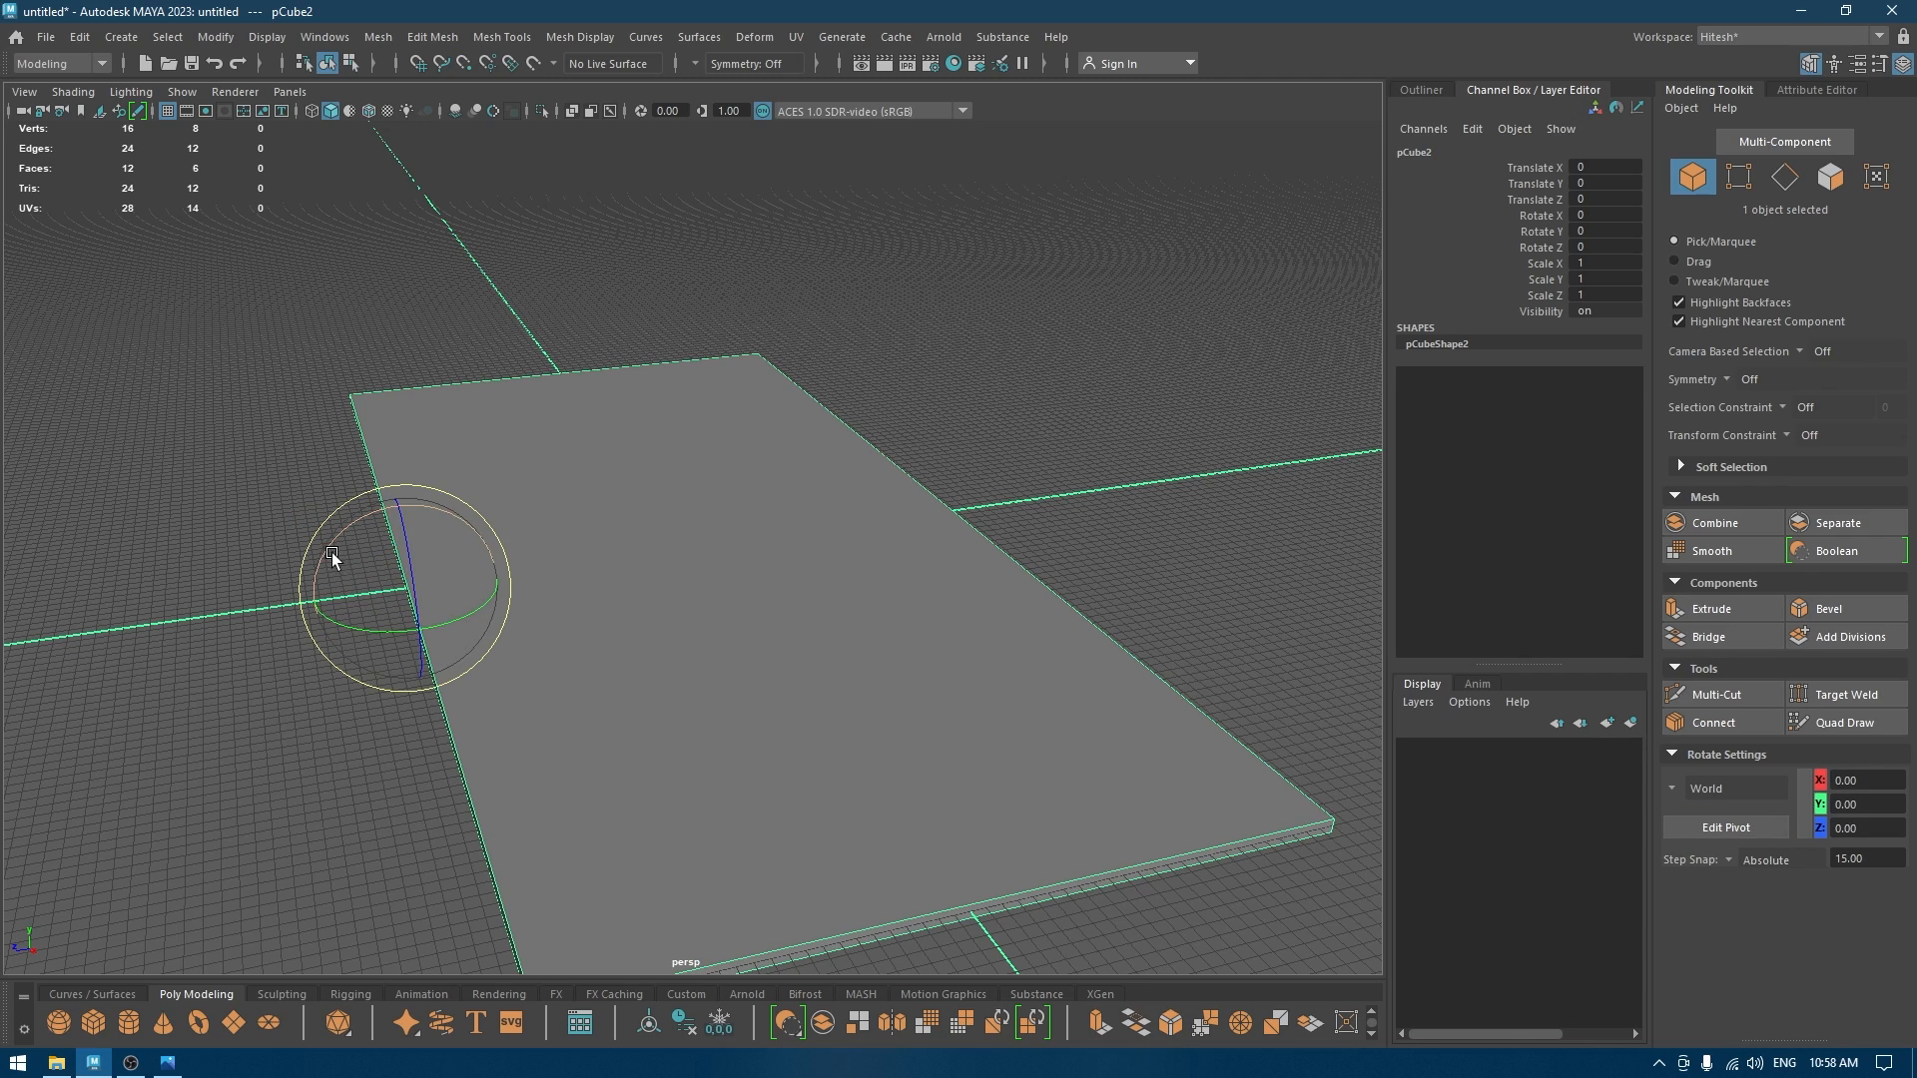
drag(333, 560, 485, 575)
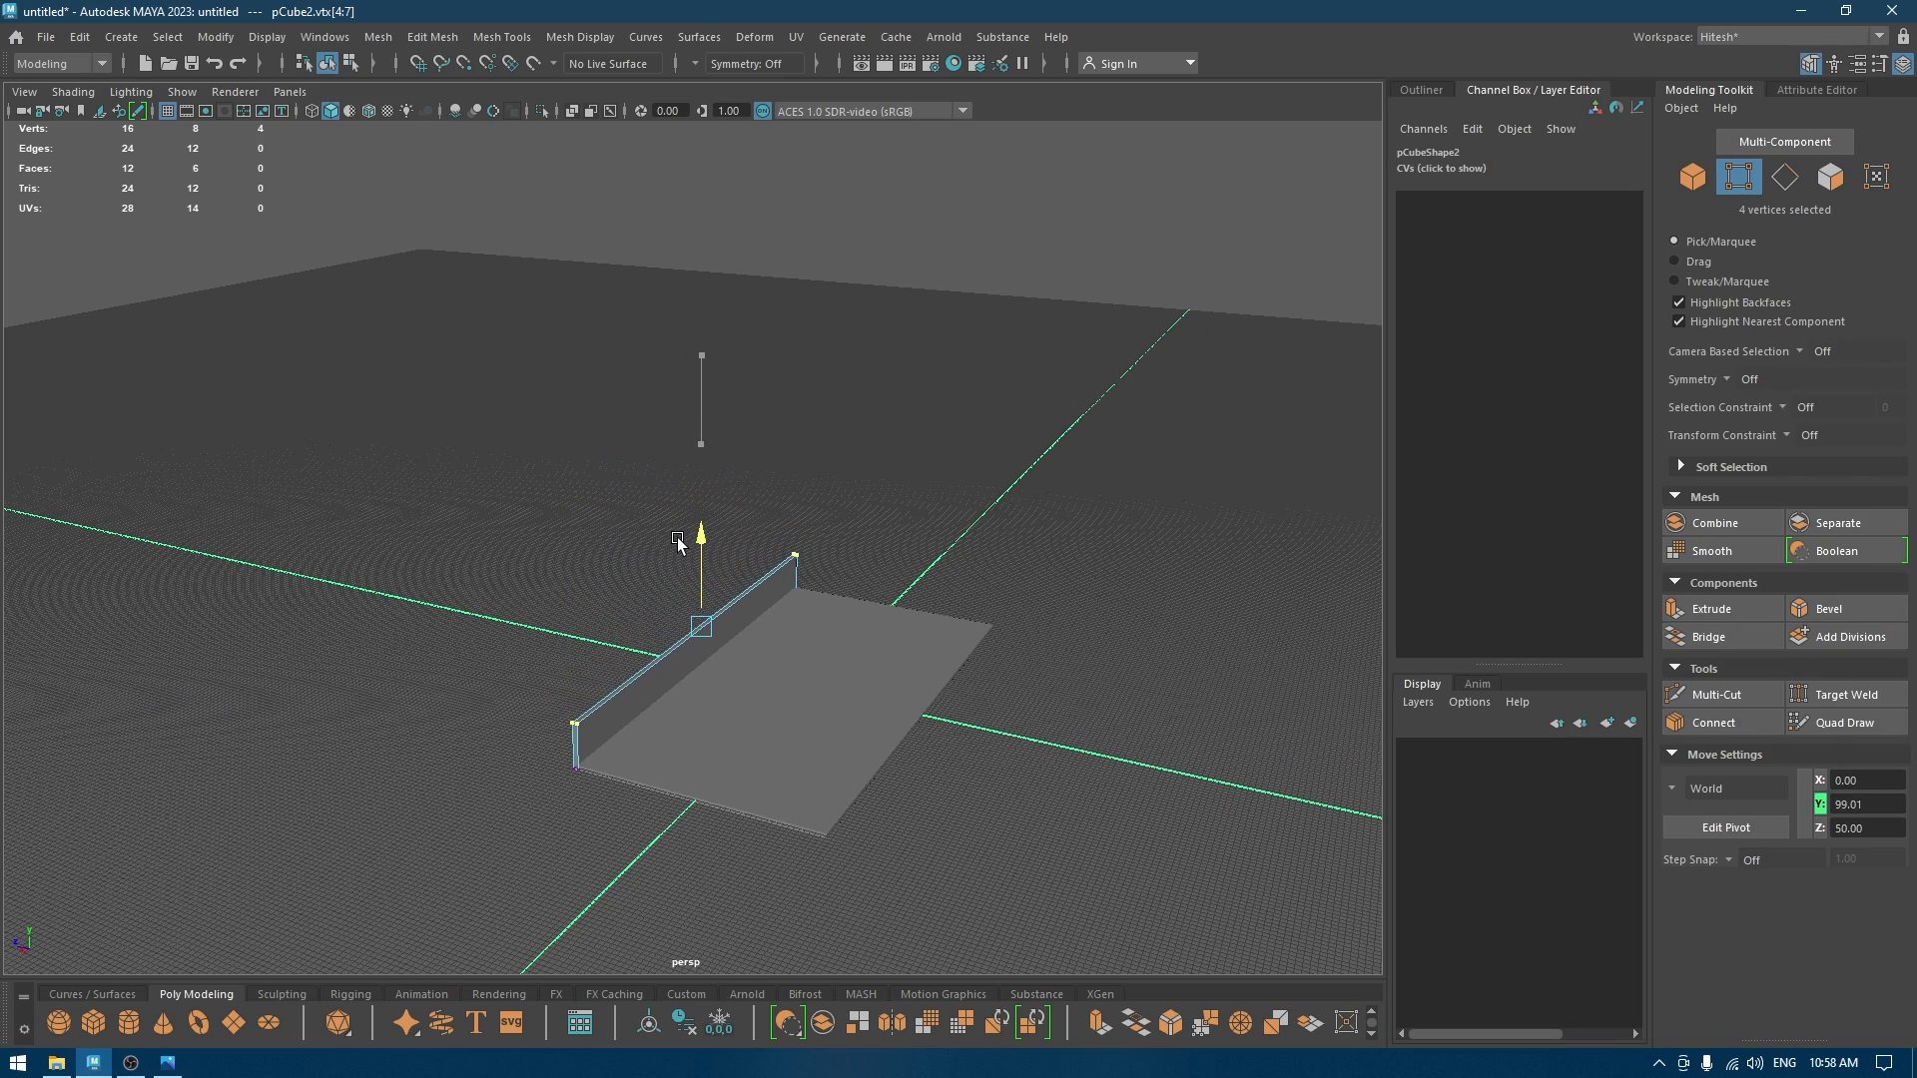
drag(701, 534, 696, 611)
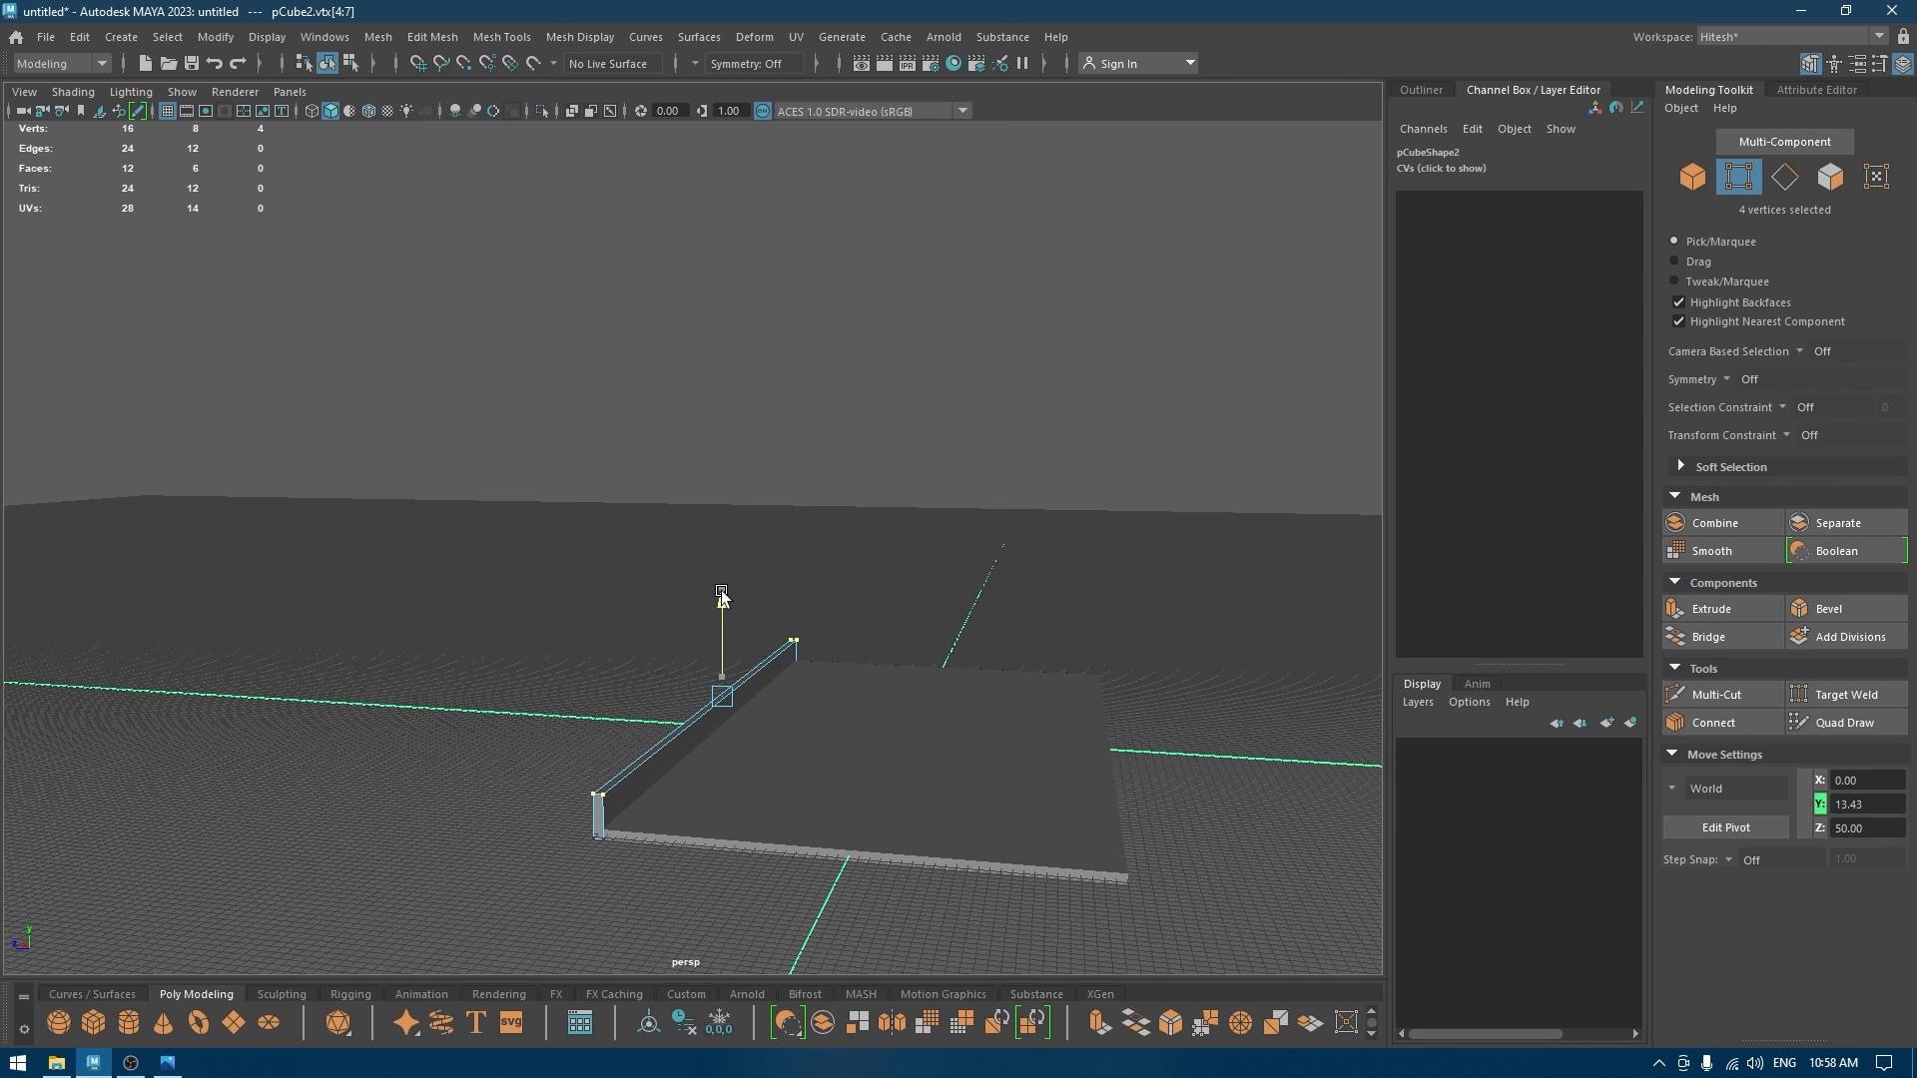
drag(720, 599, 757, 648)
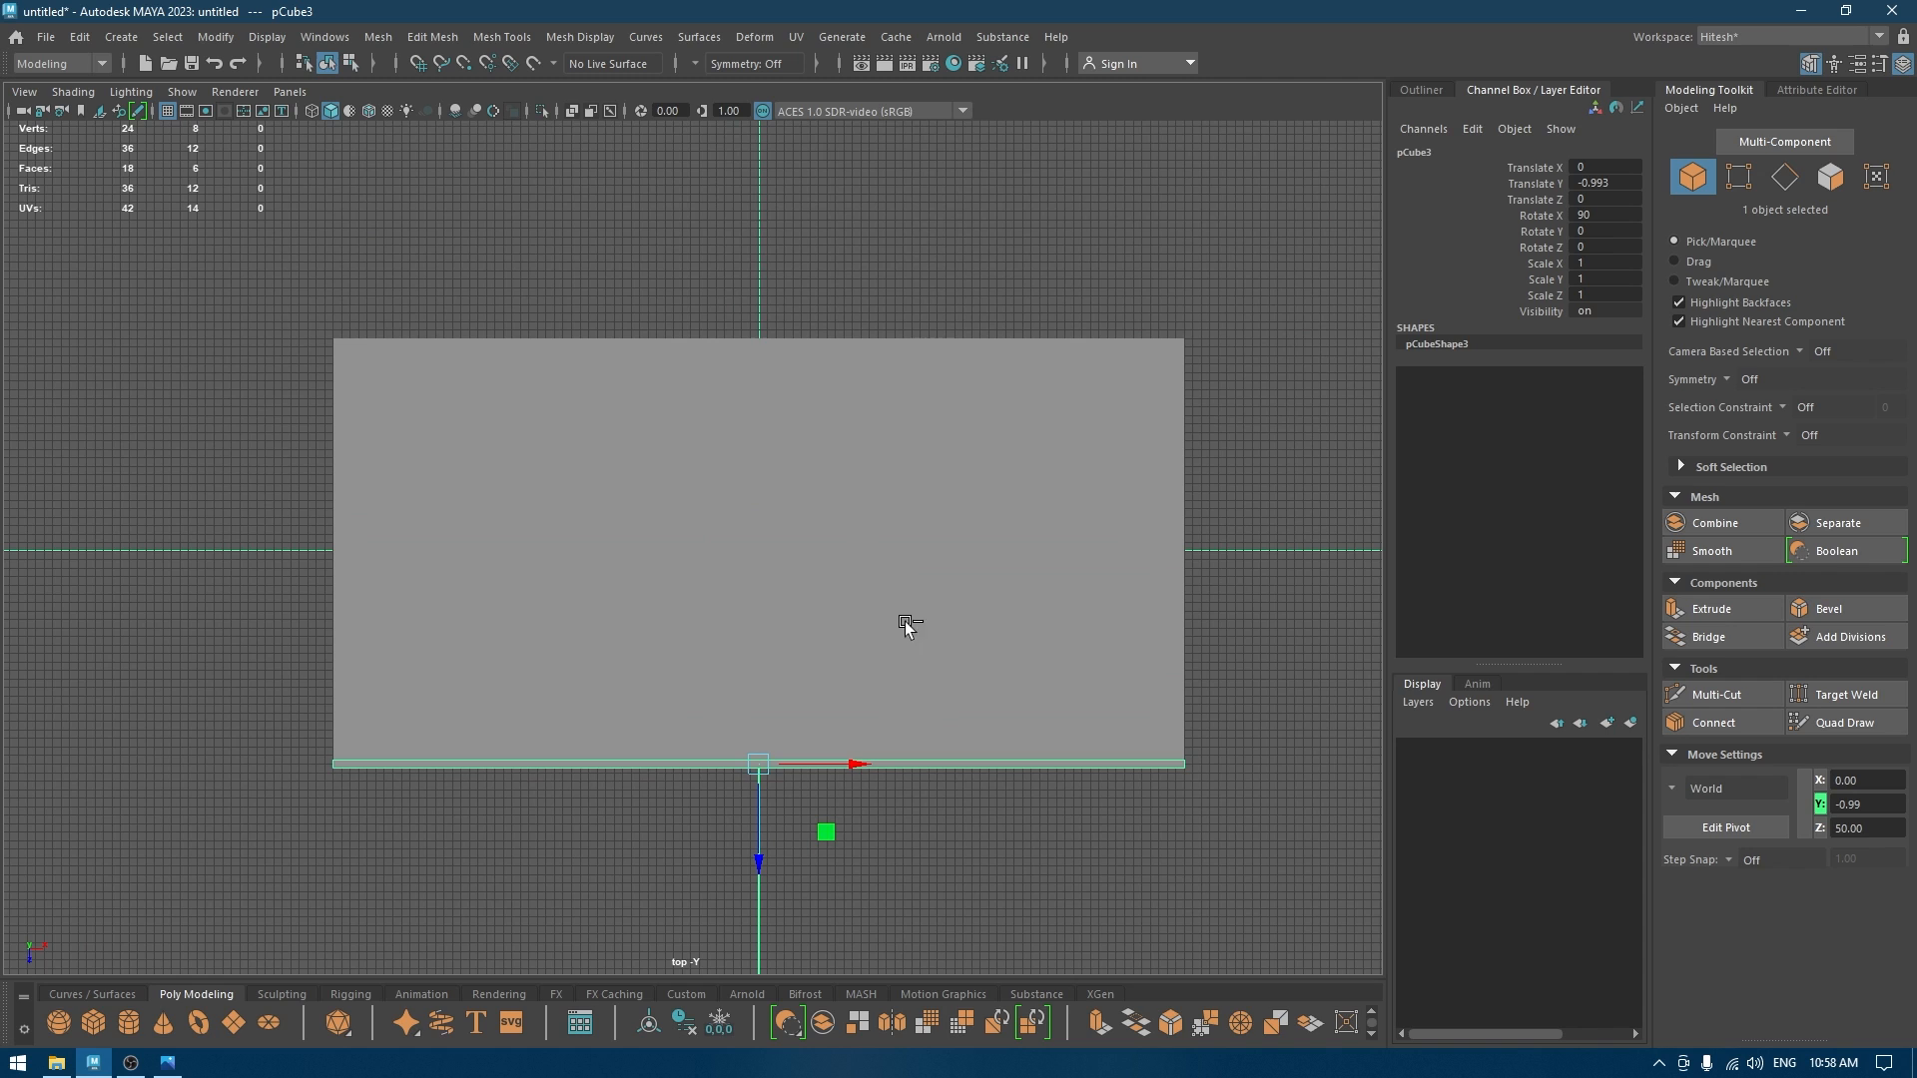
mouse_move(904, 746)
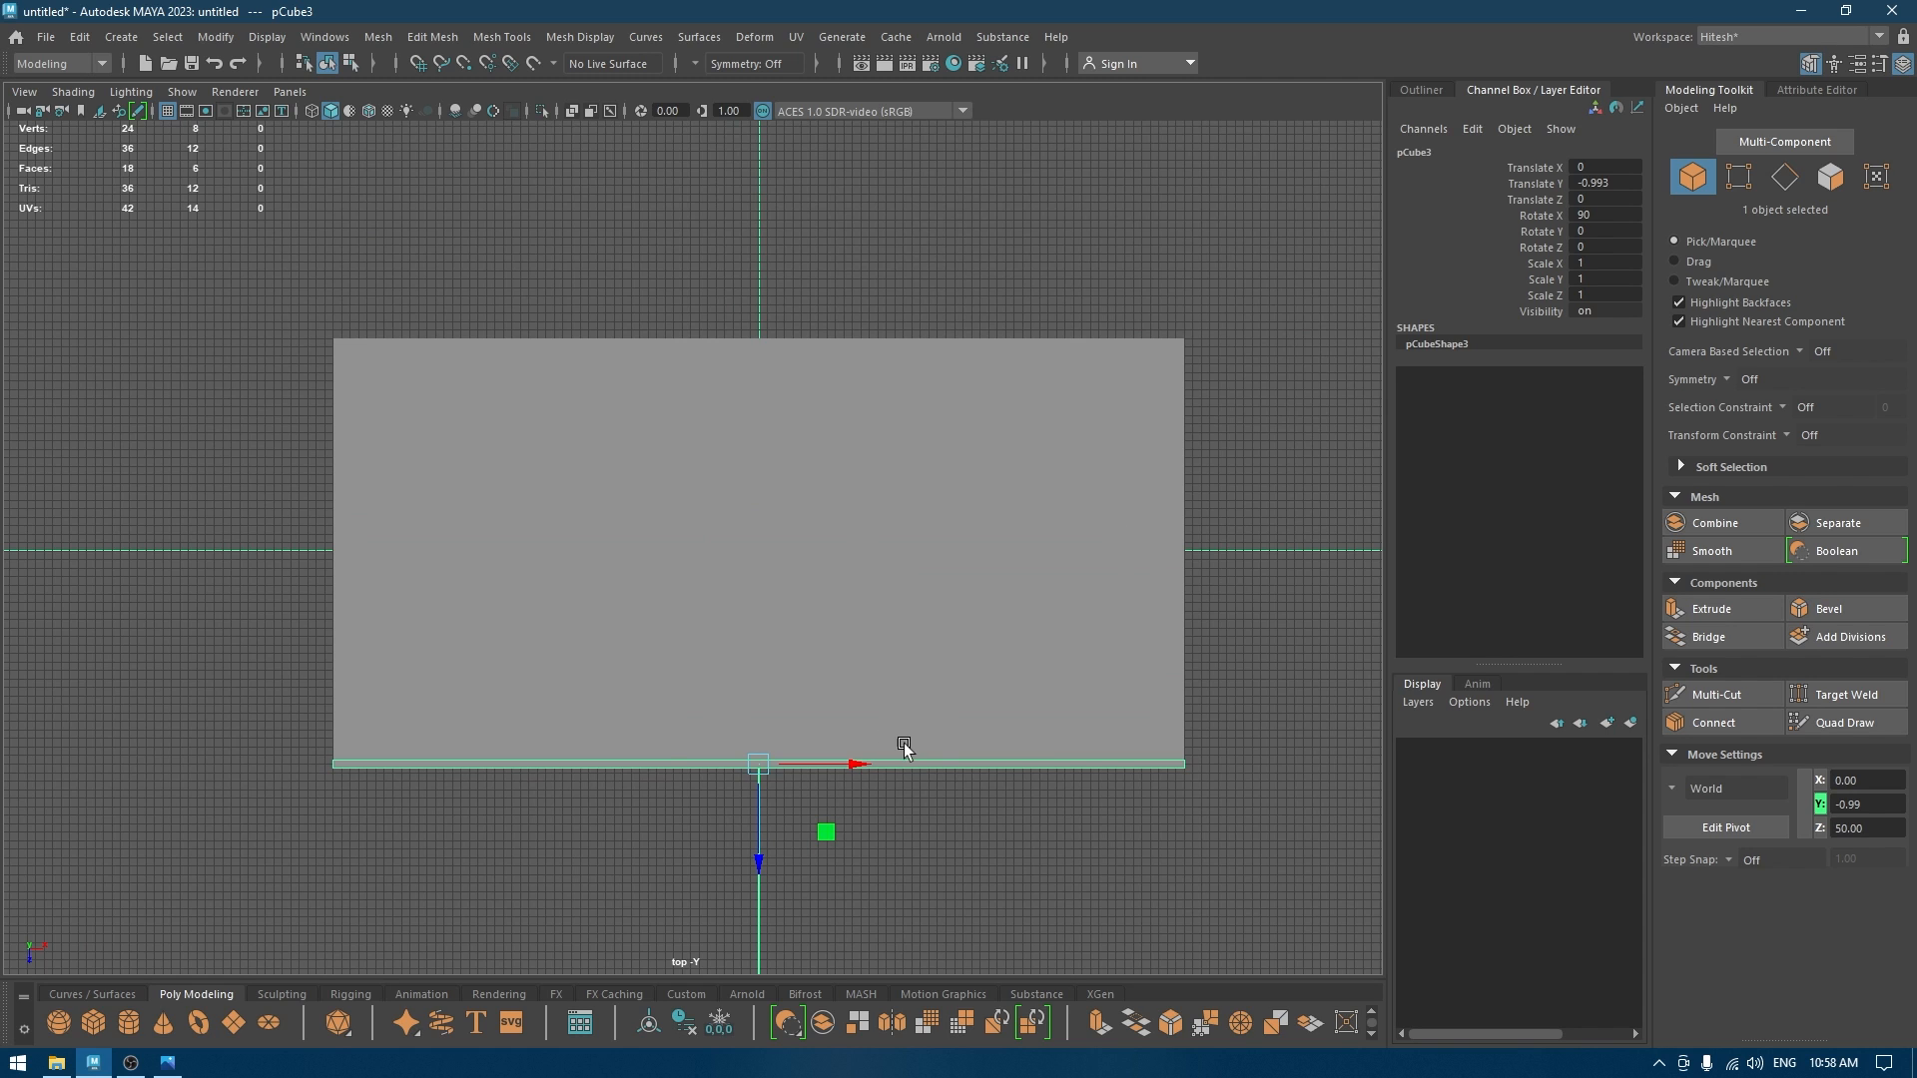
Flip the third panel -180° on Y and move it to Z -100 on the opposite edge.
drag(905, 746, 666, 880)
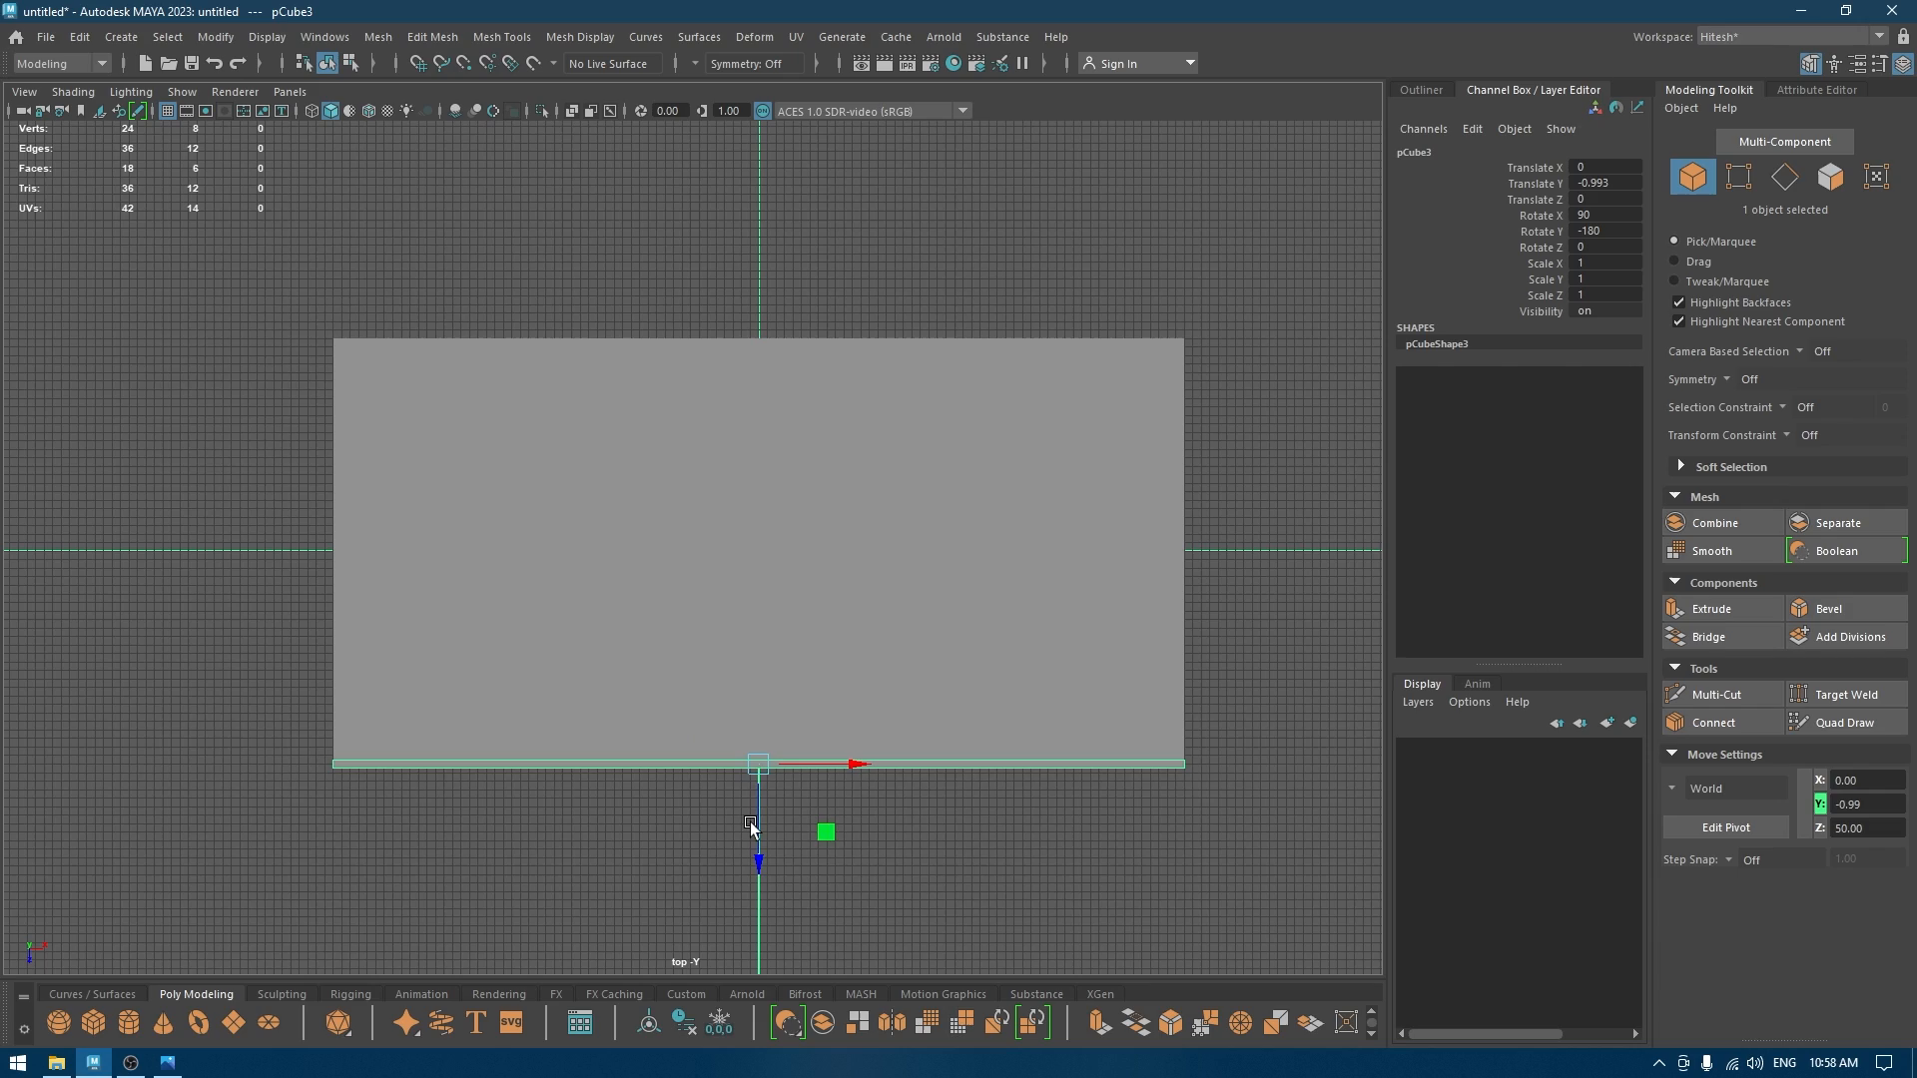
drag(758, 862, 758, 435)
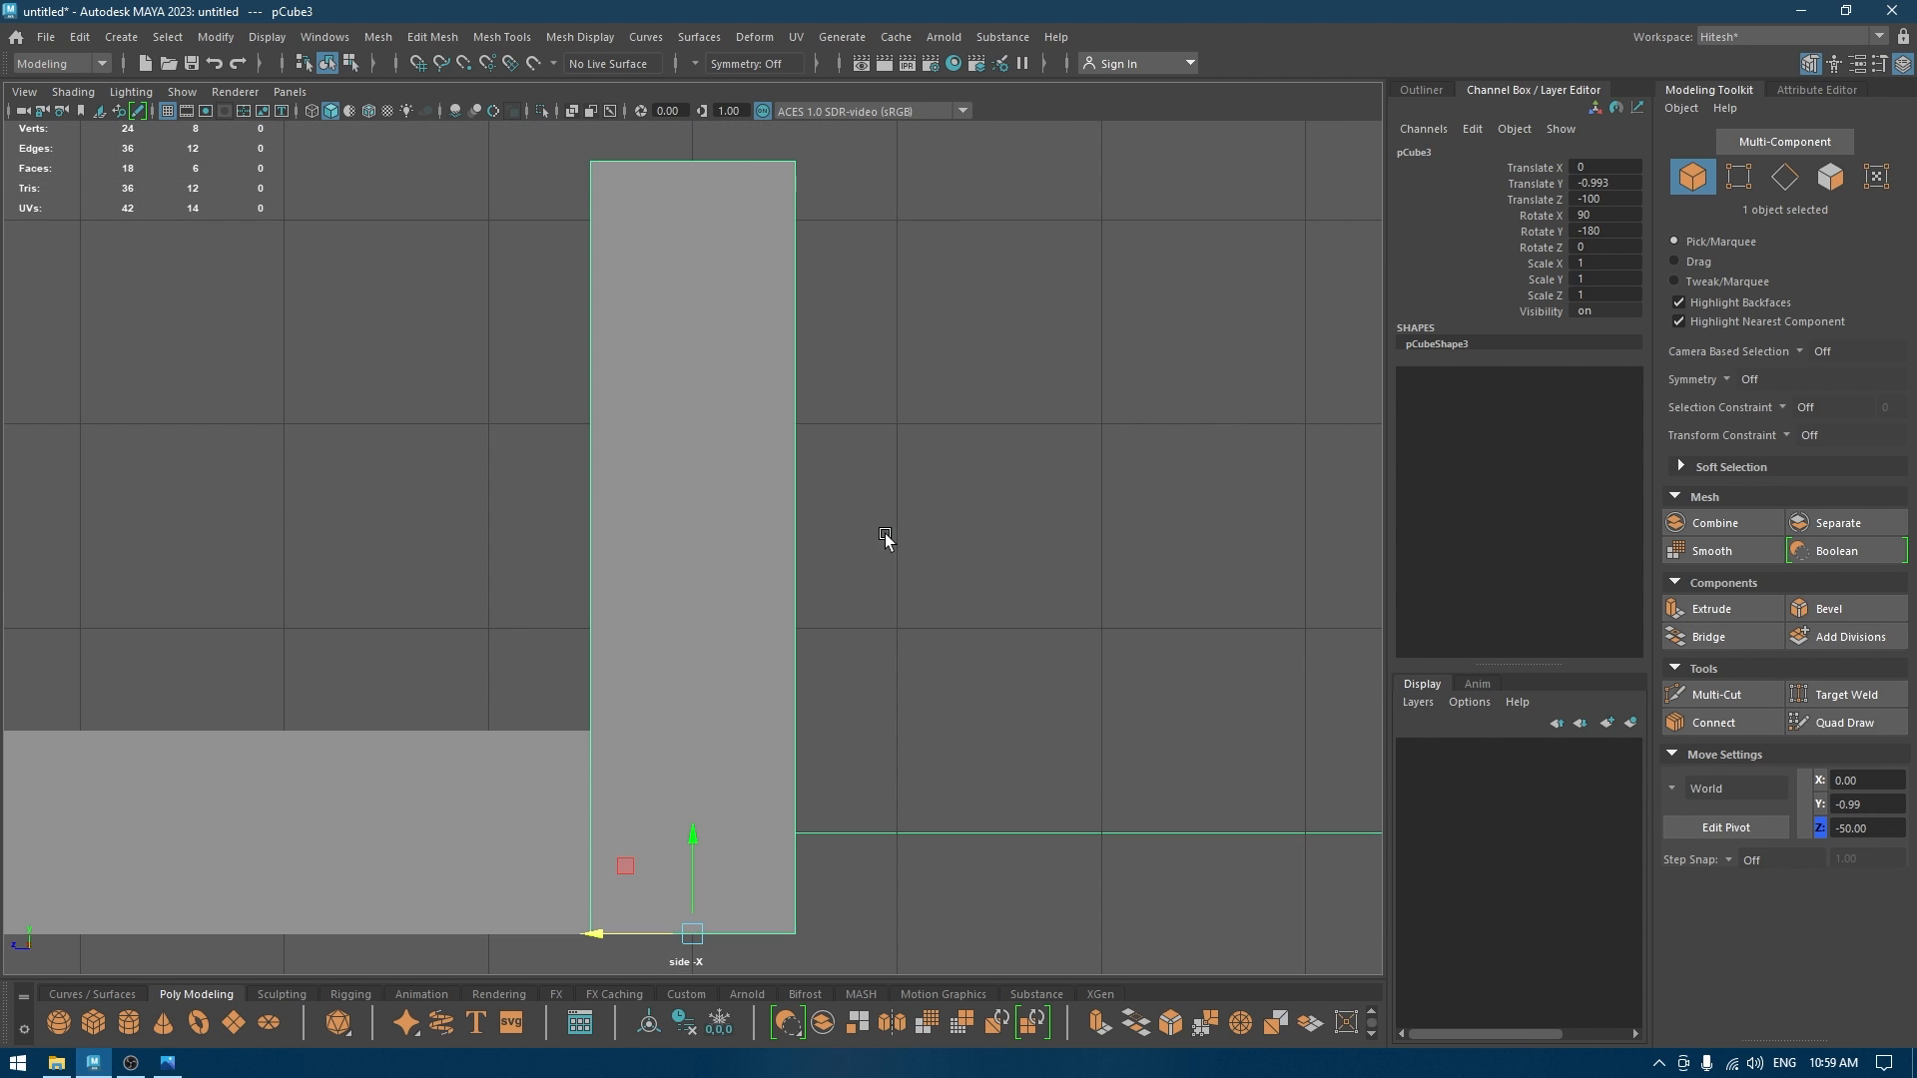
key(4)
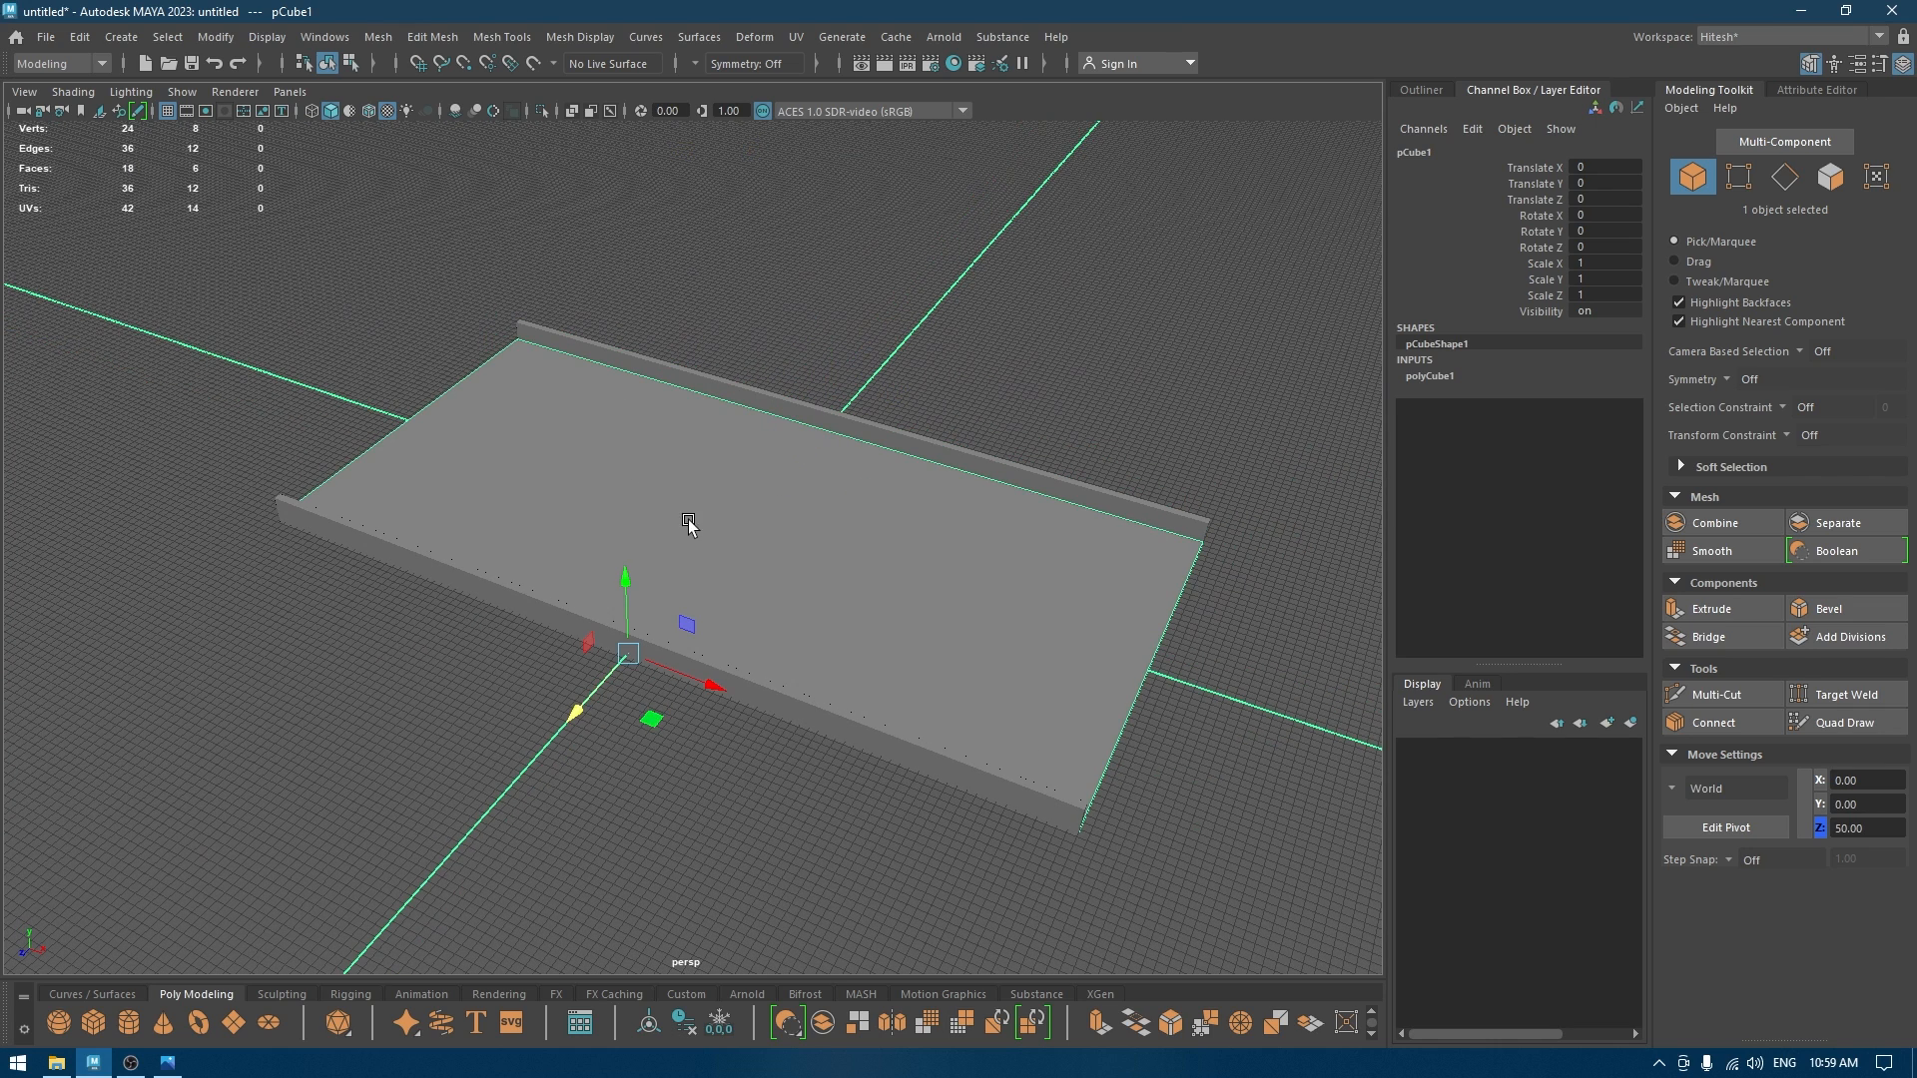
Duplicate the base from a corner pivot and stand it upright at one short end as the headboard.
click(1726, 828)
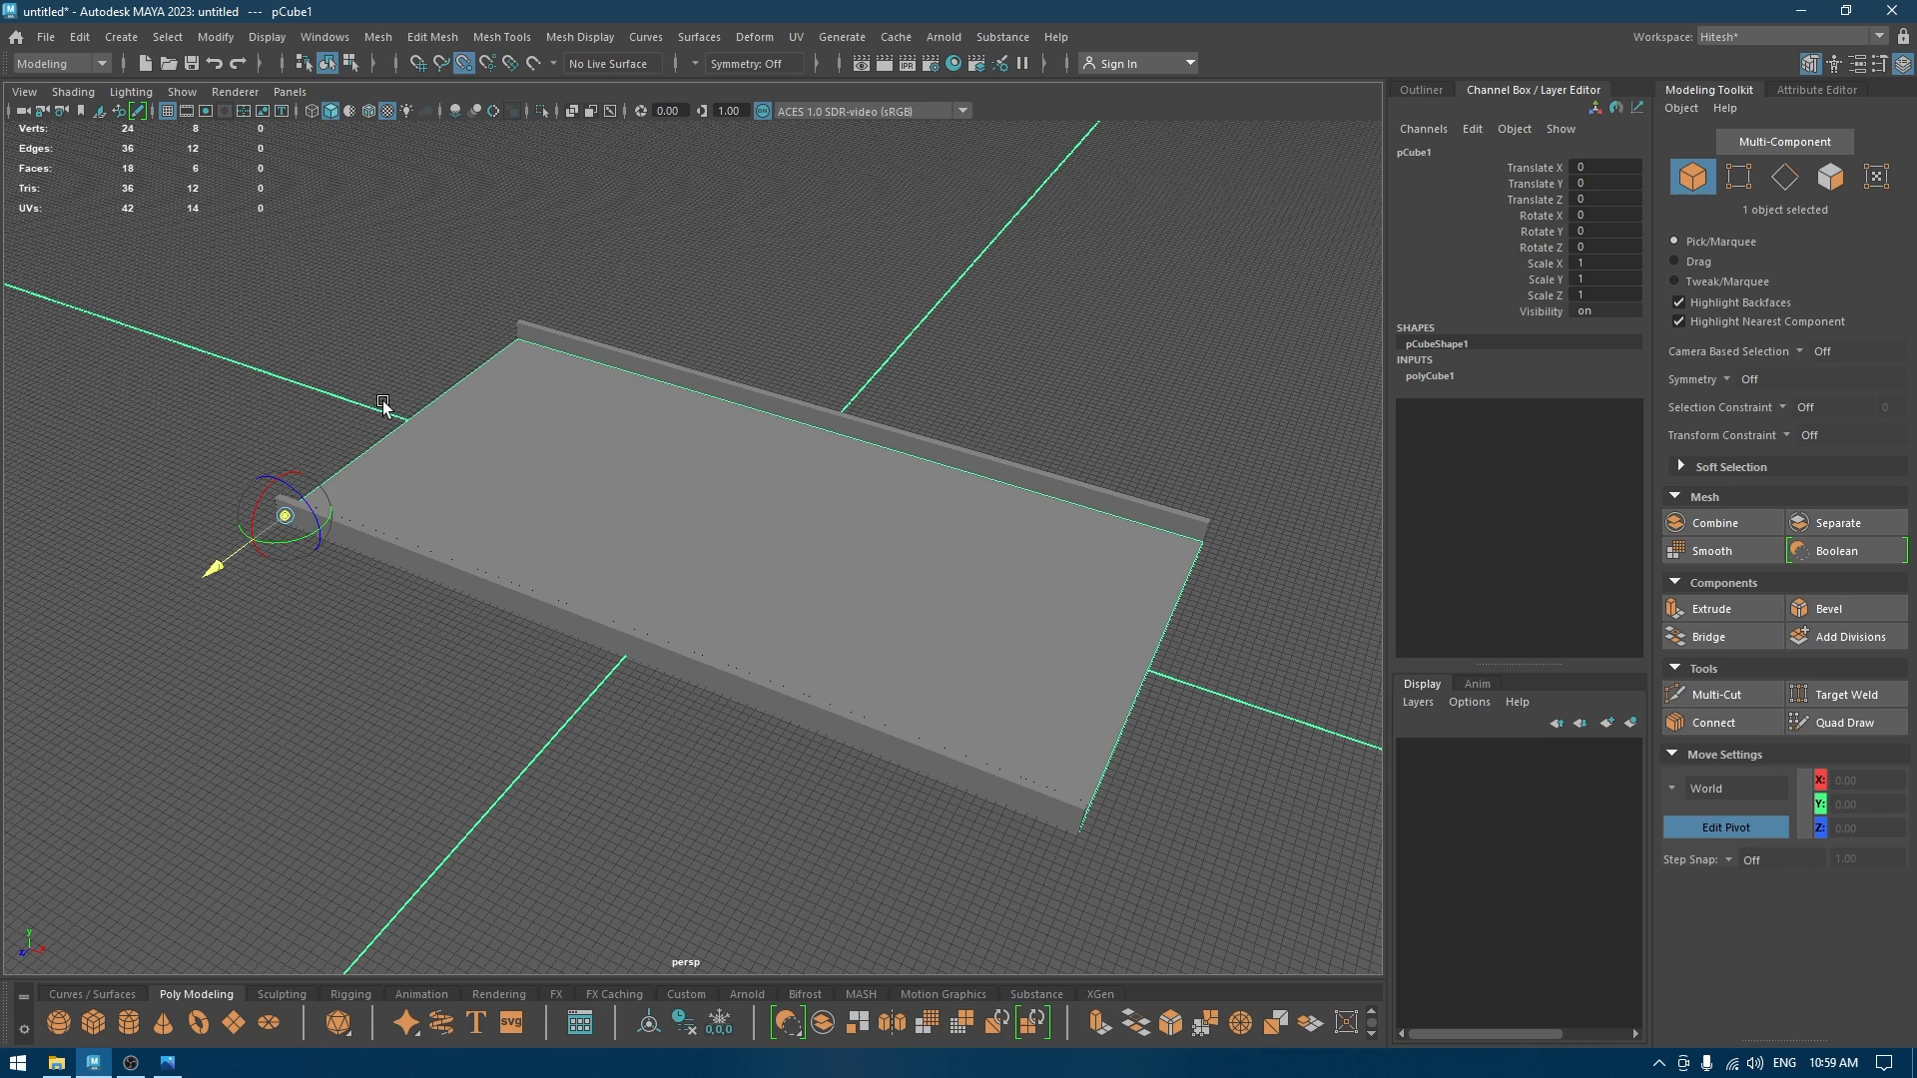
drag(284, 513, 401, 429)
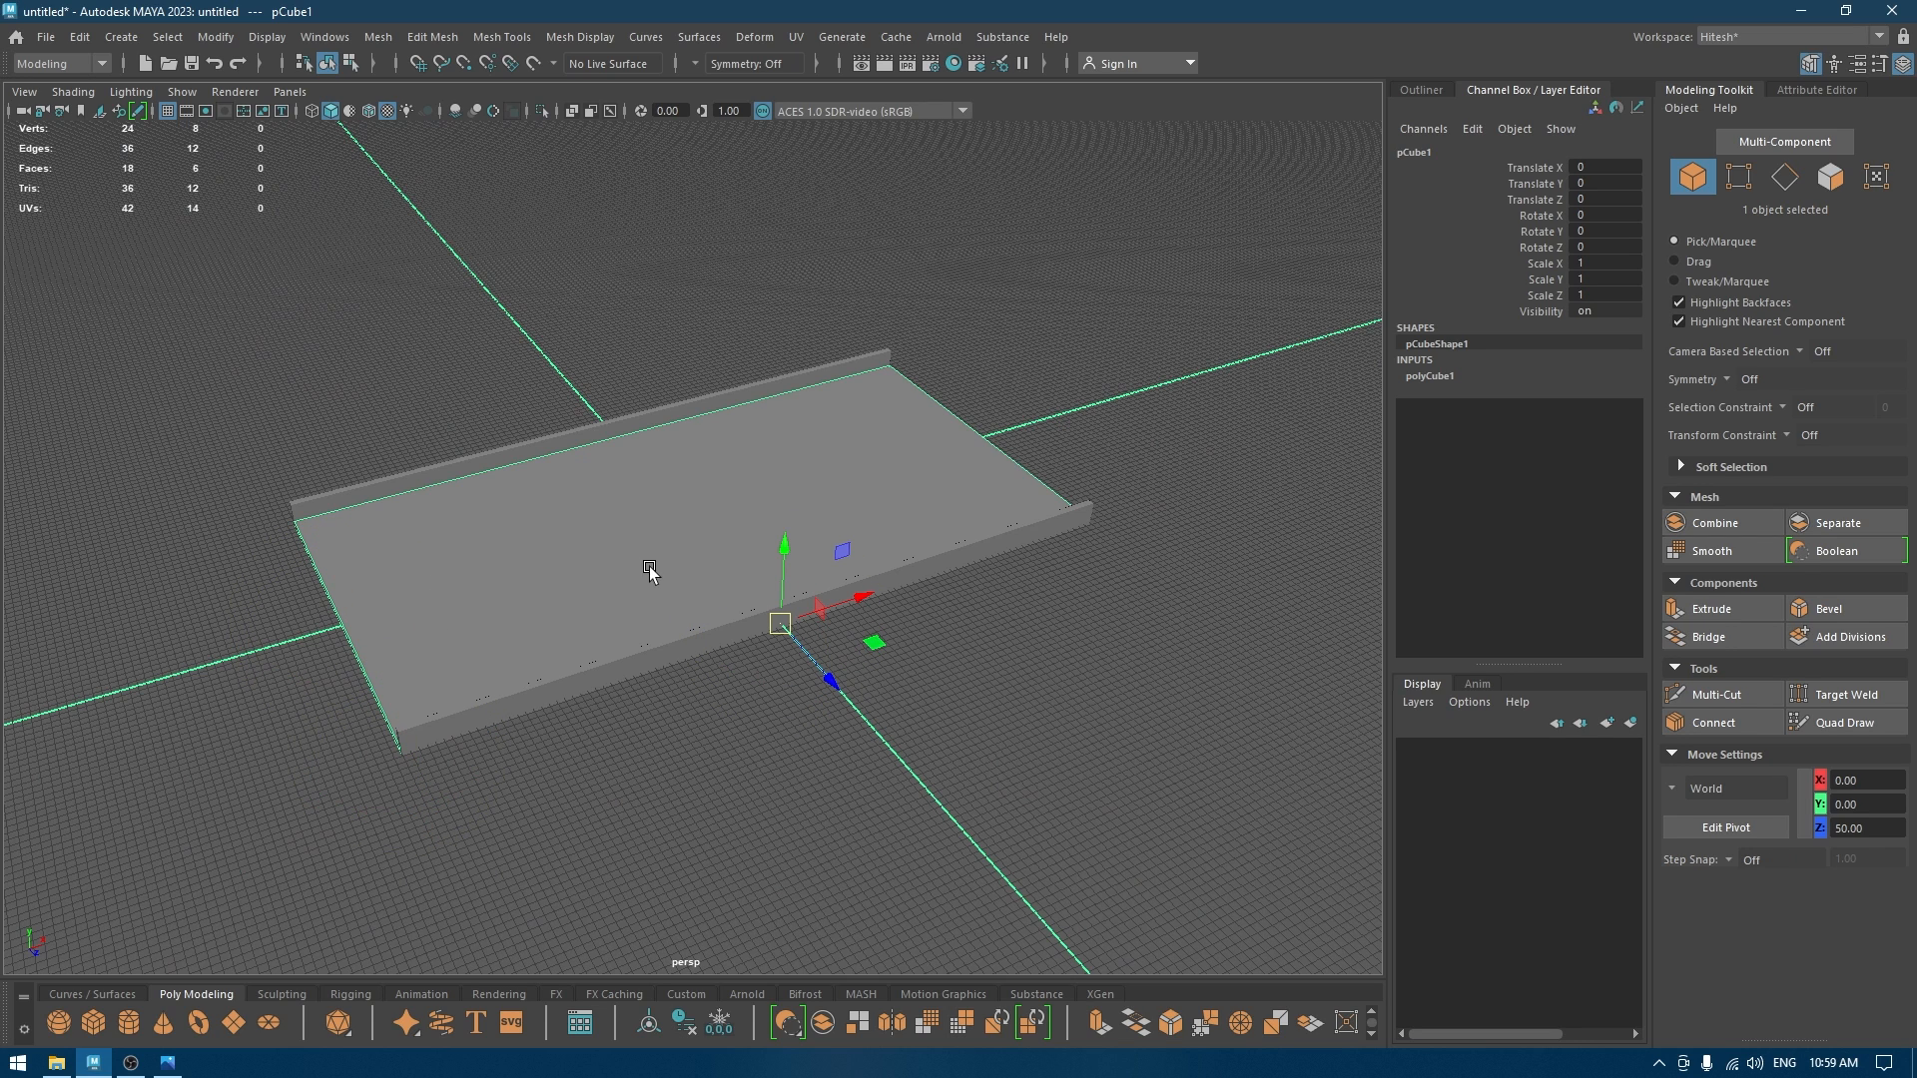
click(1725, 827)
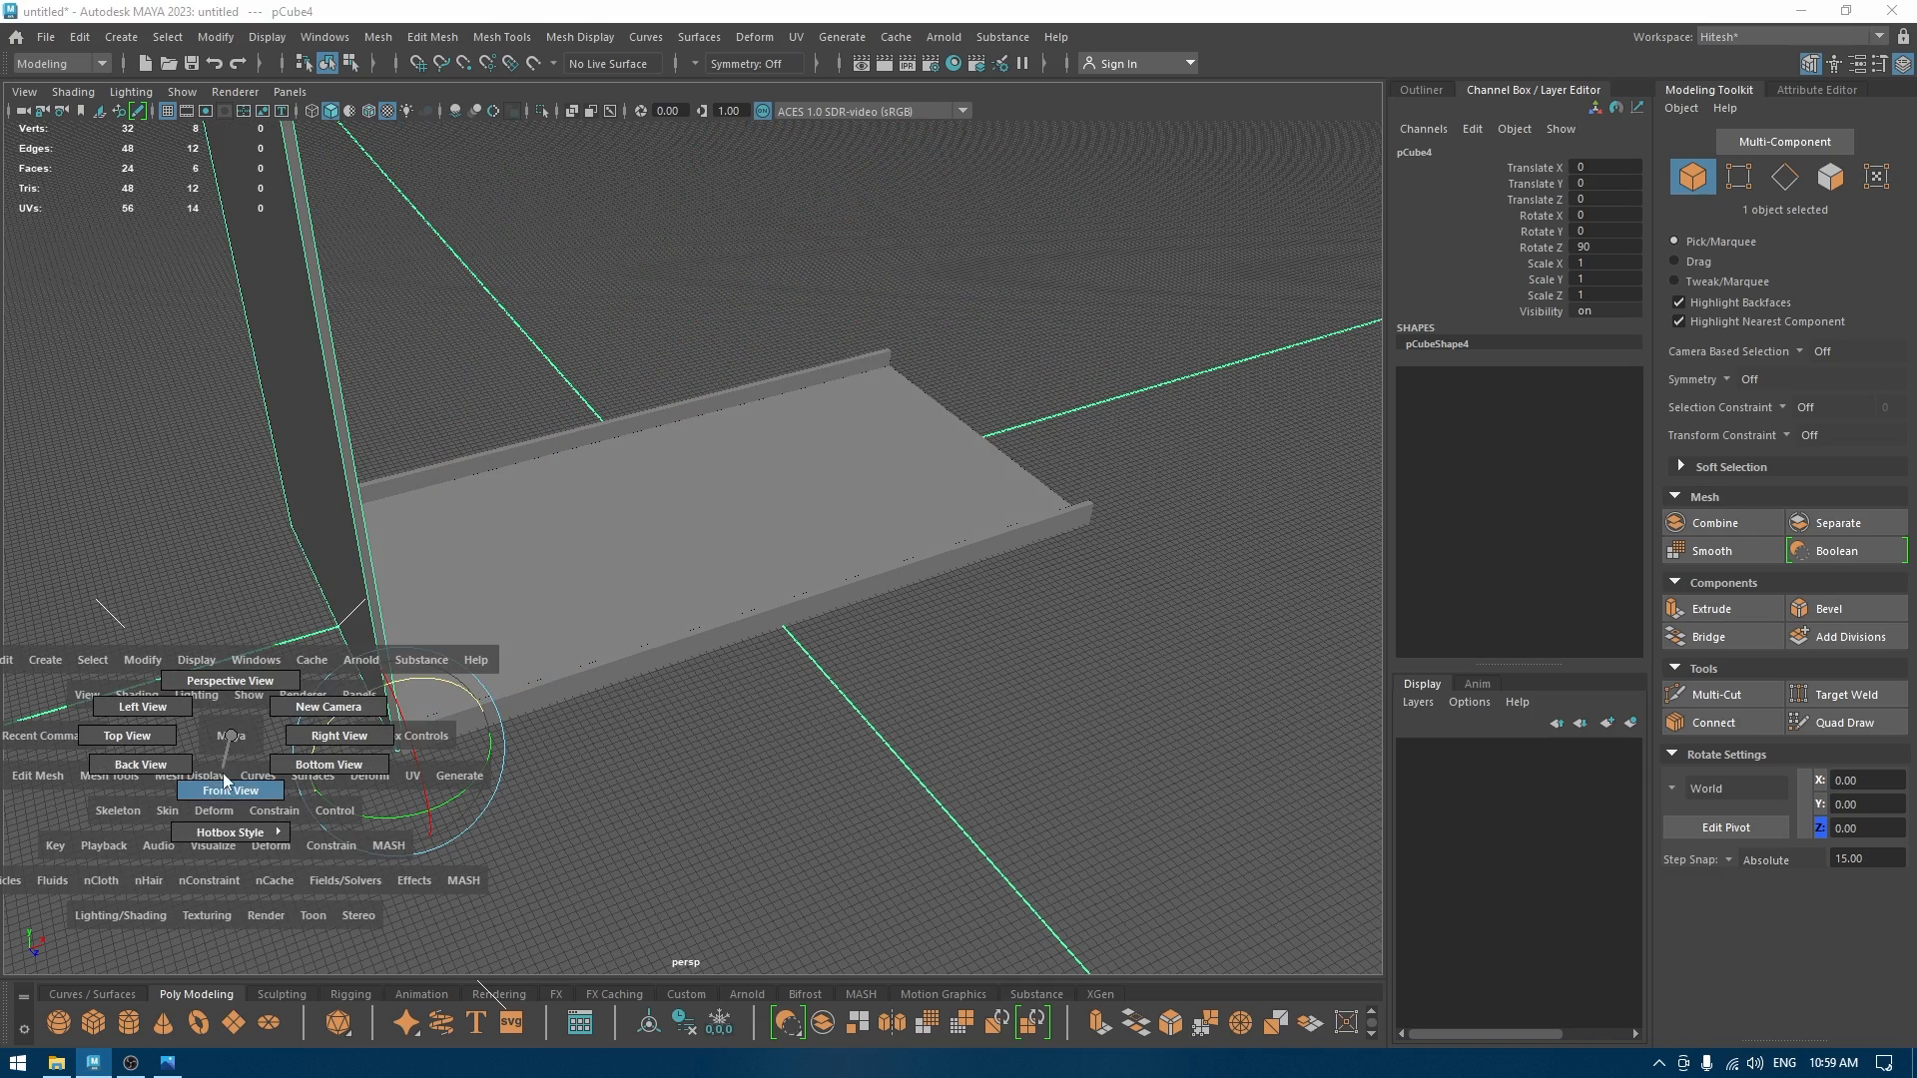
click(231, 790)
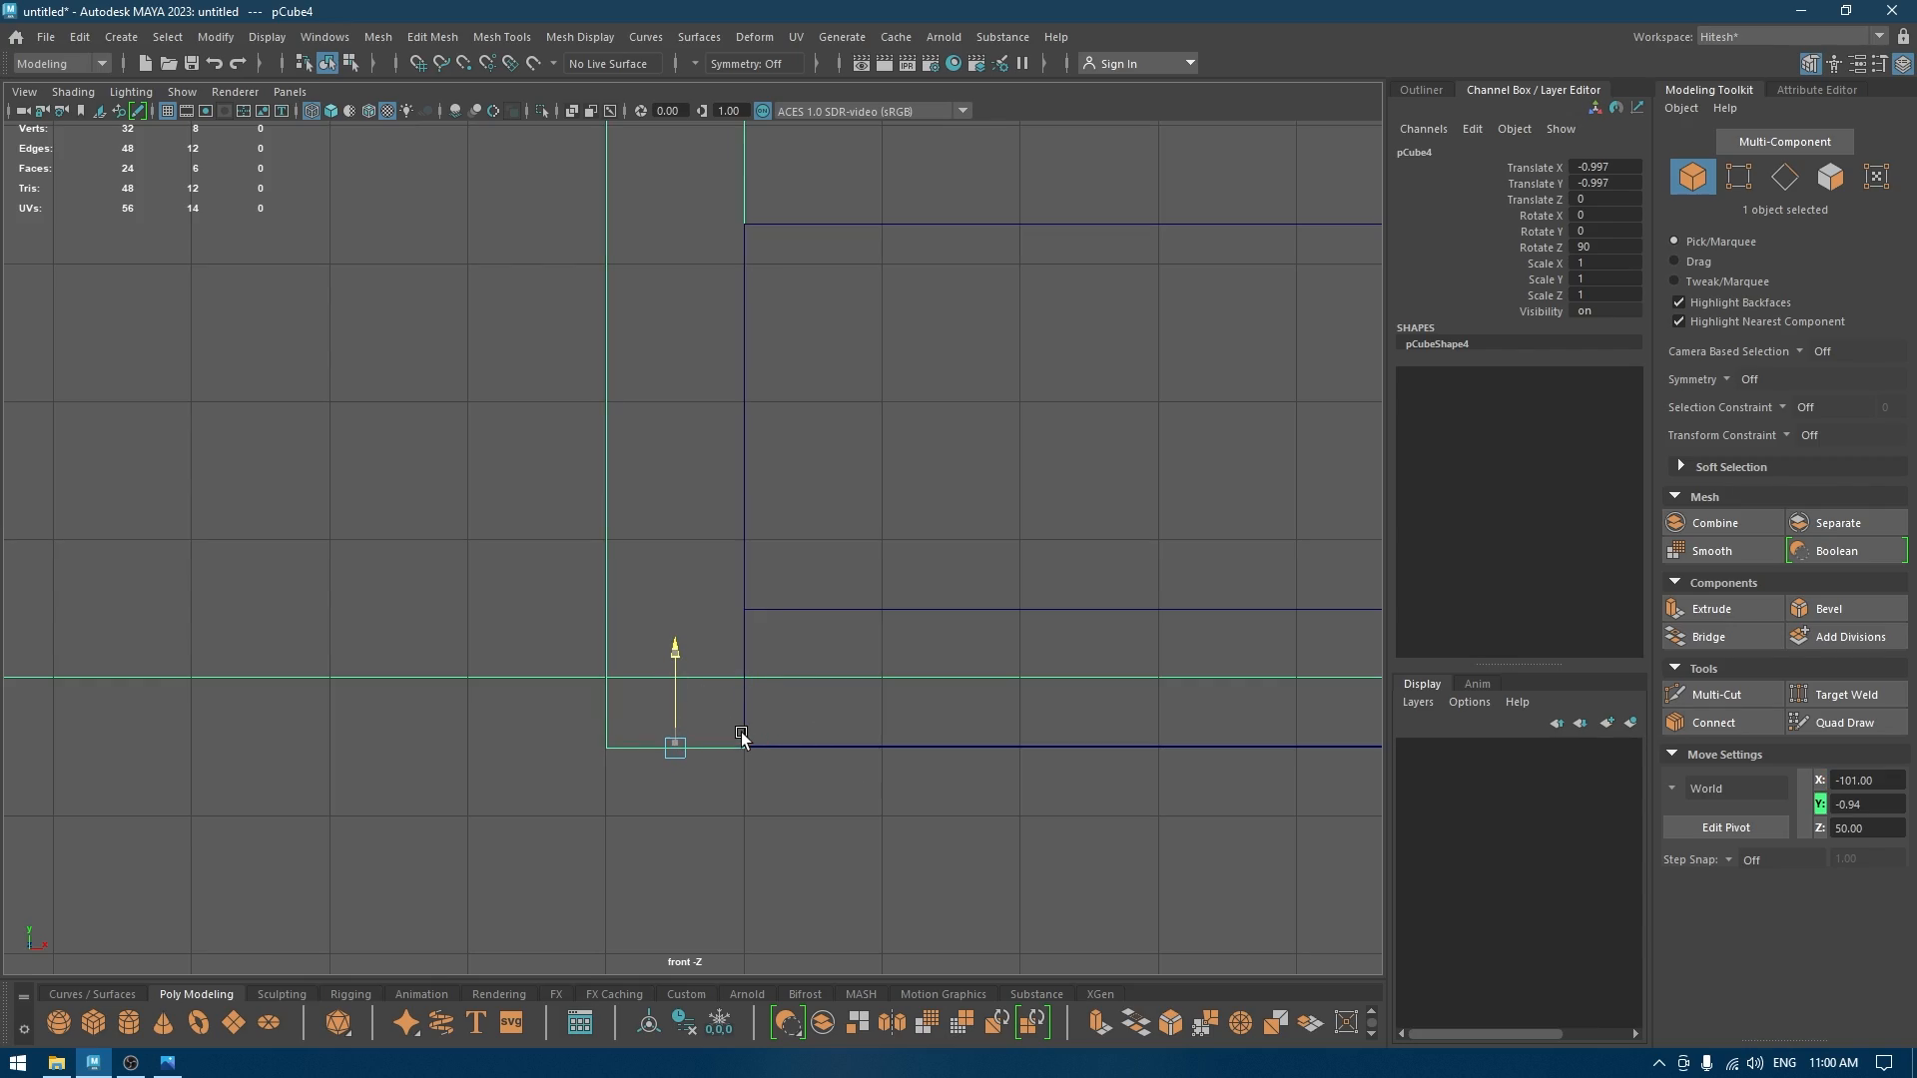
key(space)
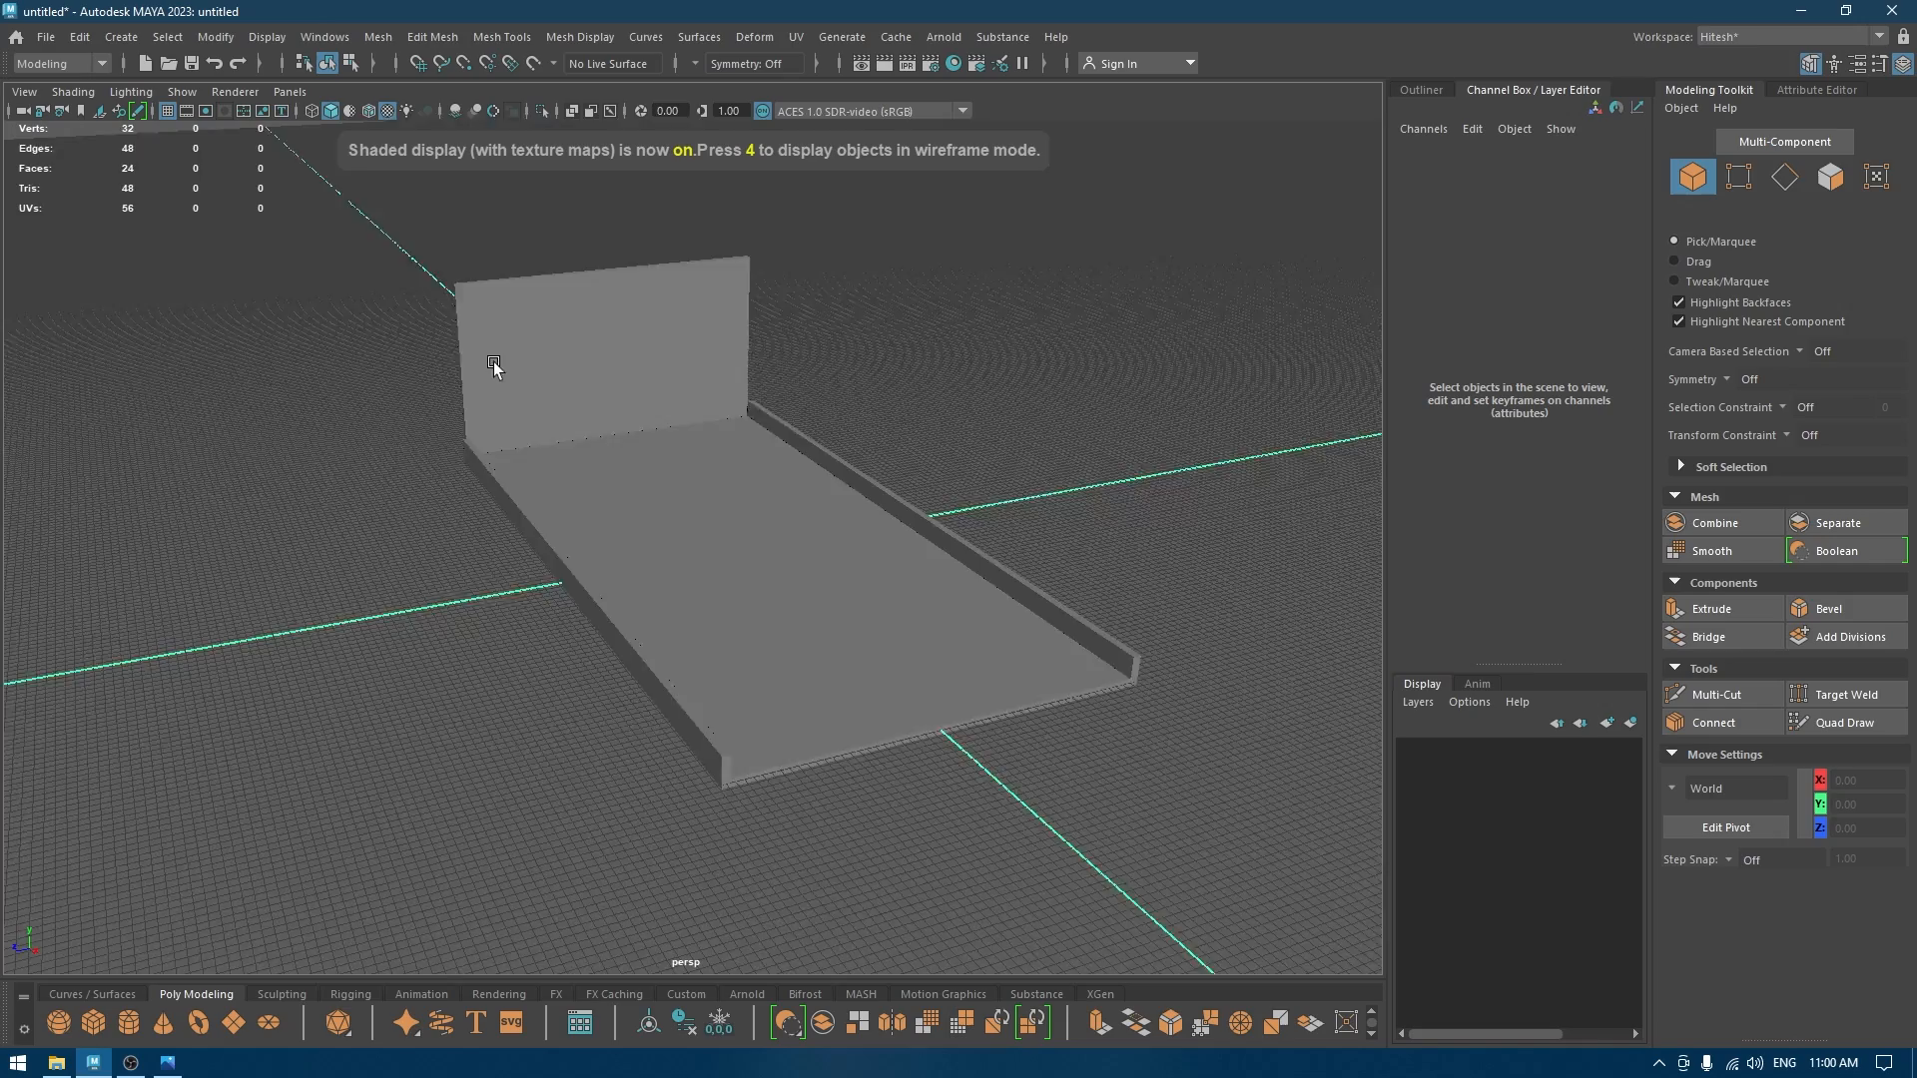
Duplicate the headboard and move it along X to the other end as the footboard.
click(724, 599)
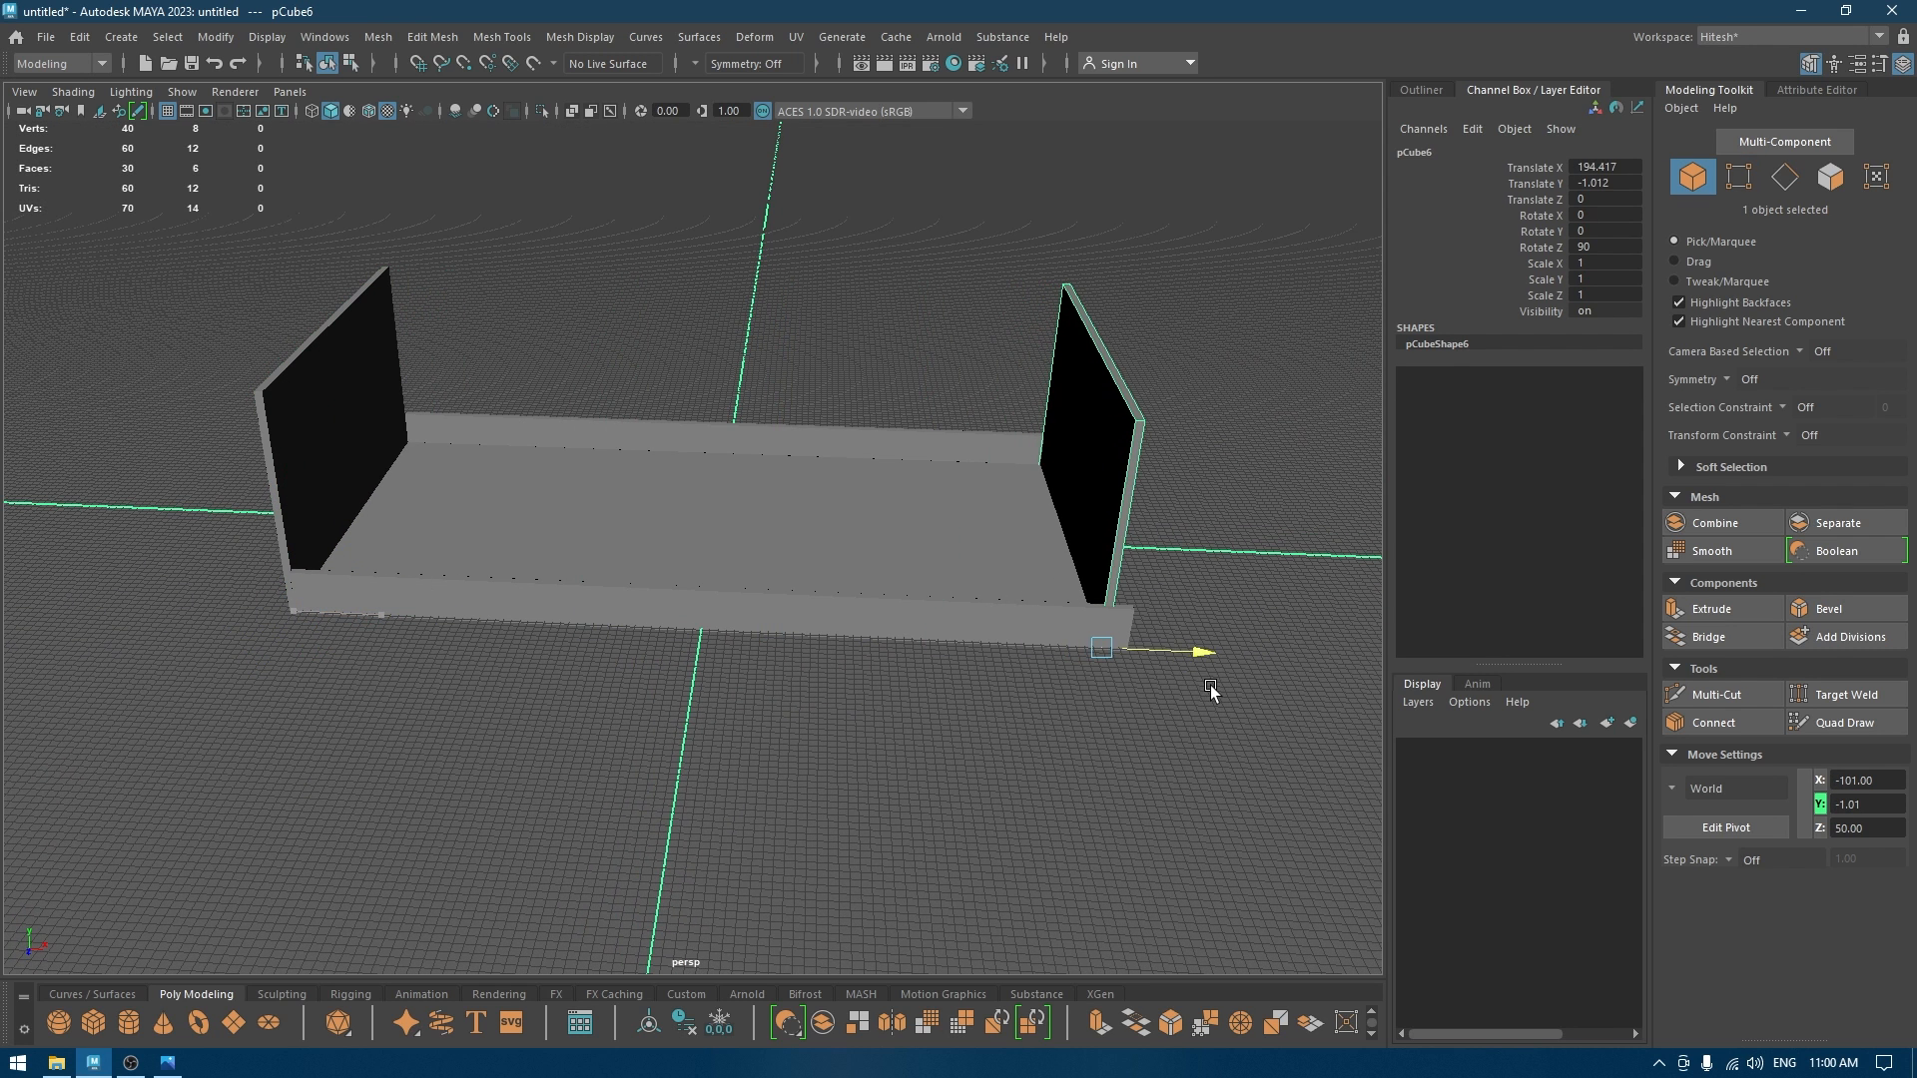
click(1100, 511)
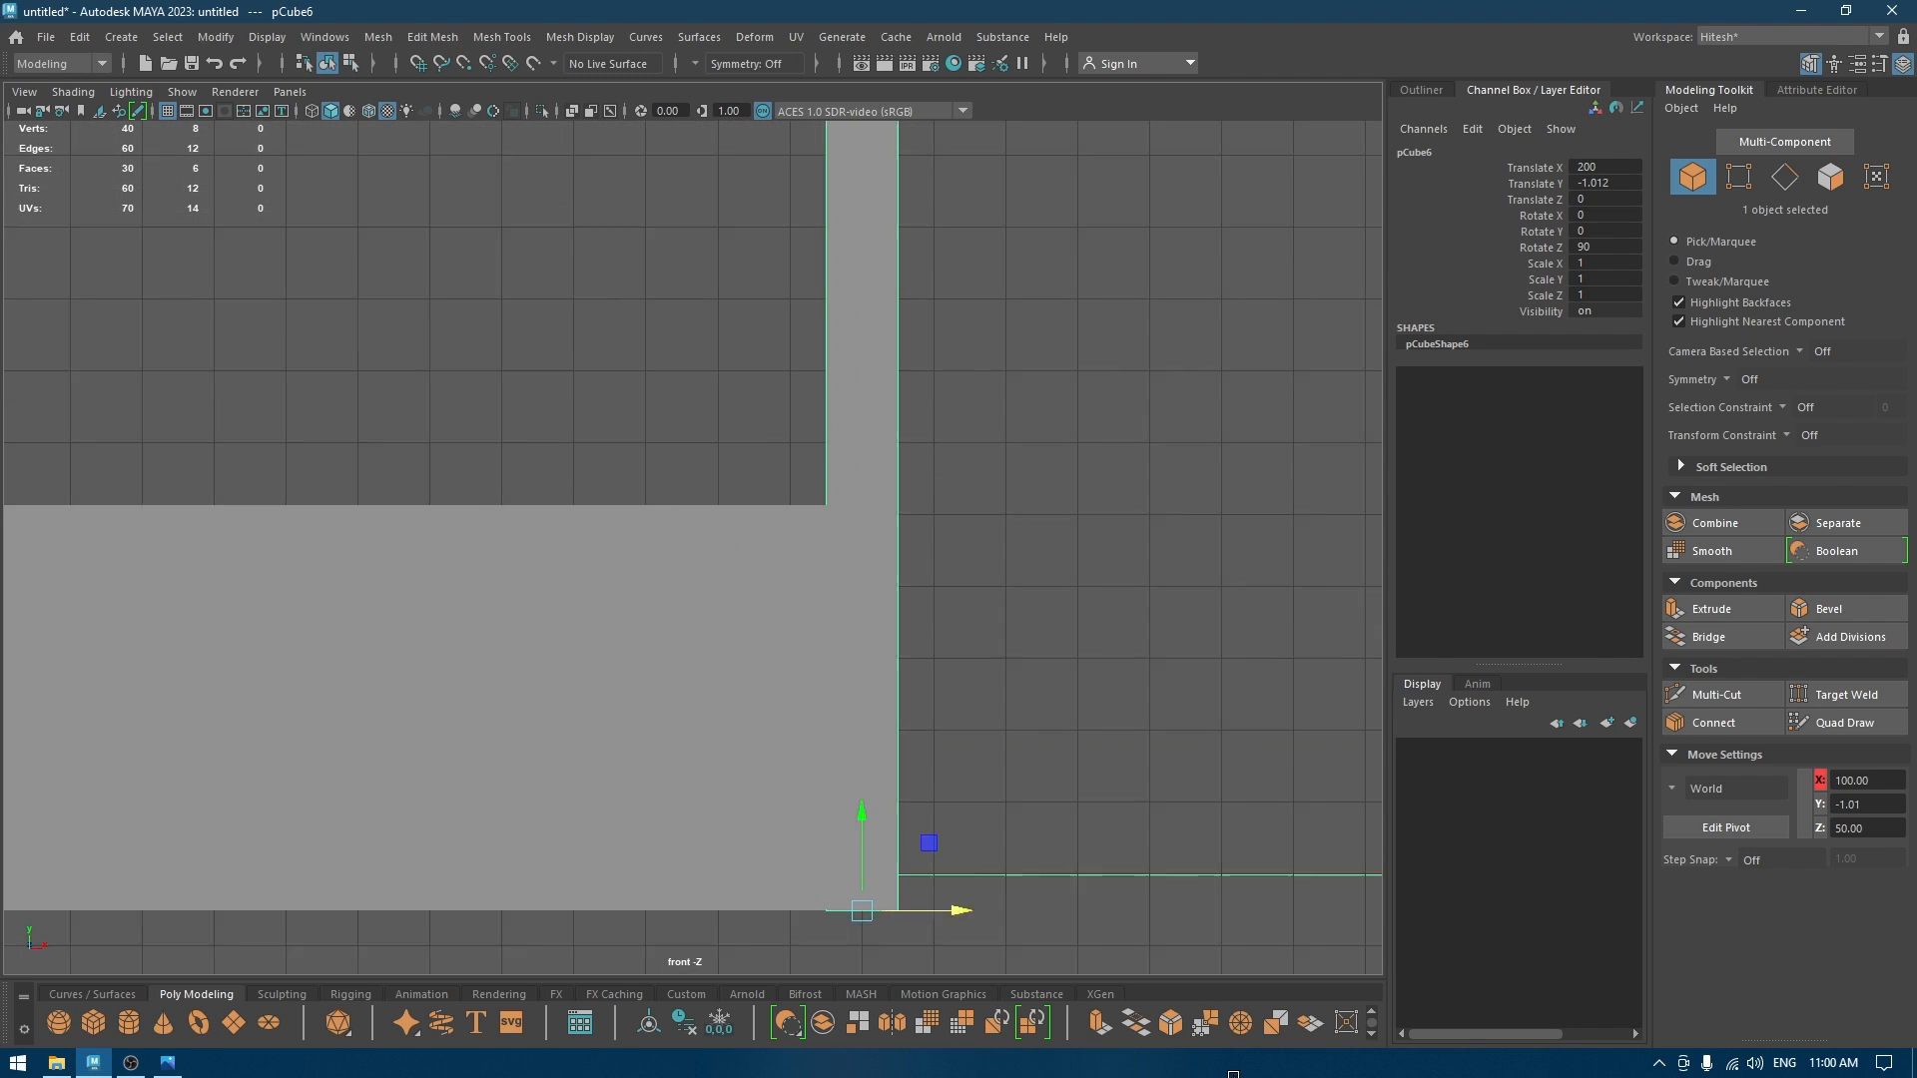
key(4)
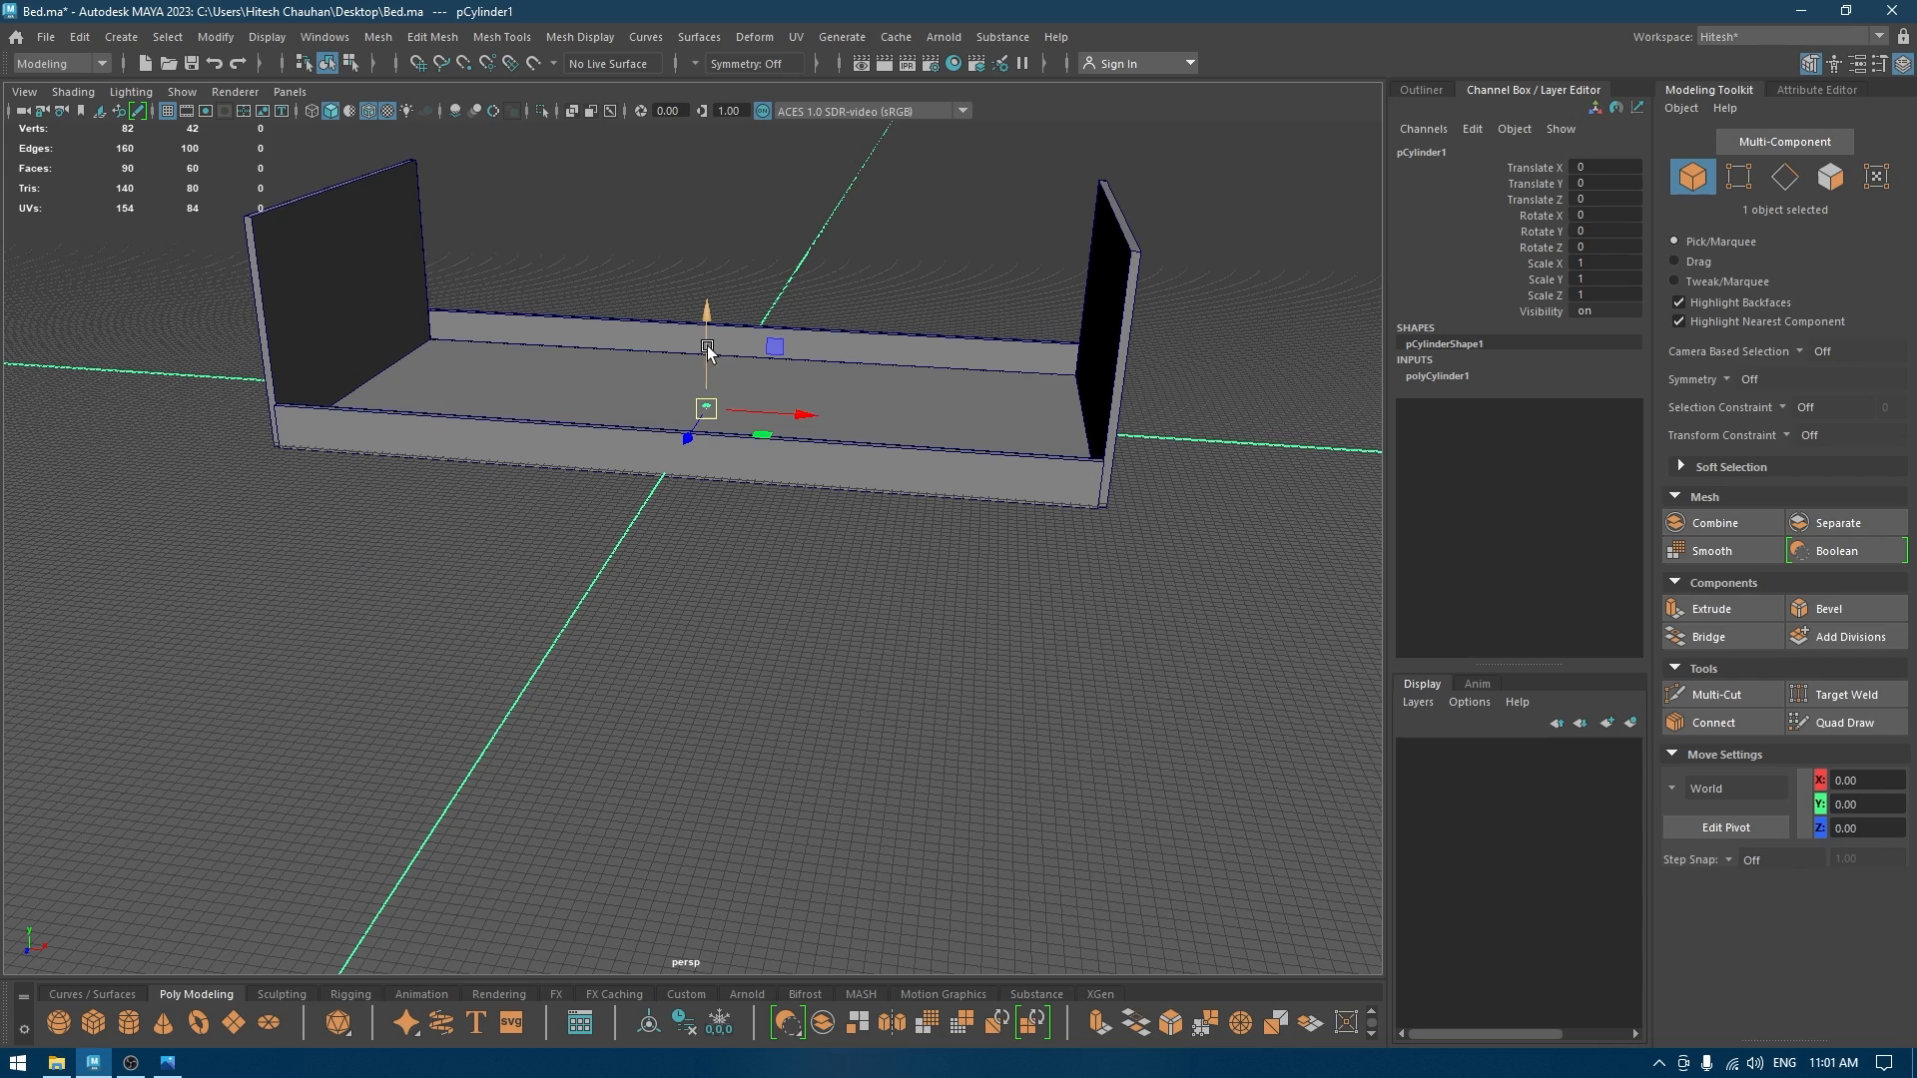
Place the leg cylinder at the frame corner and line the side board's end up with the frame edge.
drag(709, 354, 636, 483)
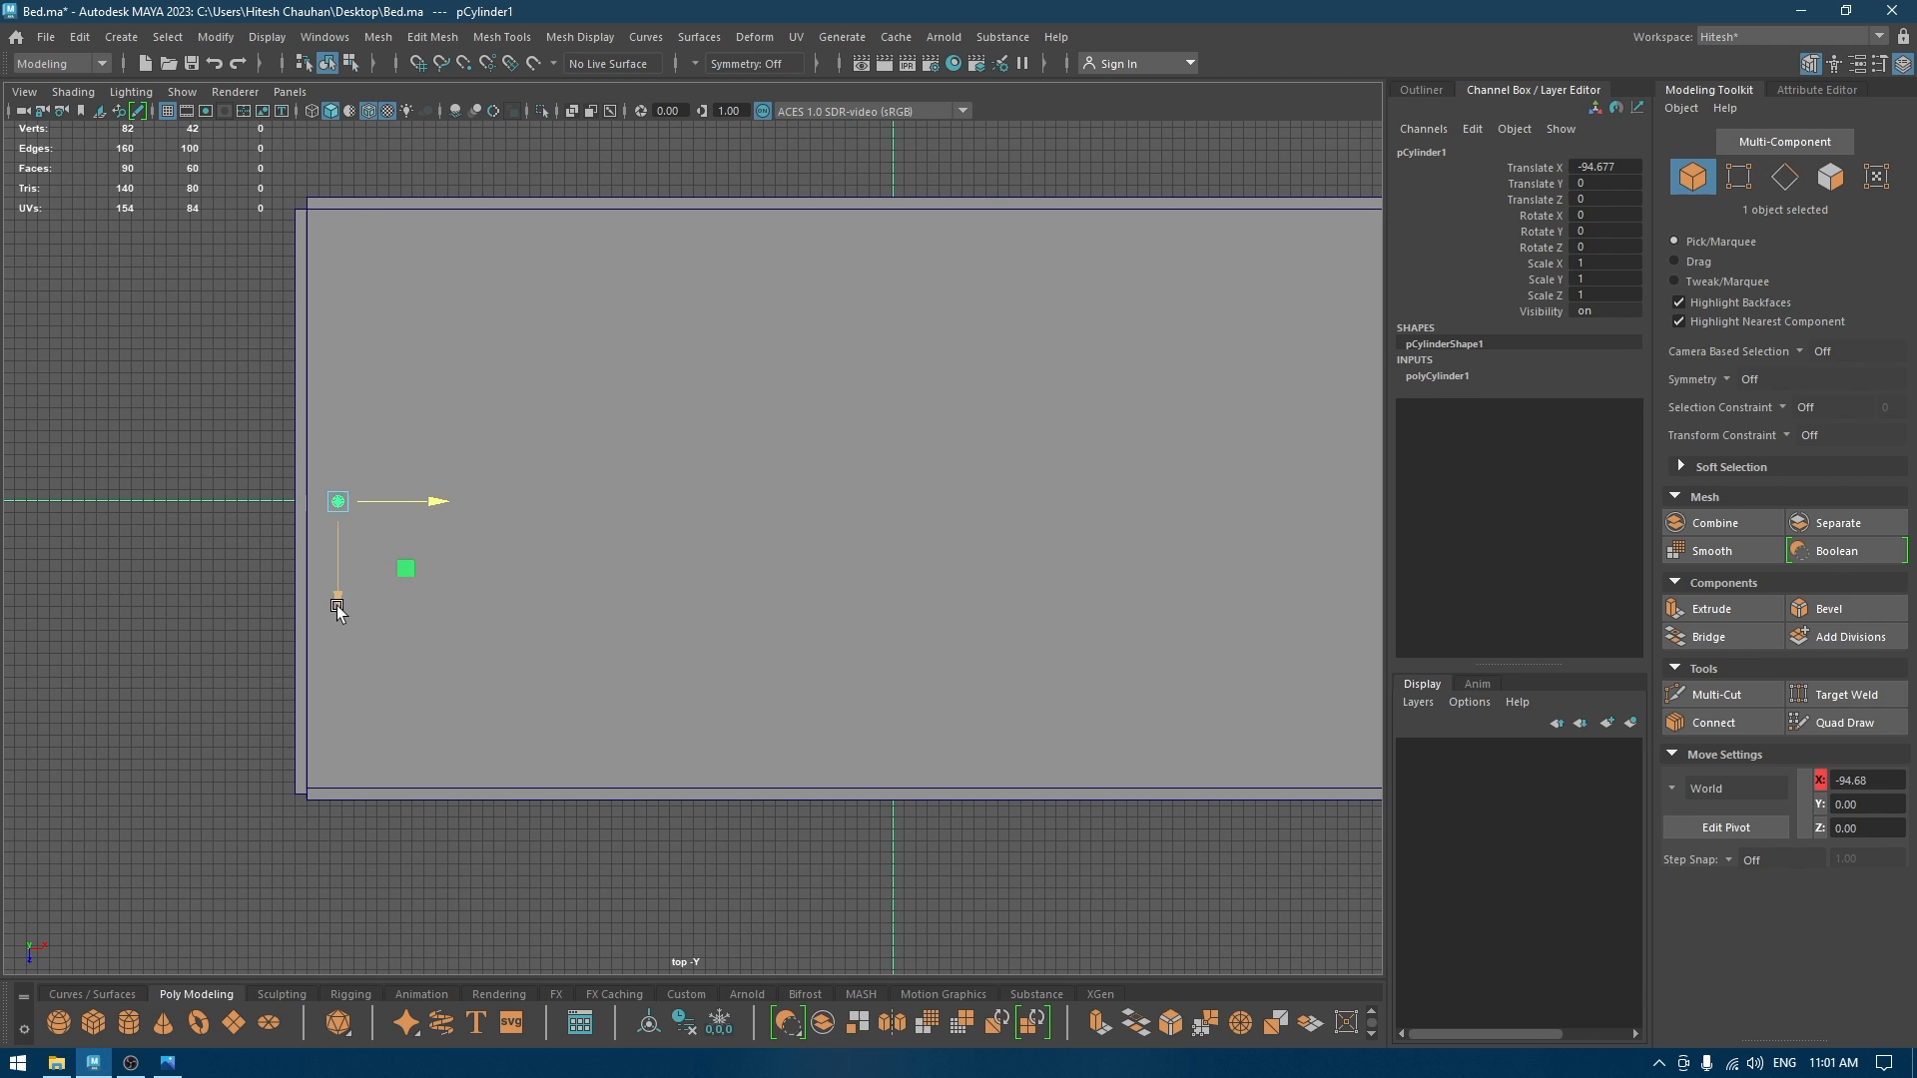
drag(337, 502, 498, 655)
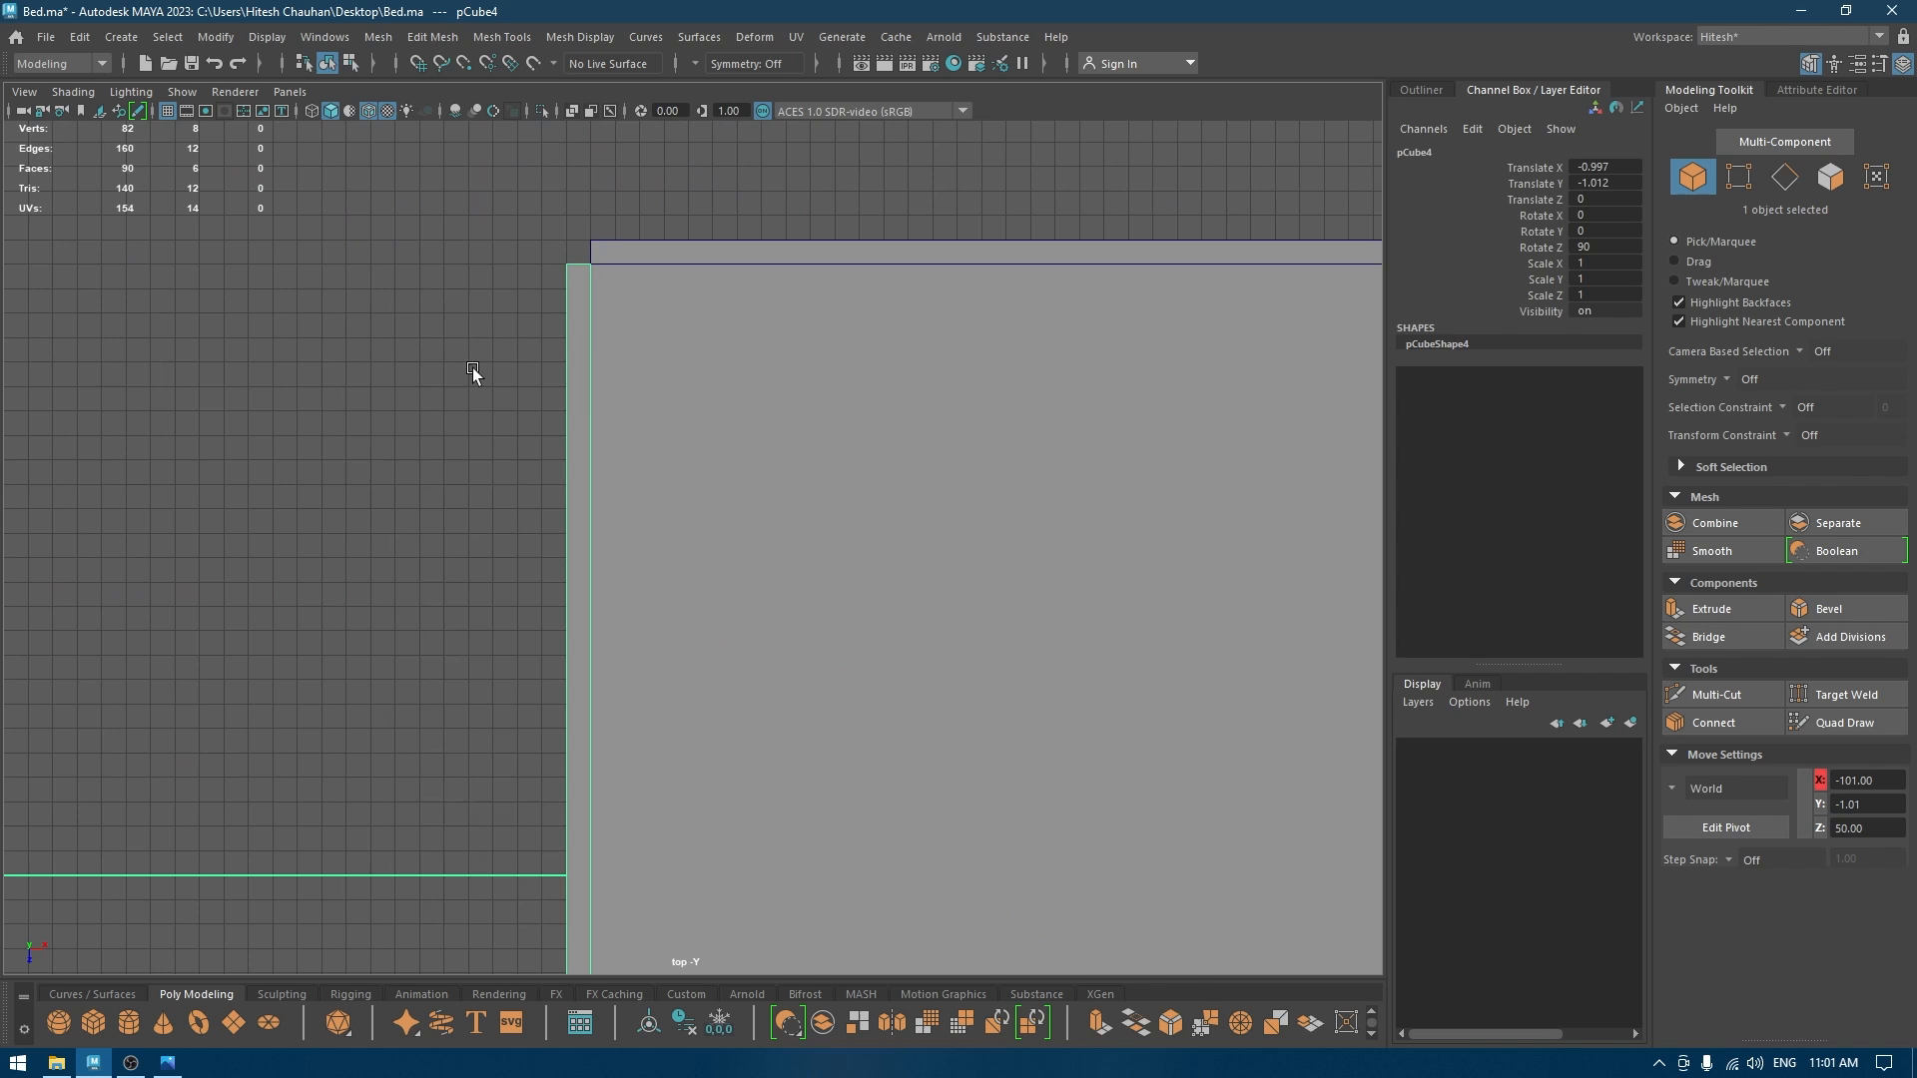
key(space)
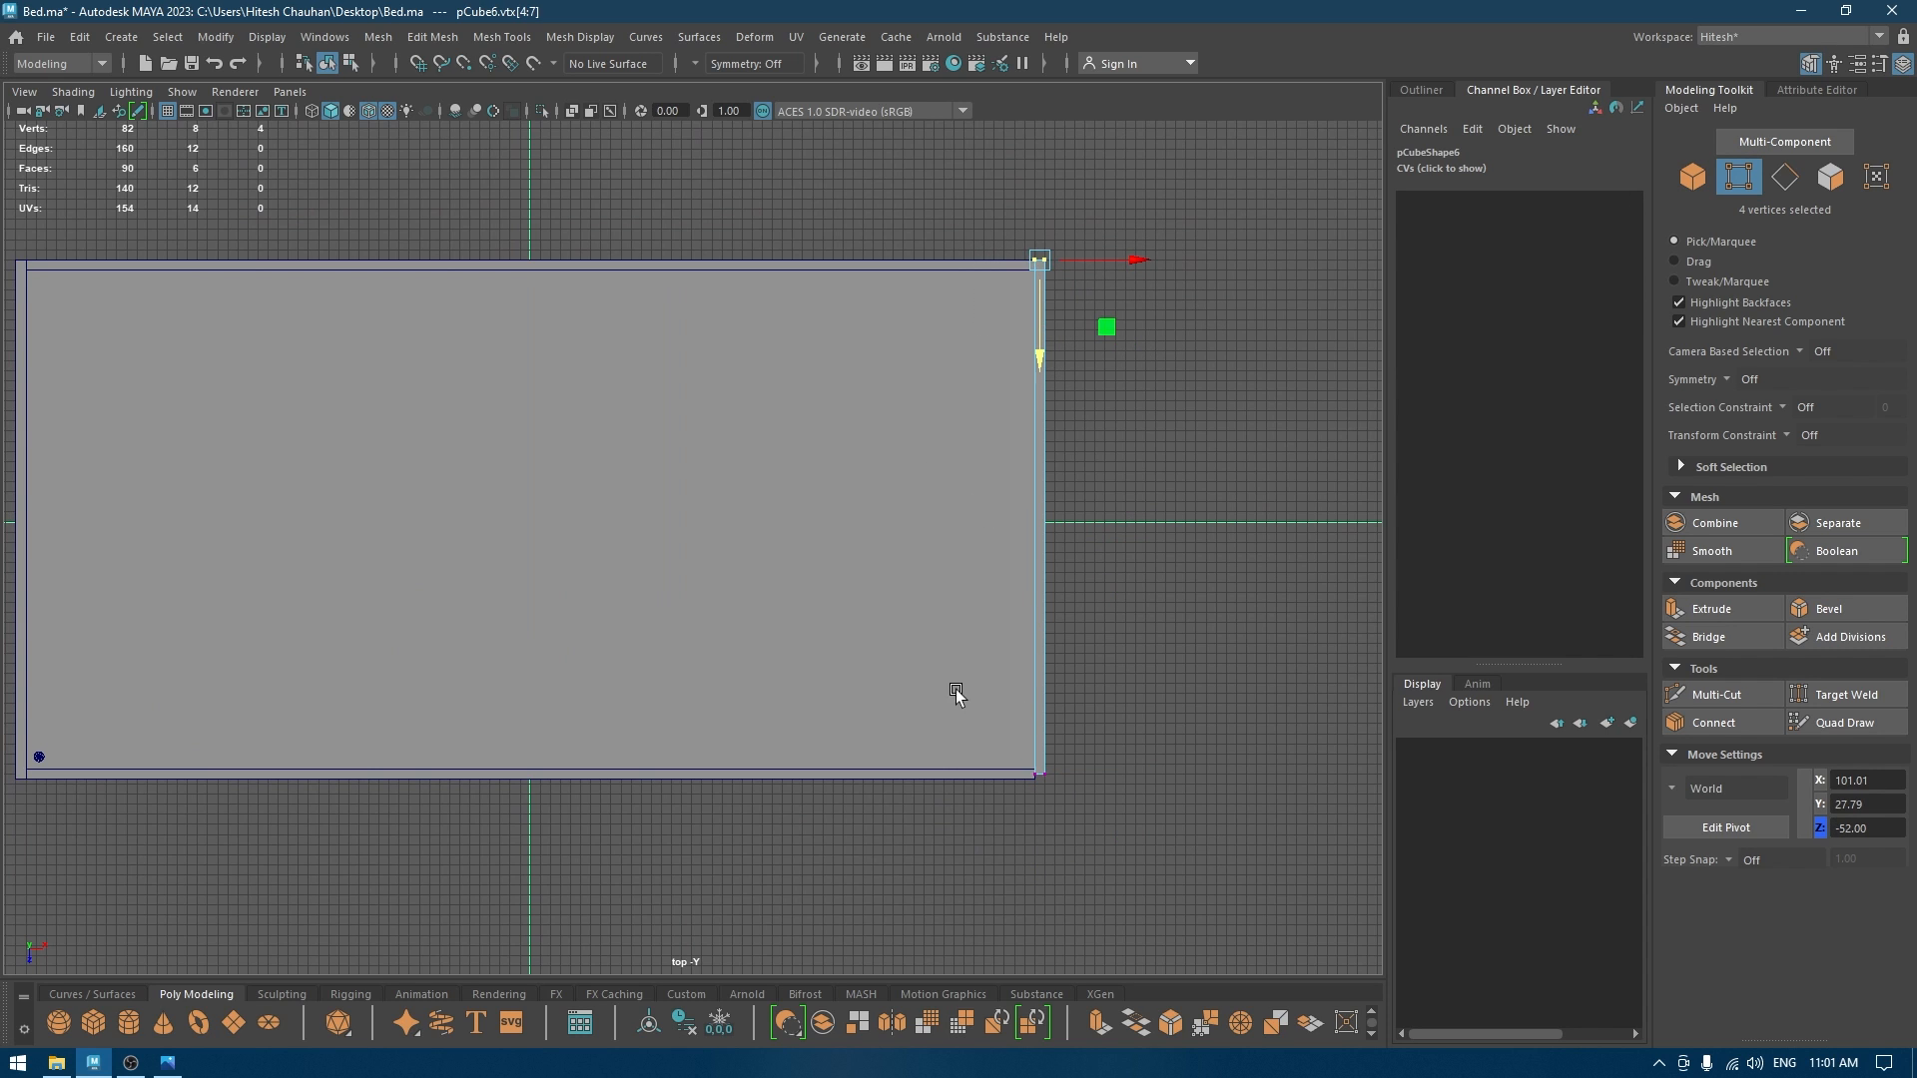
drag(1036, 259, 1037, 779)
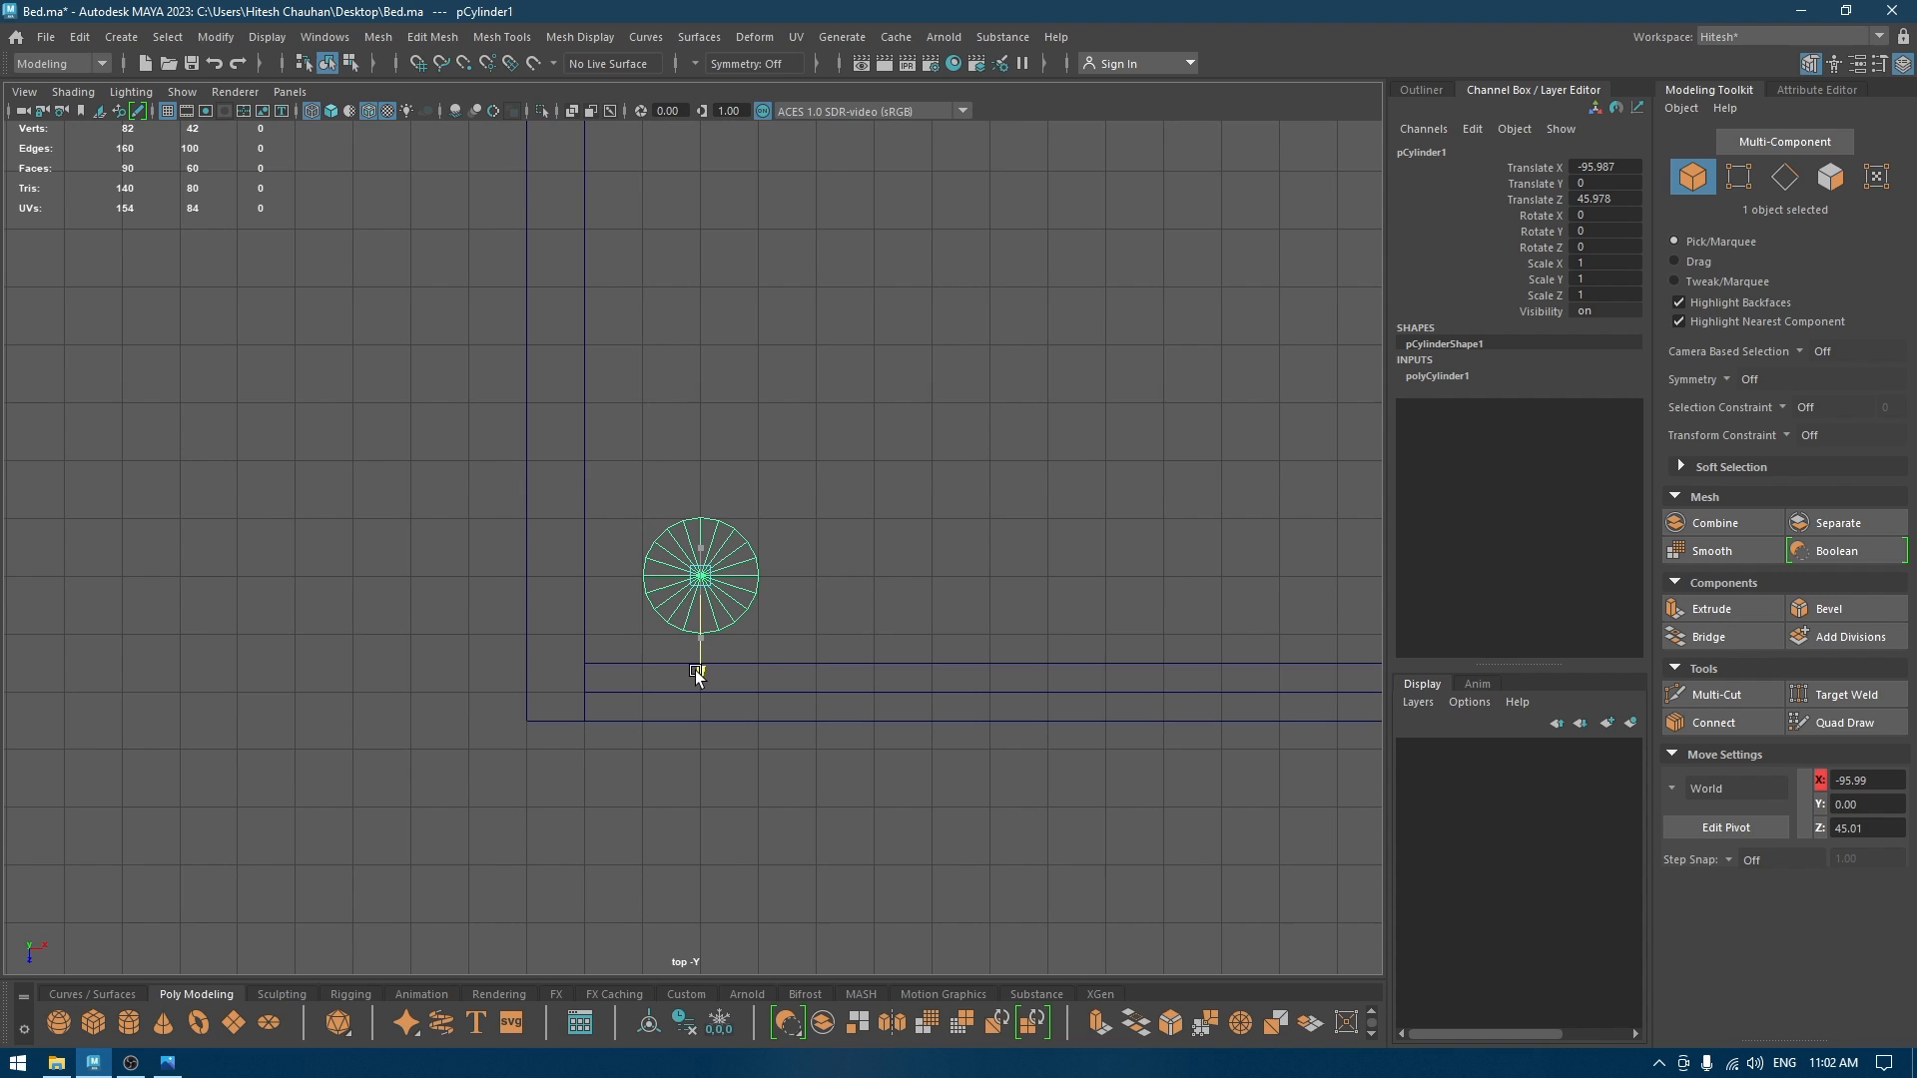
Tuck the leg under the frame corner and set its axis subdivisions to 16.
drag(698, 674, 792, 563)
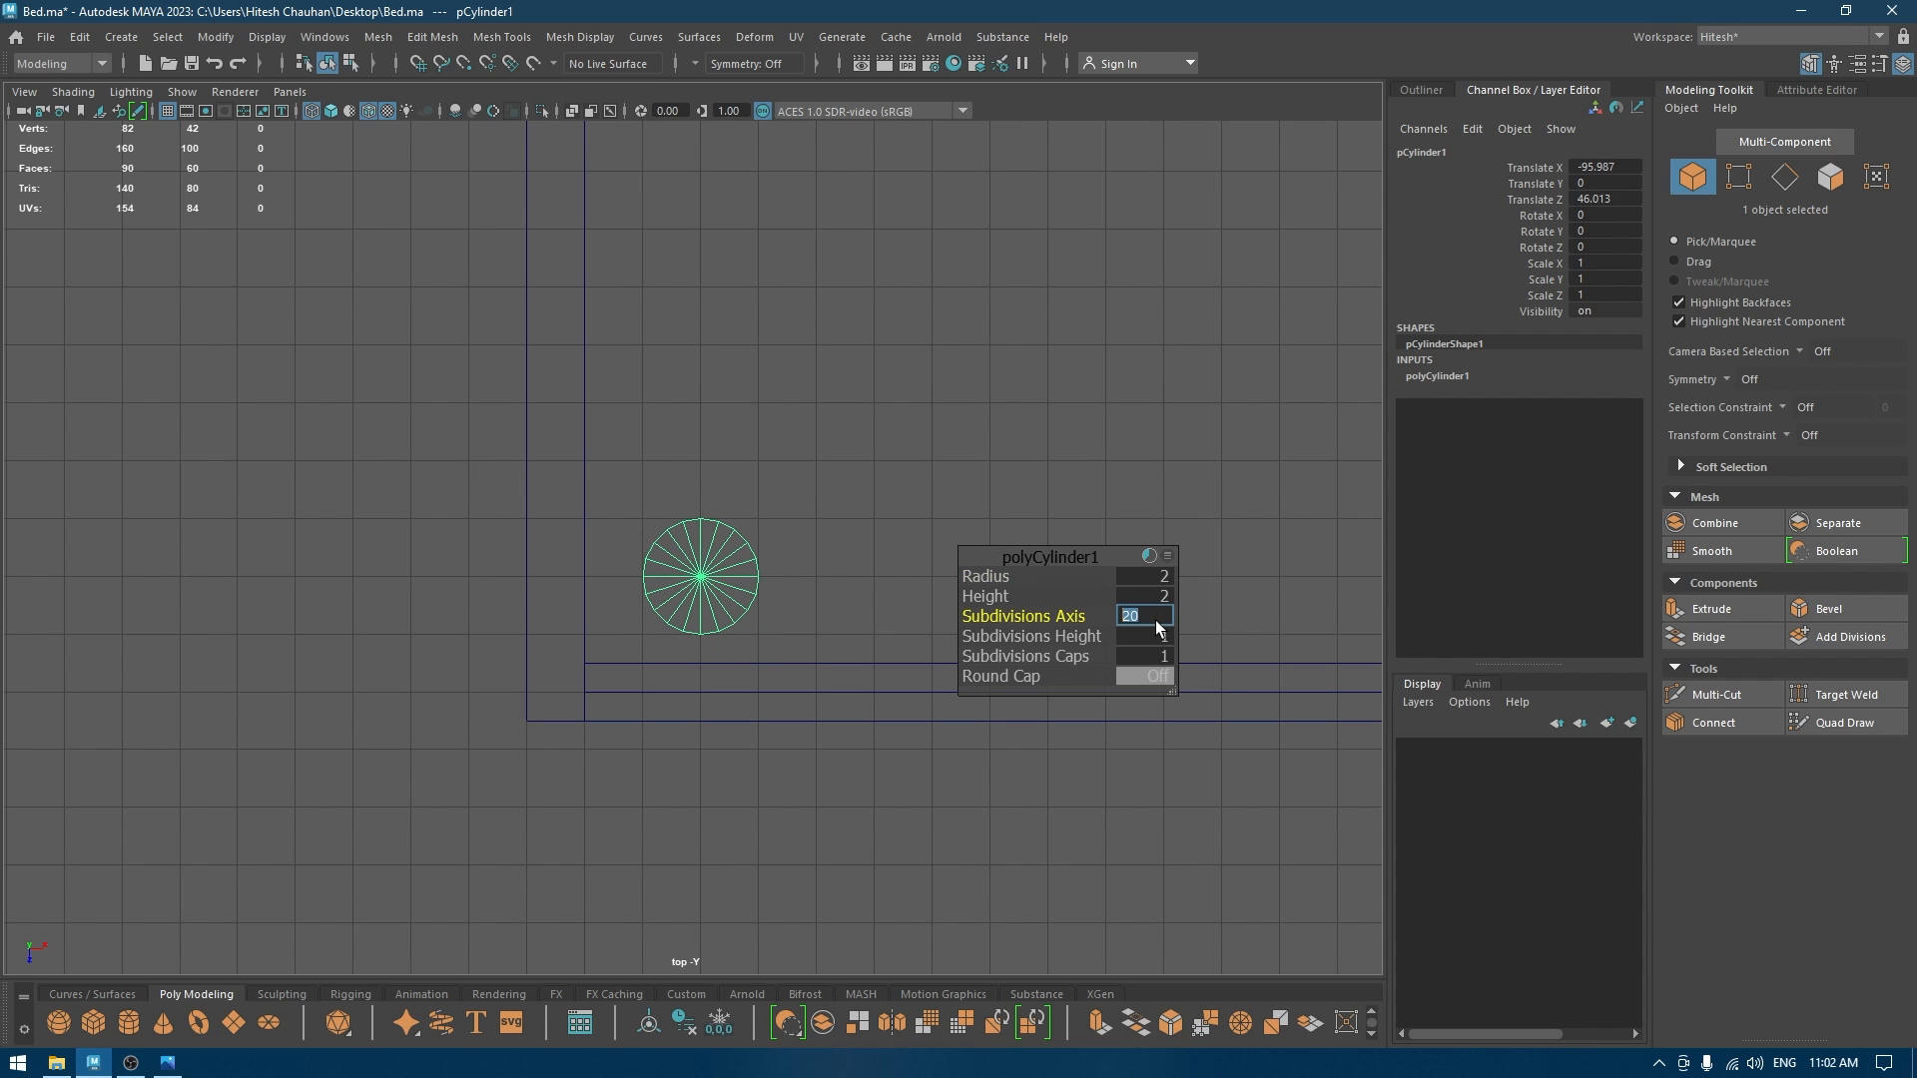
text(1)
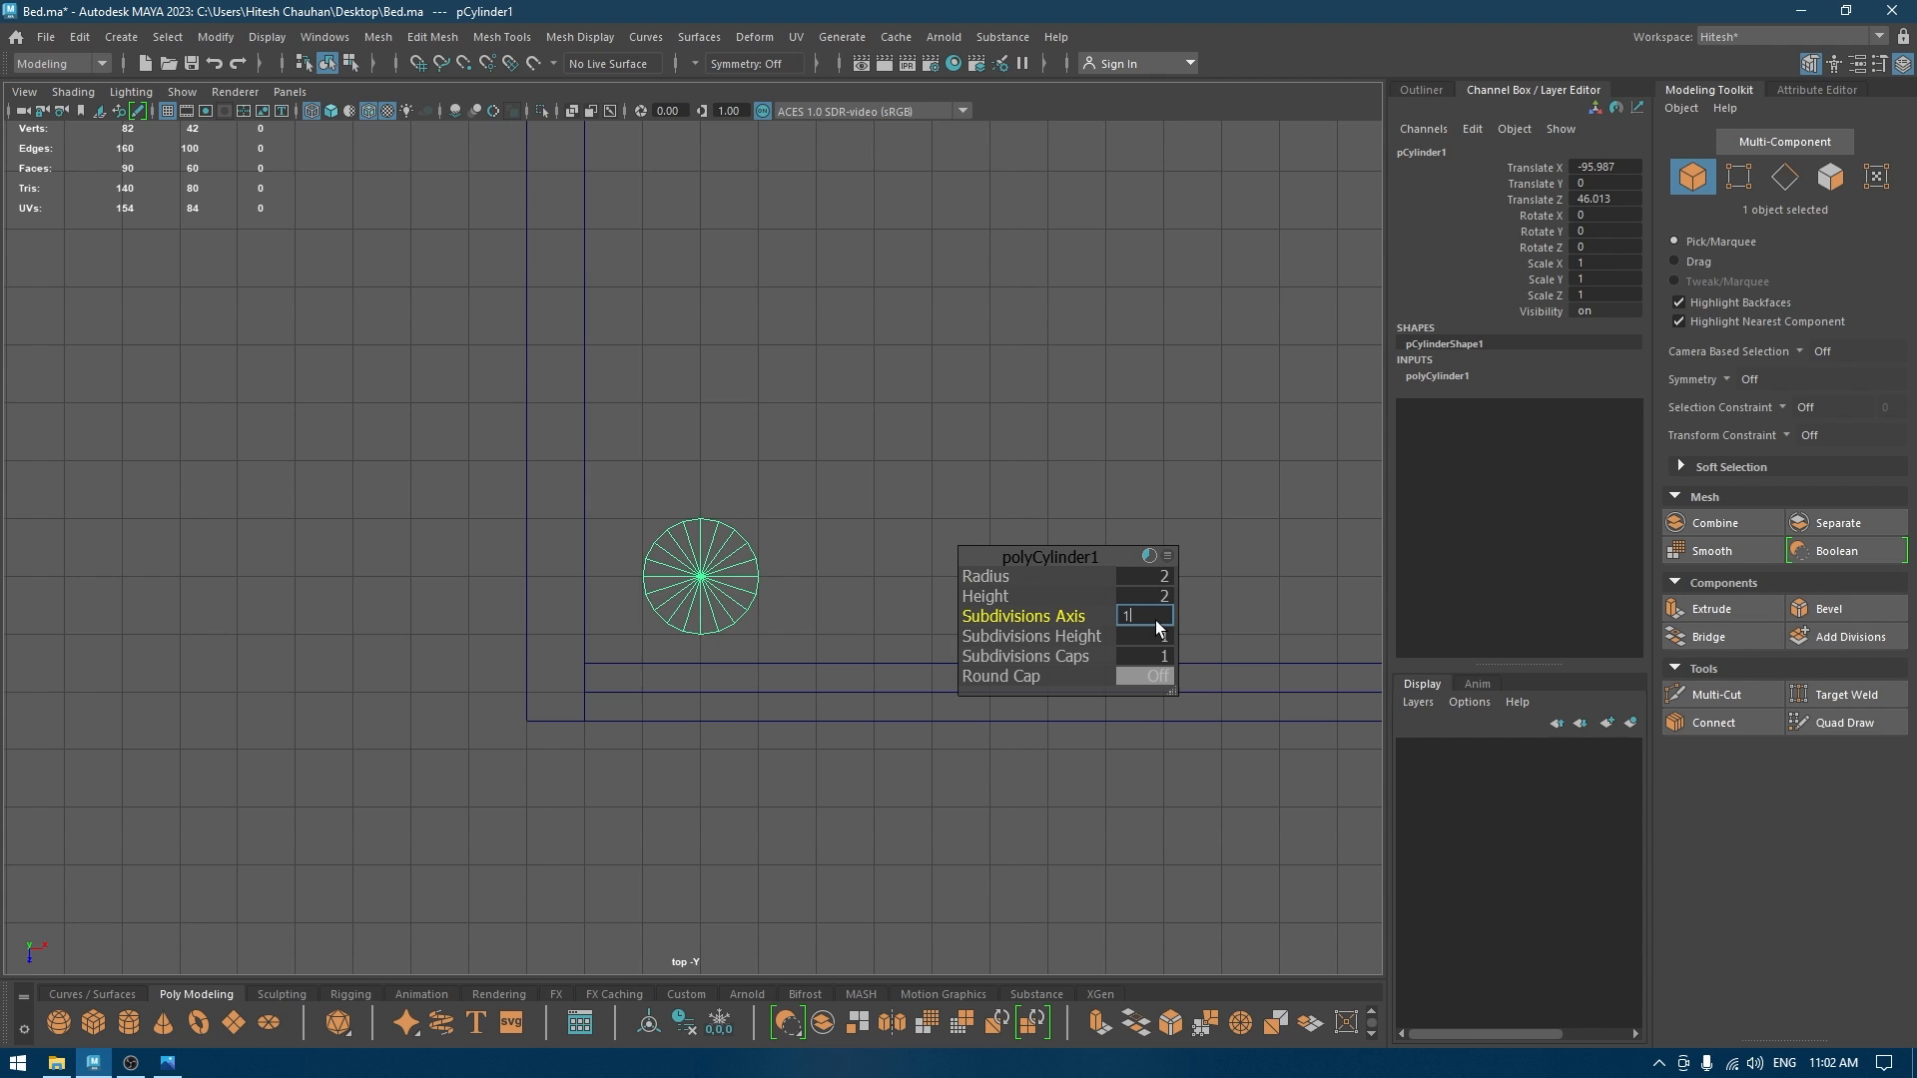
text(16)
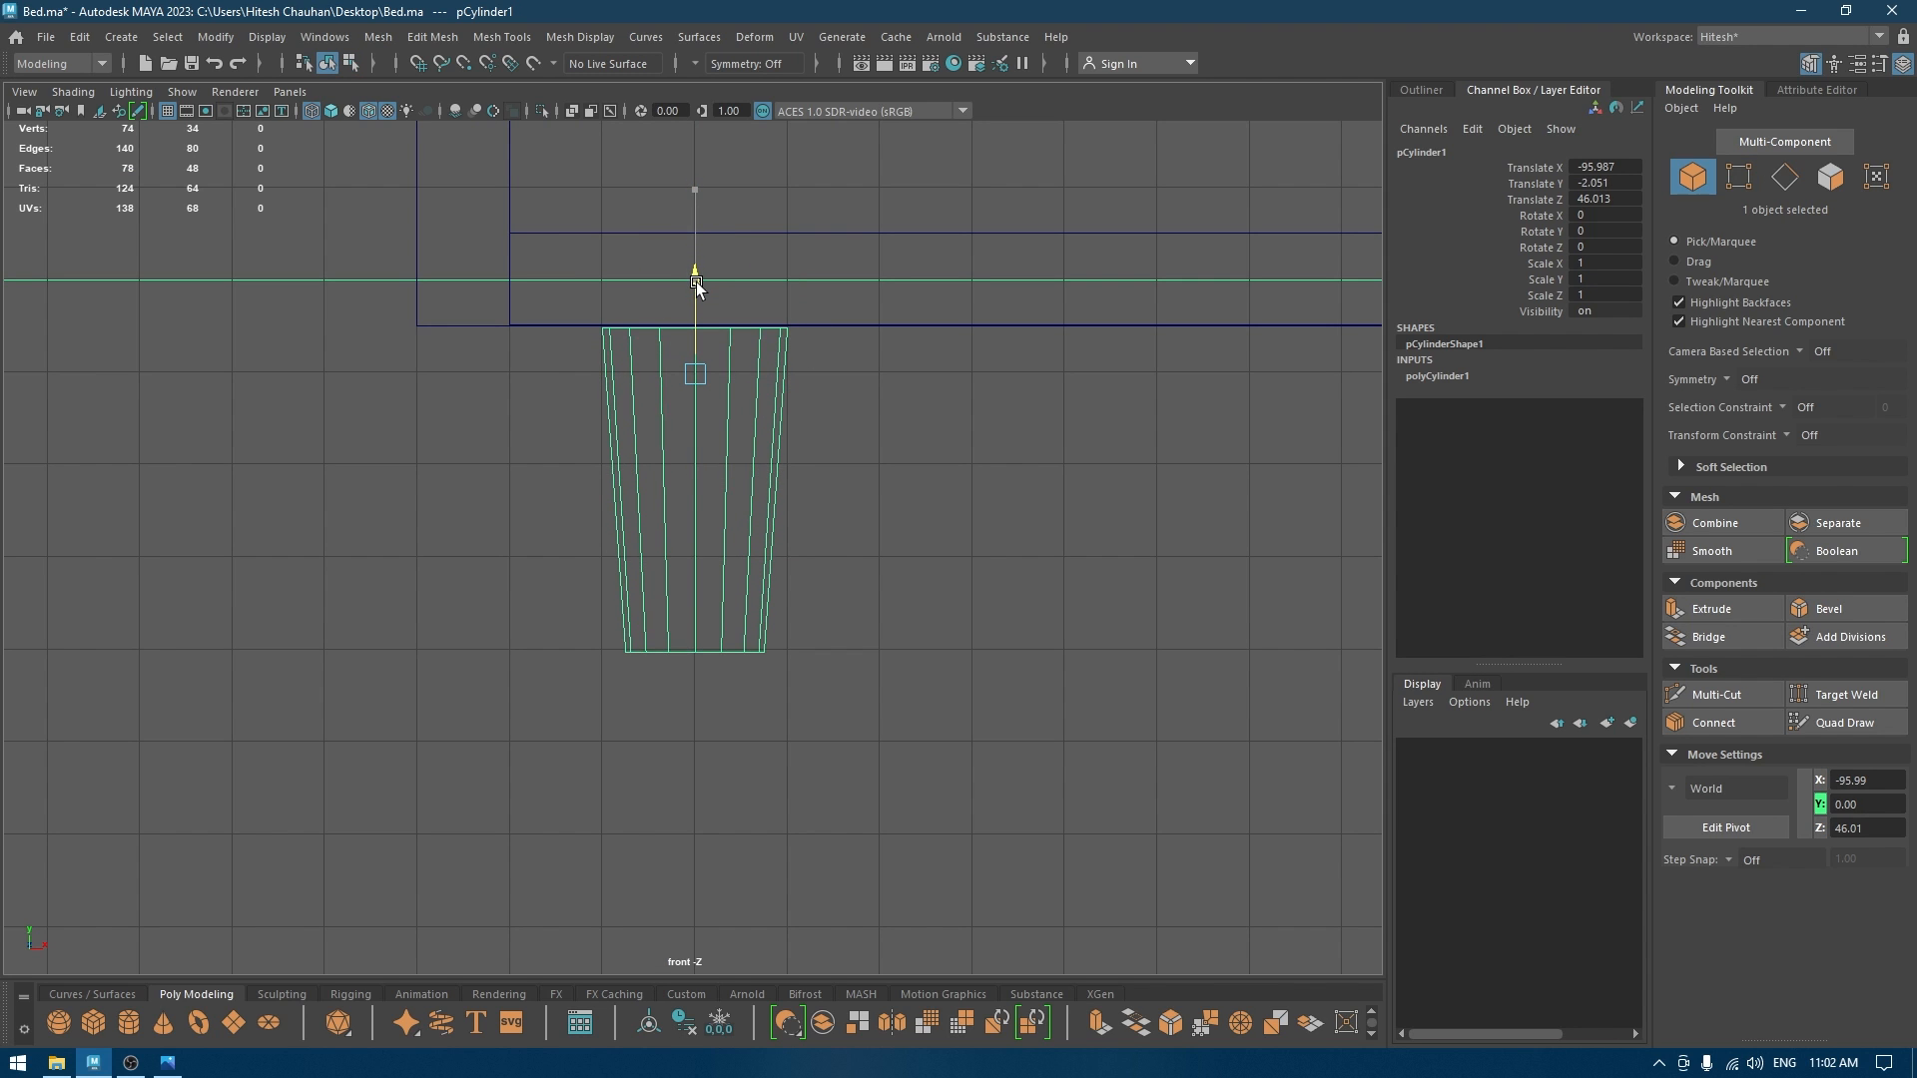
Pull the leg's bottom further below the frame and show the scene as wireframe.
key(space)
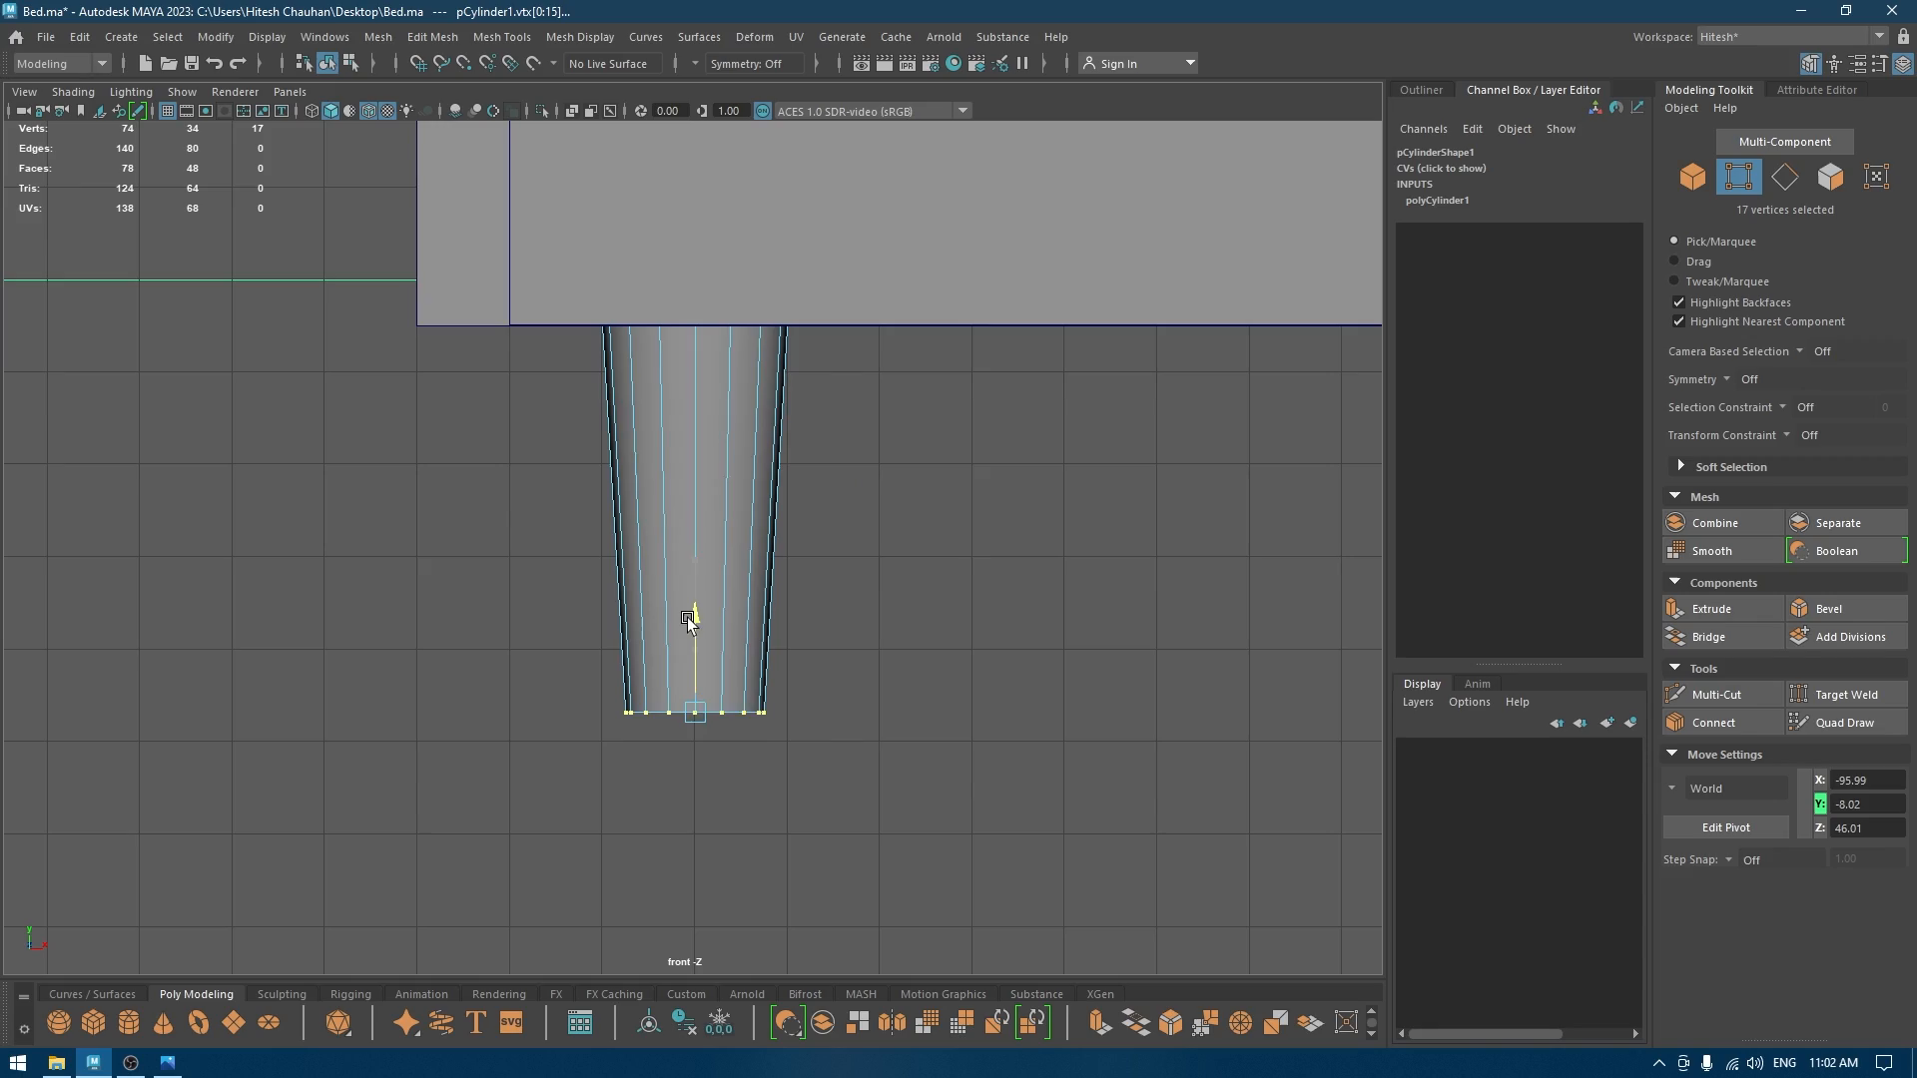
right_click(691, 617)
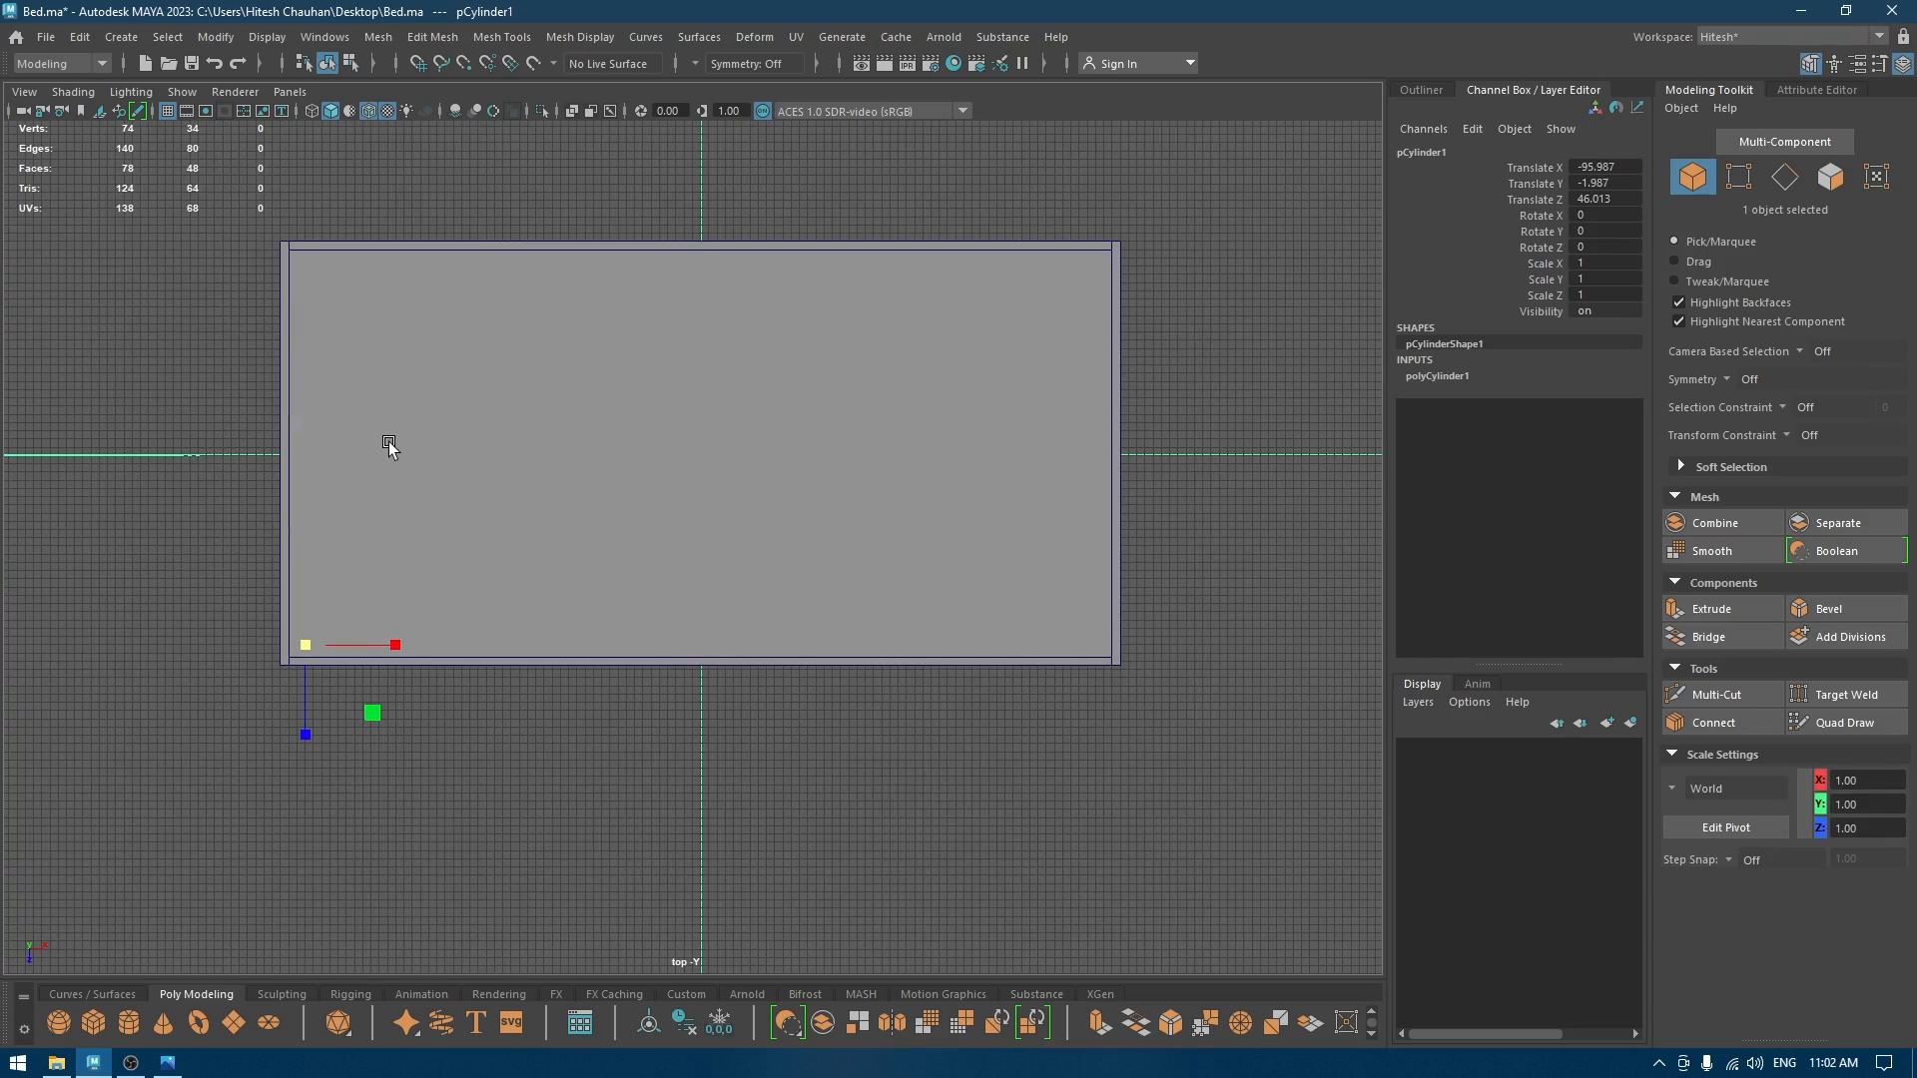
key(4)
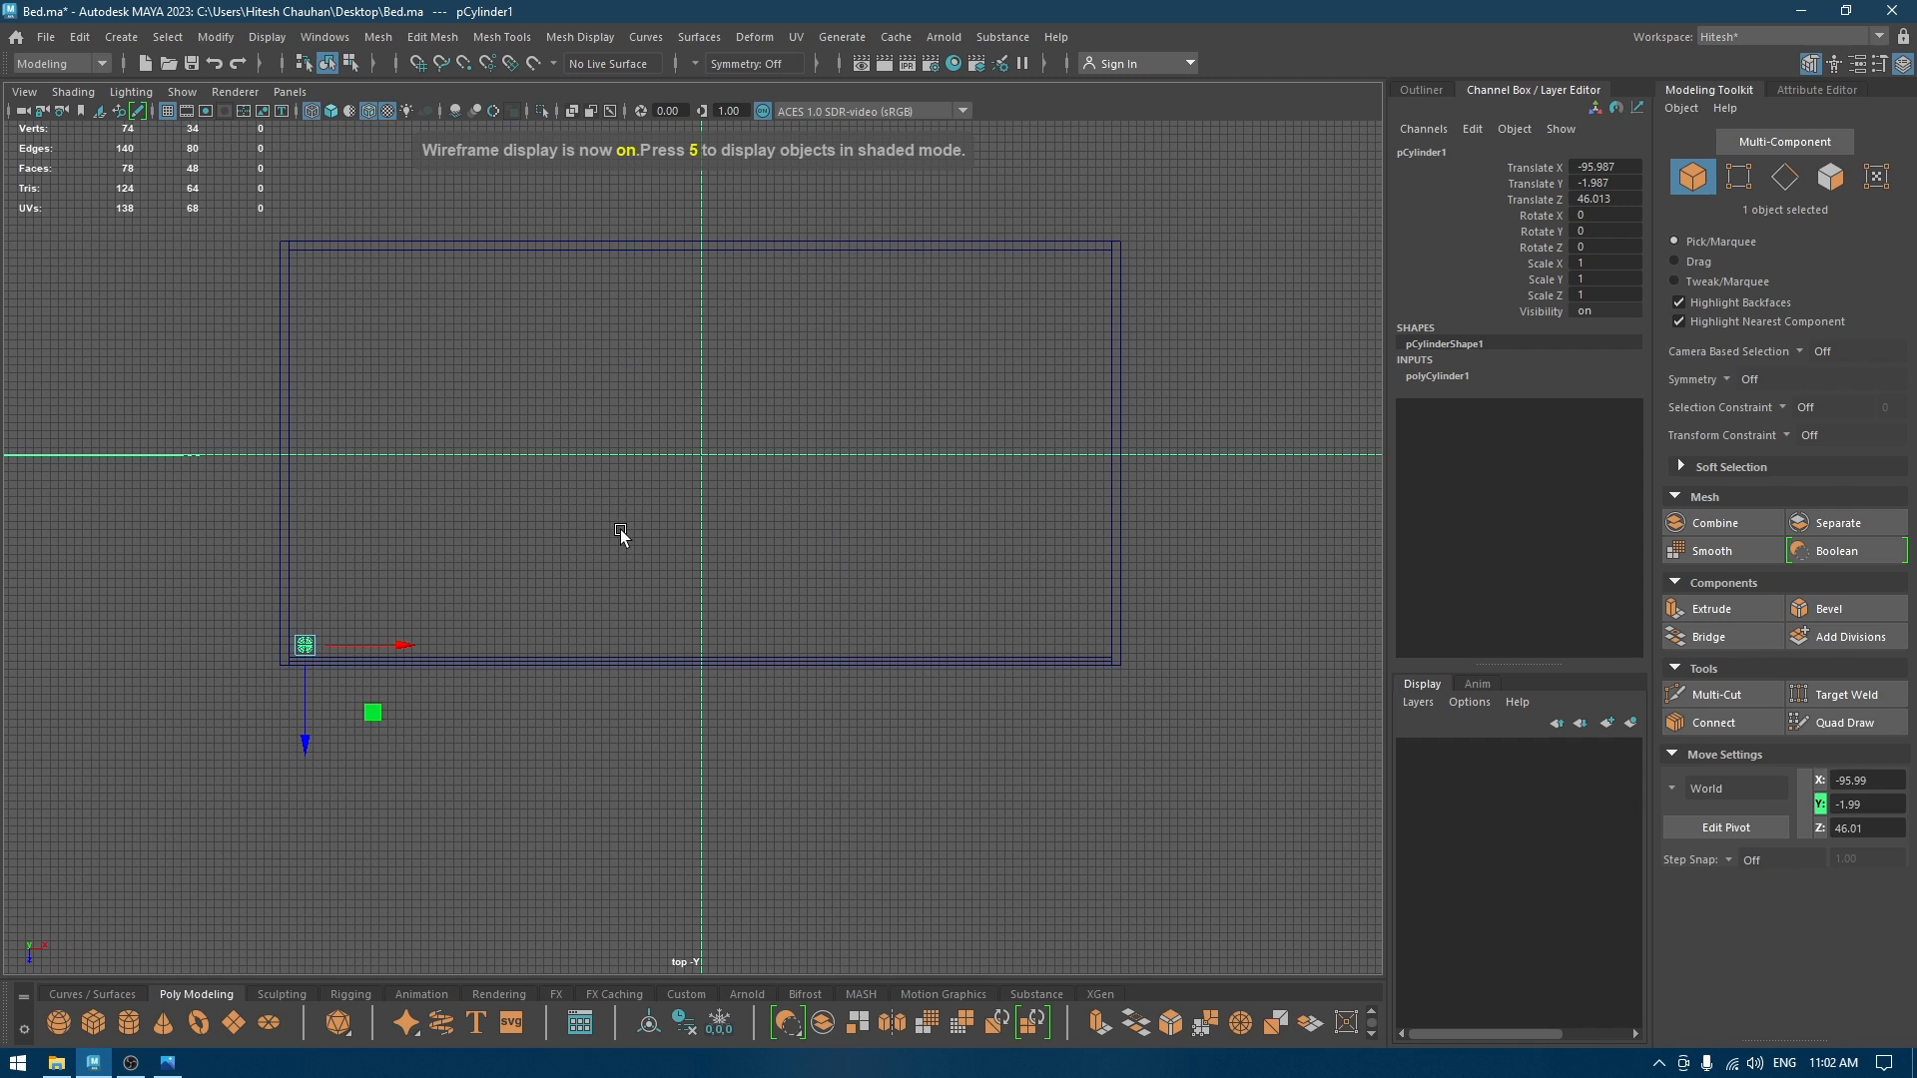
click(1725, 828)
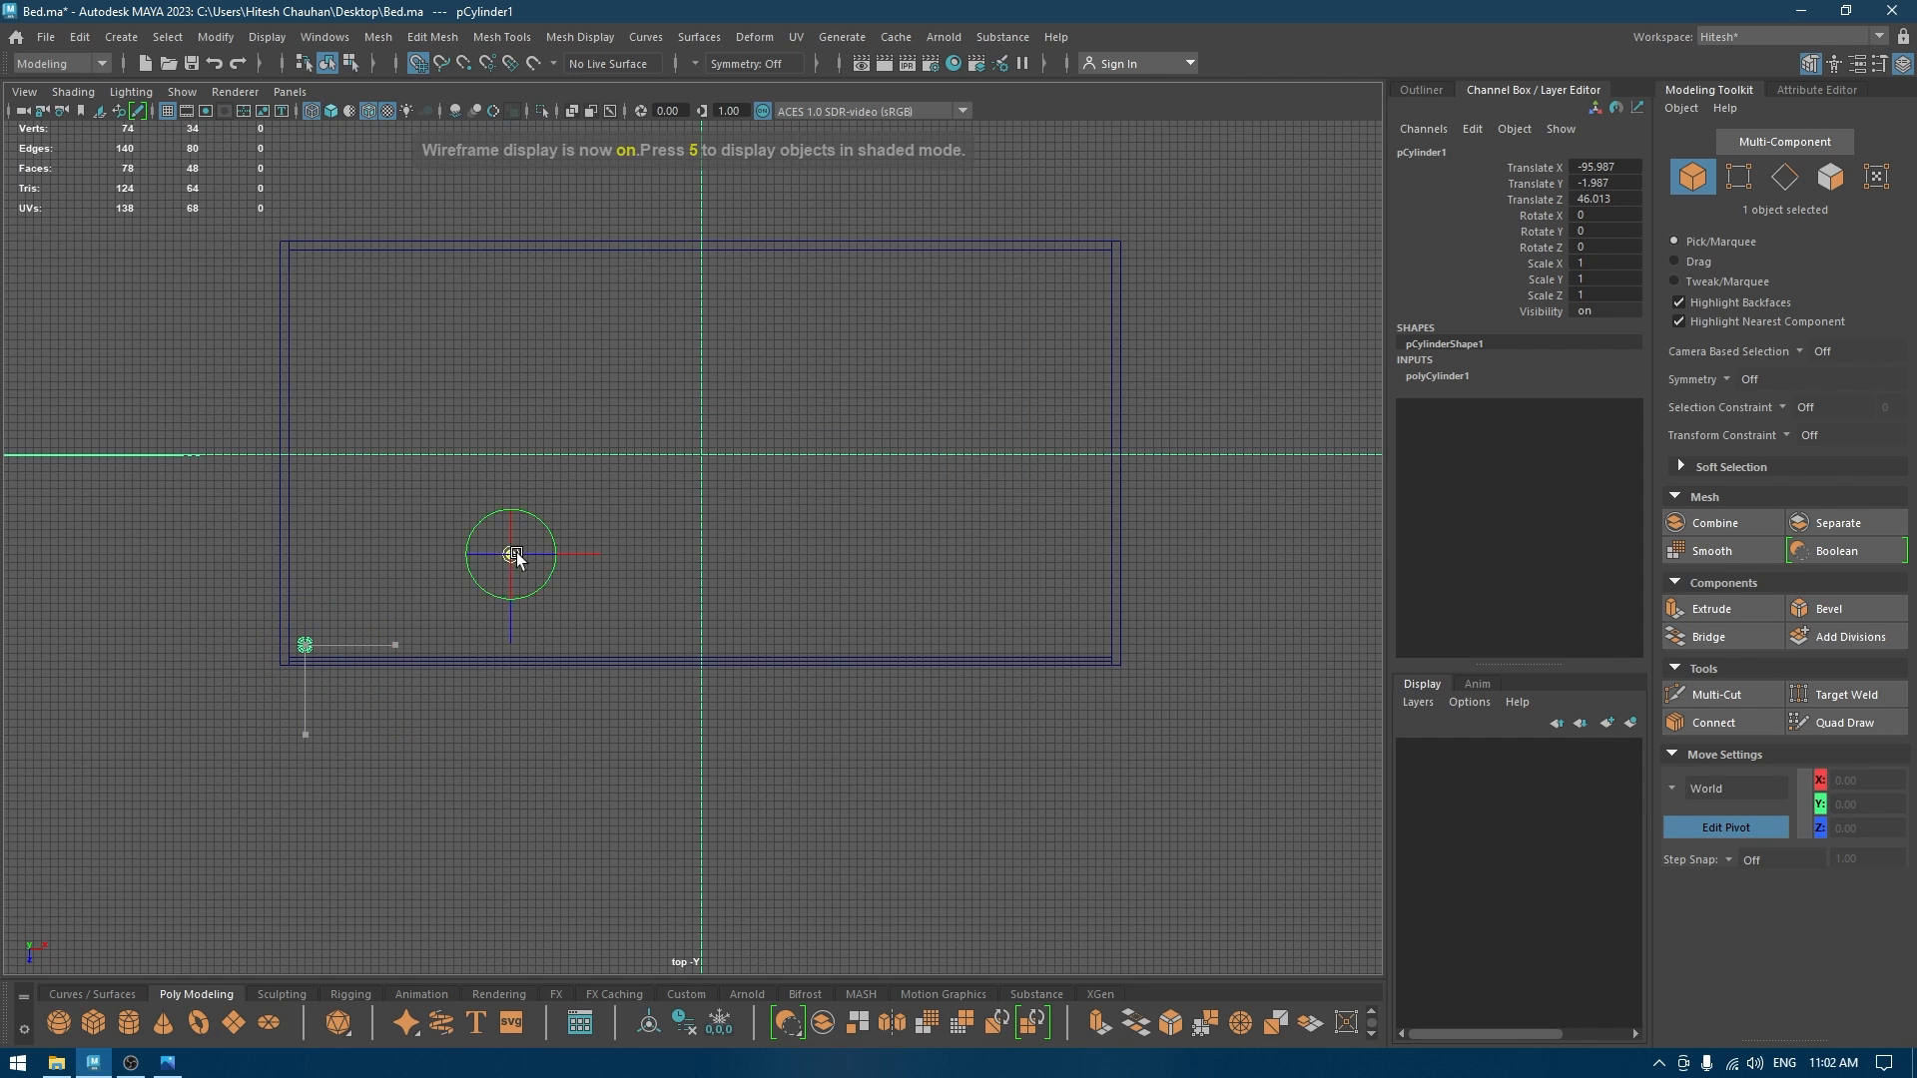
Pivot the leg from the frame centre and swing a duplicate to another corner.
drag(511, 554, 698, 455)
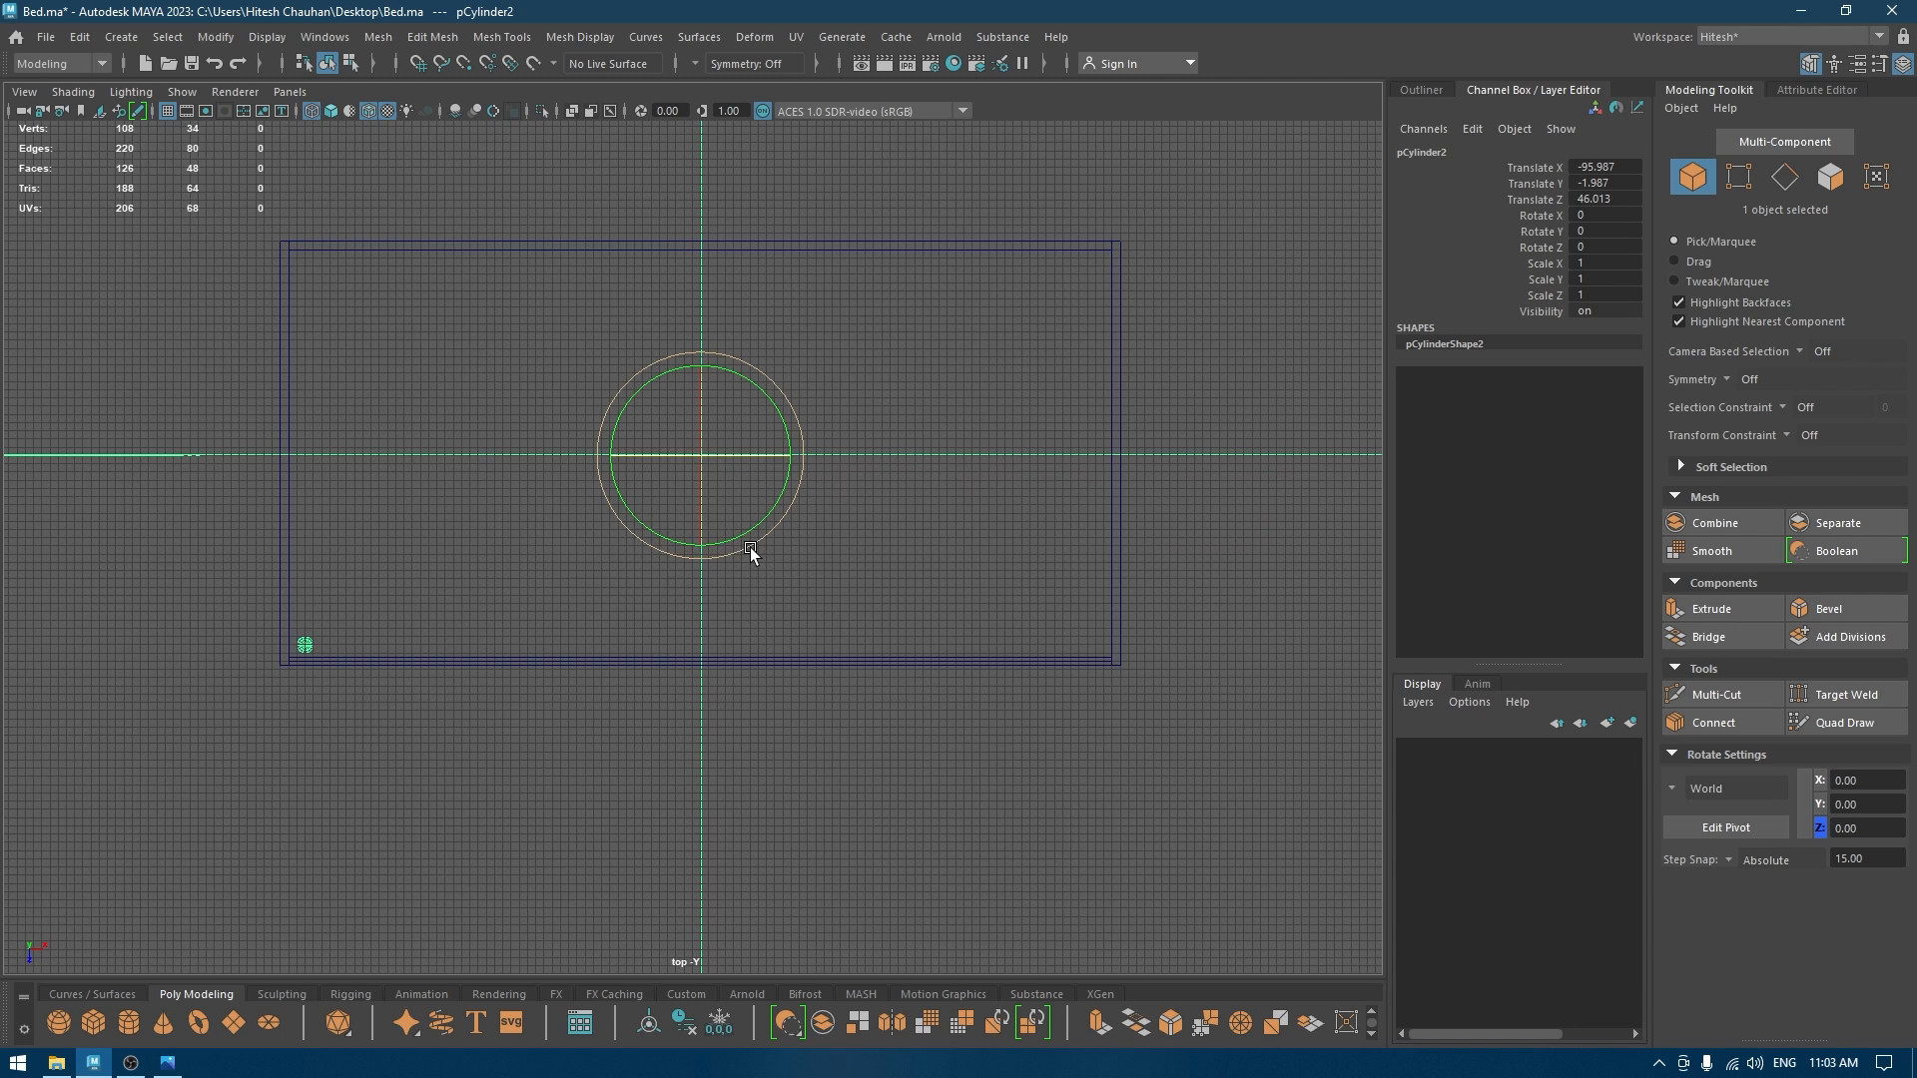
drag(750, 550, 715, 557)
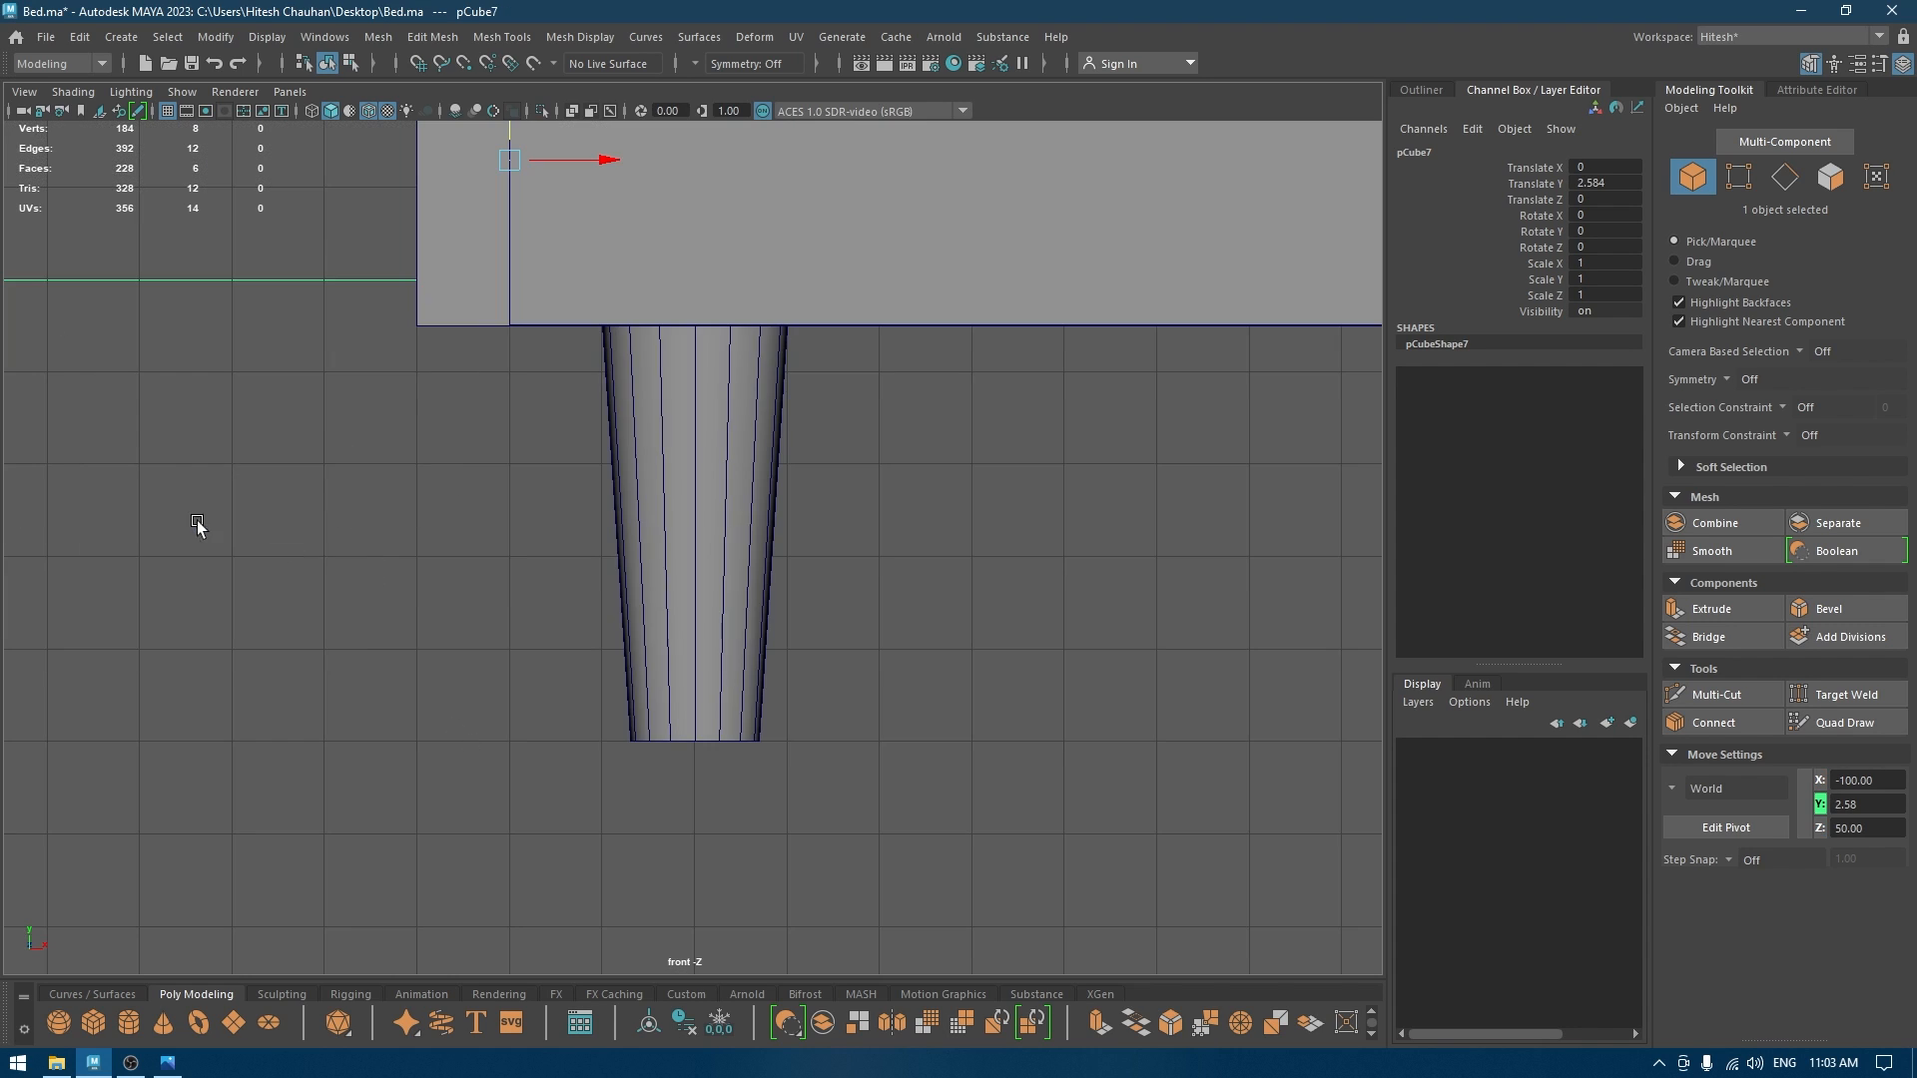
Set the mattress box onto the frame and bevel its edges into soft rounded corners.
key(4)
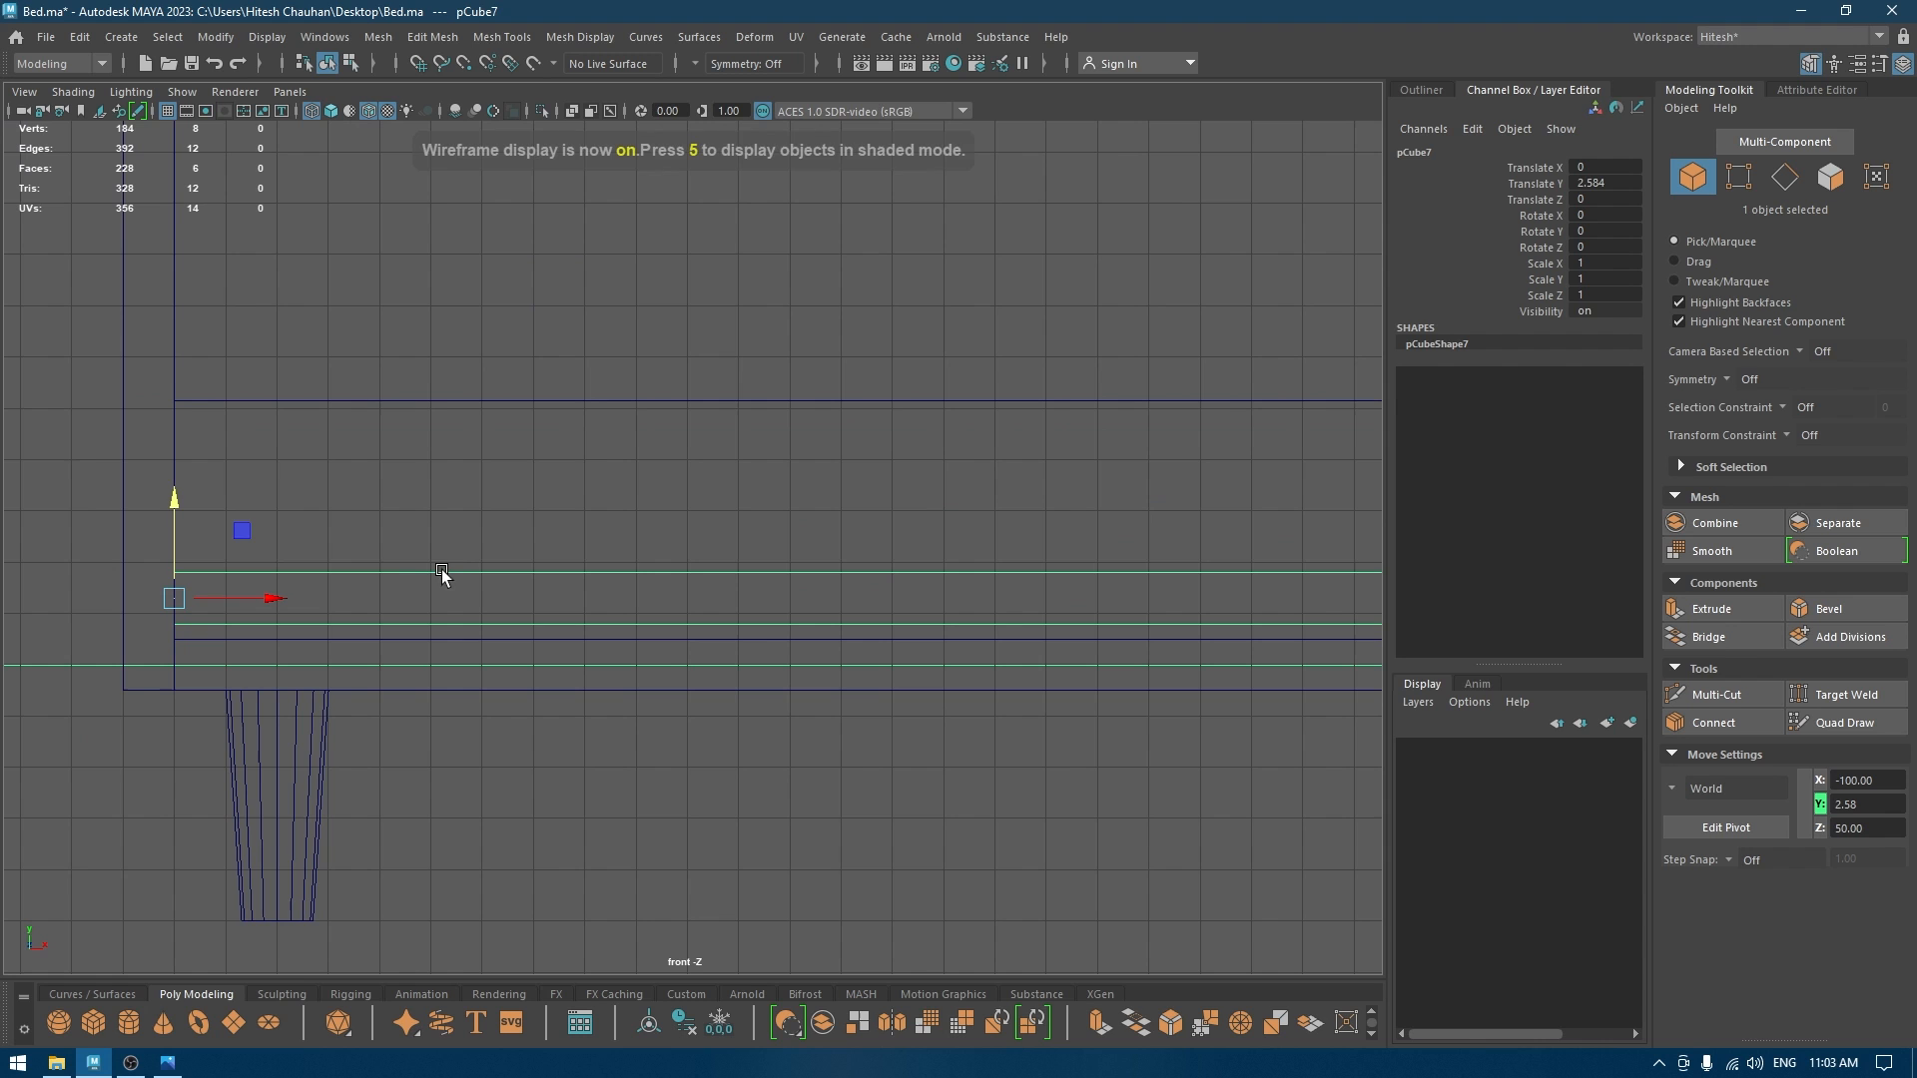
drag(442, 575, 180, 510)
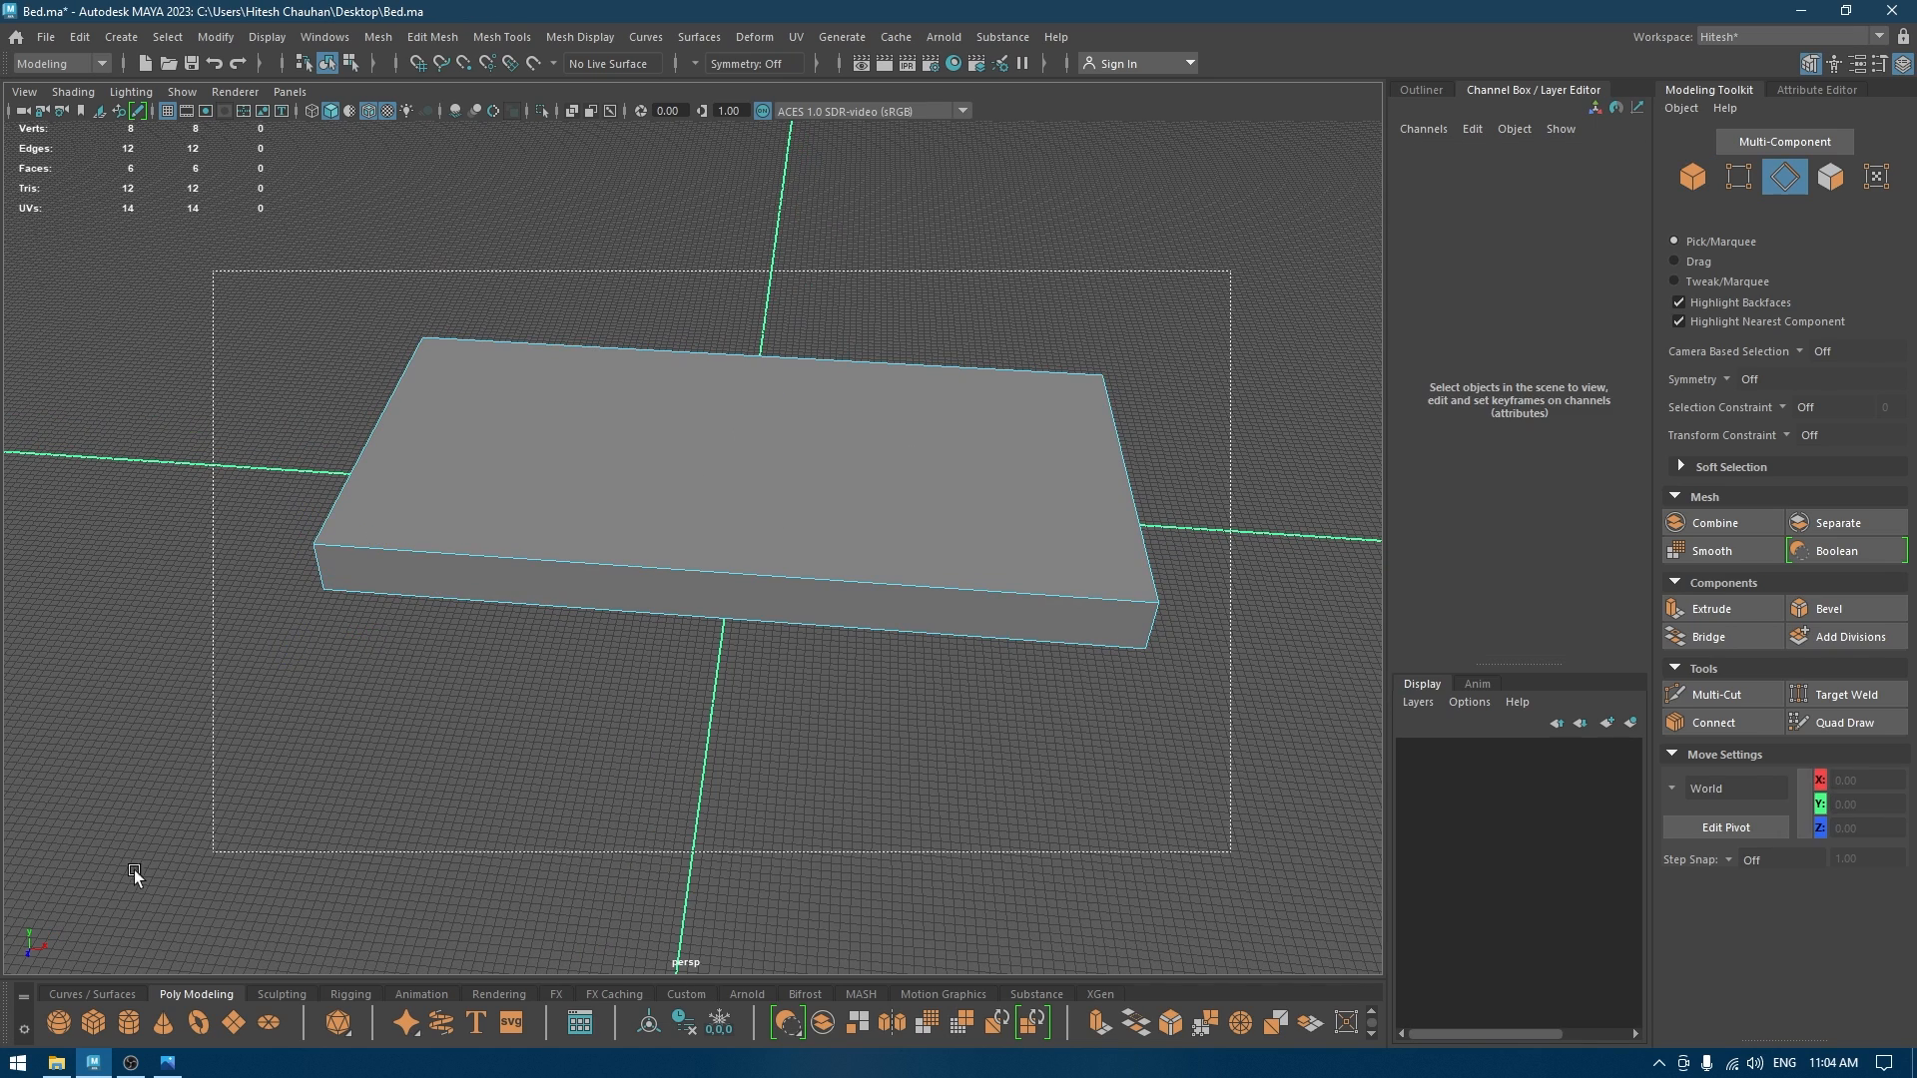
click(1834, 550)
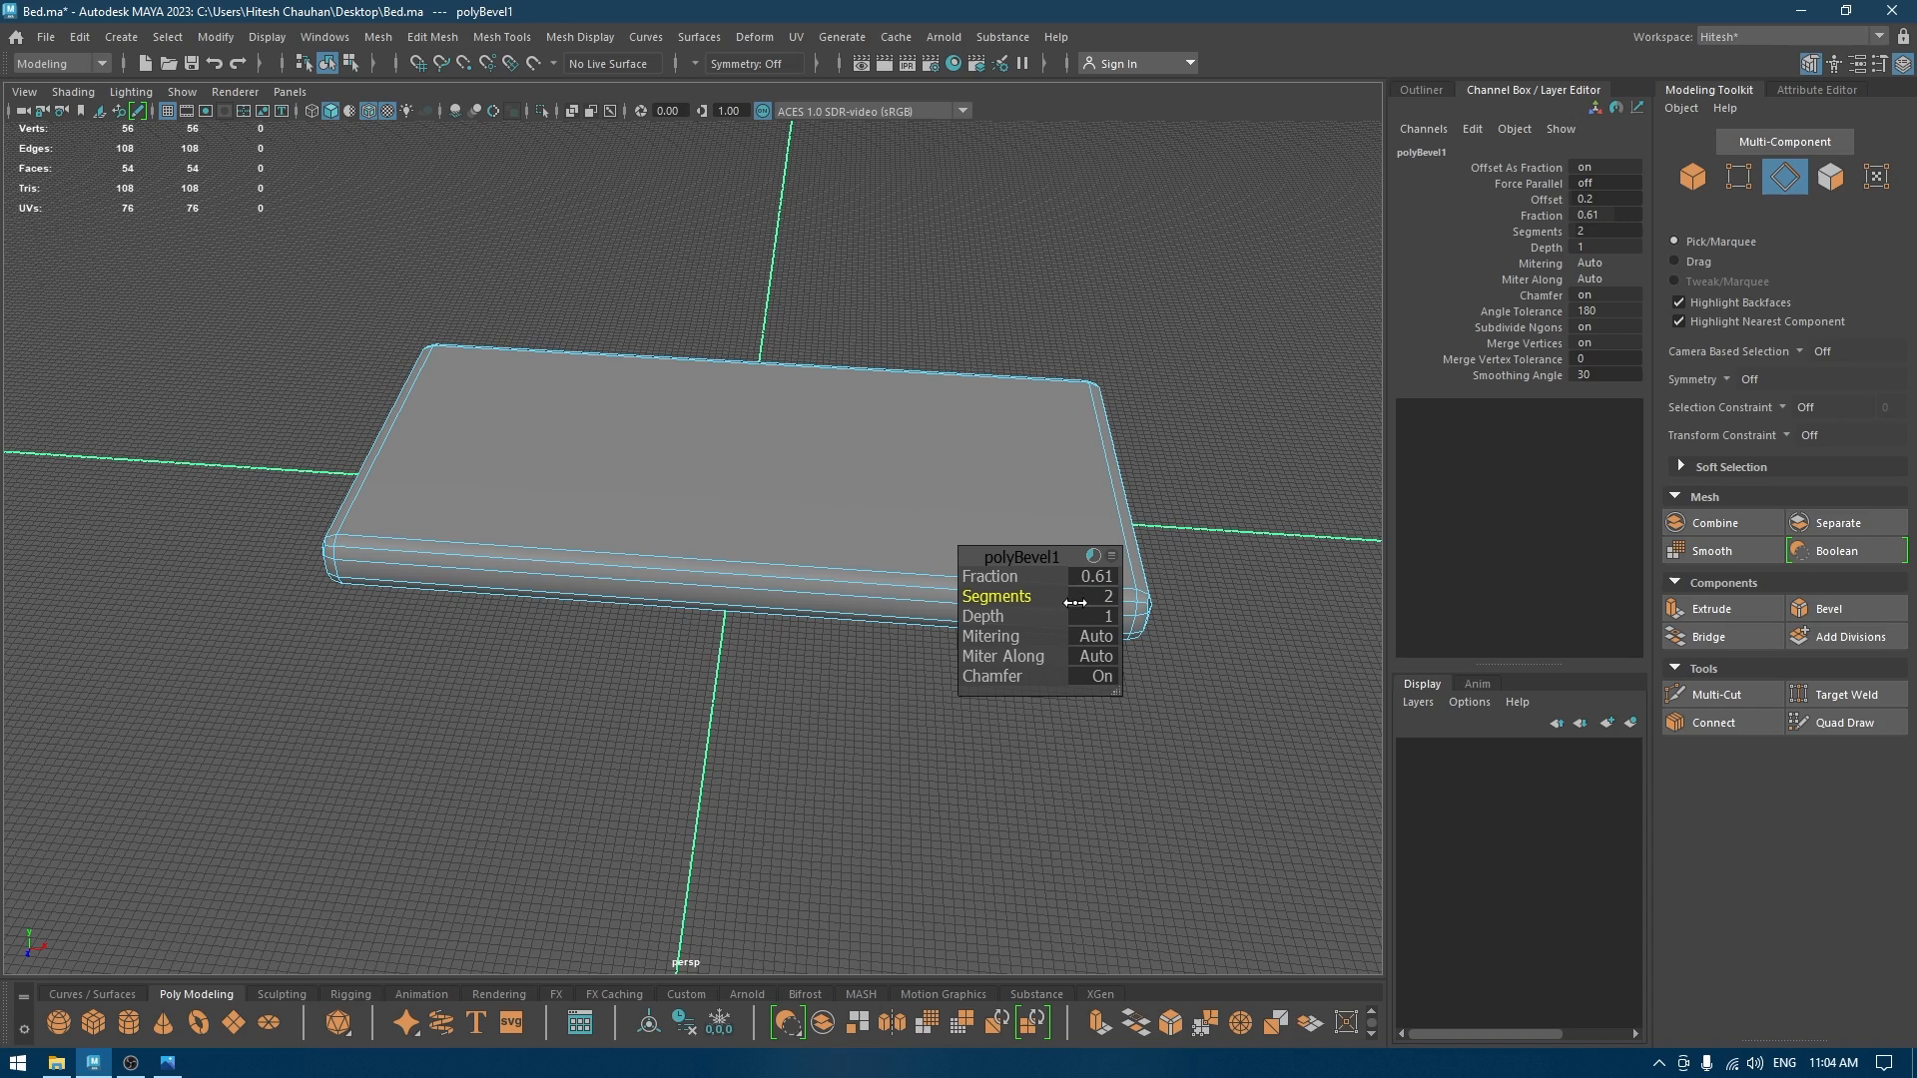
Bevel the mattress edges with 2 segments, then Smooth the mesh with Divisions set to 3.
drag(1073, 600, 1101, 600)
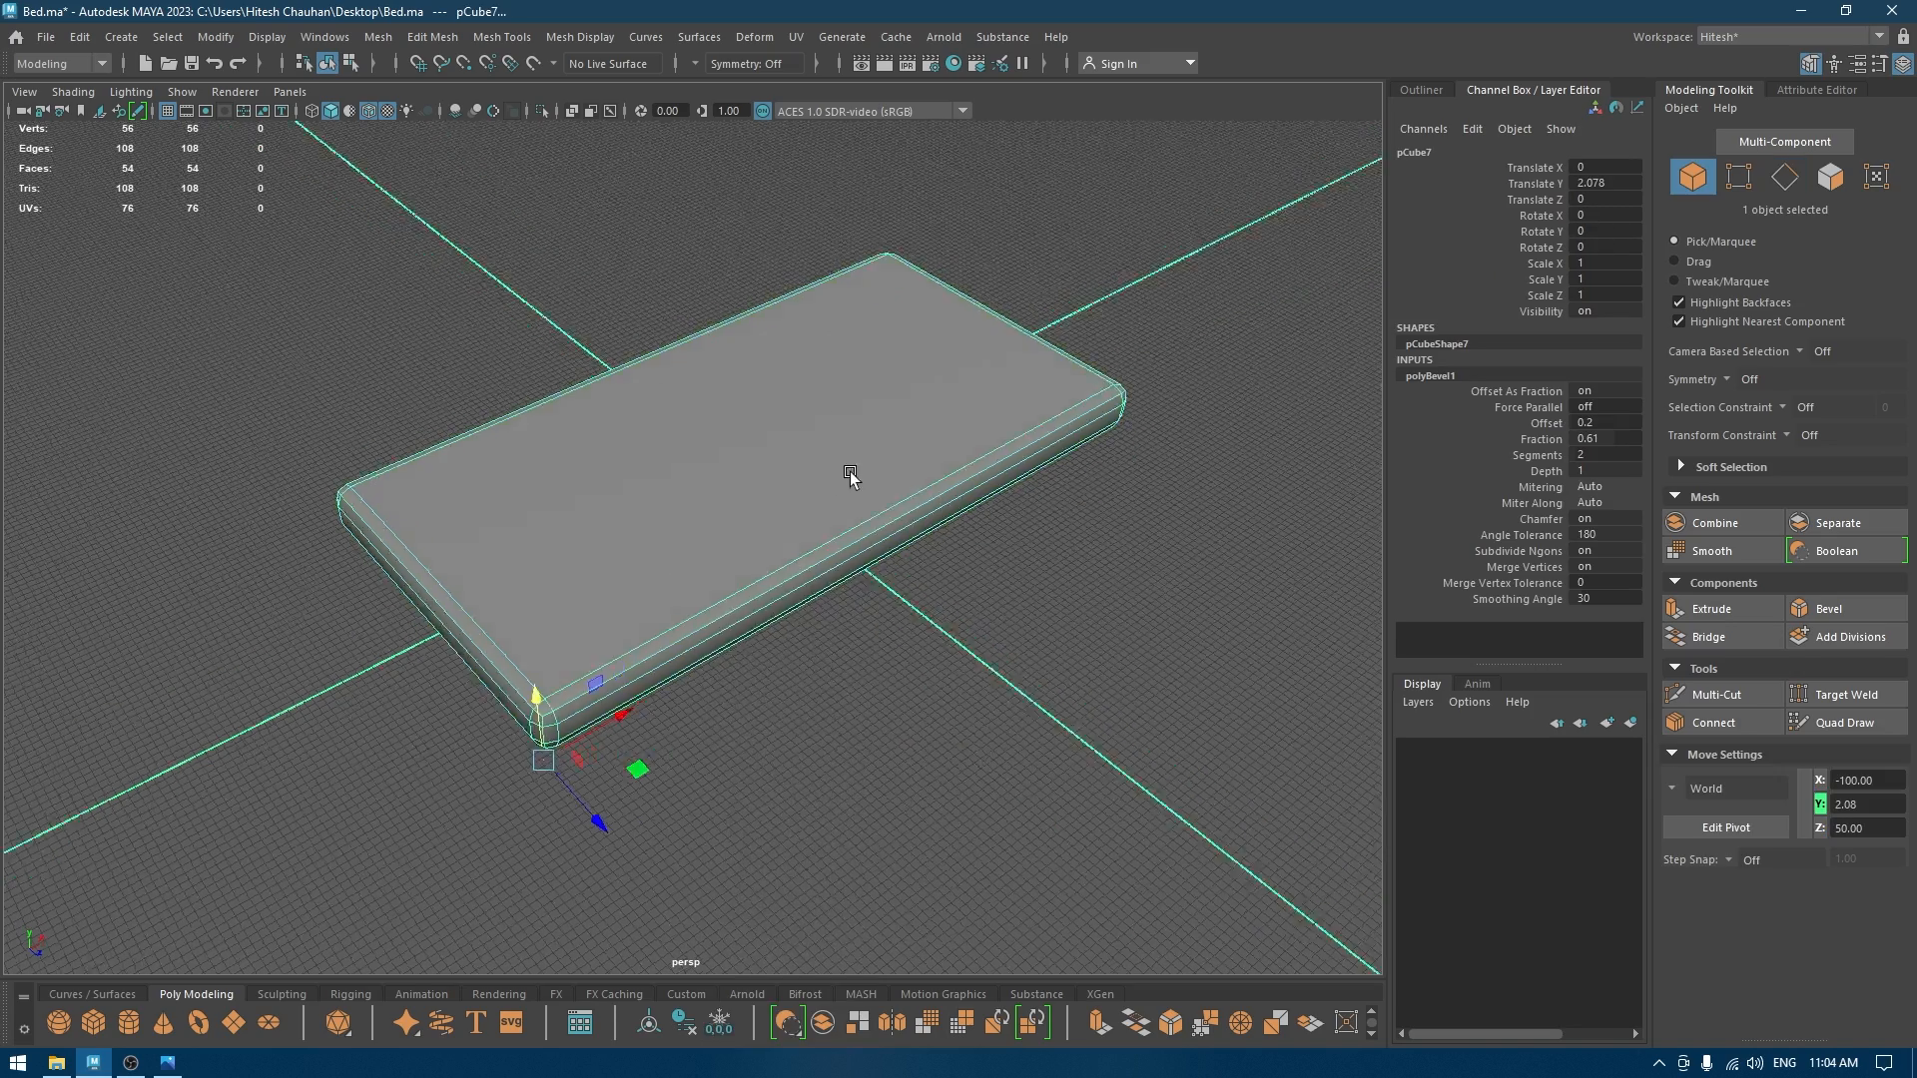
right_click(849, 474)
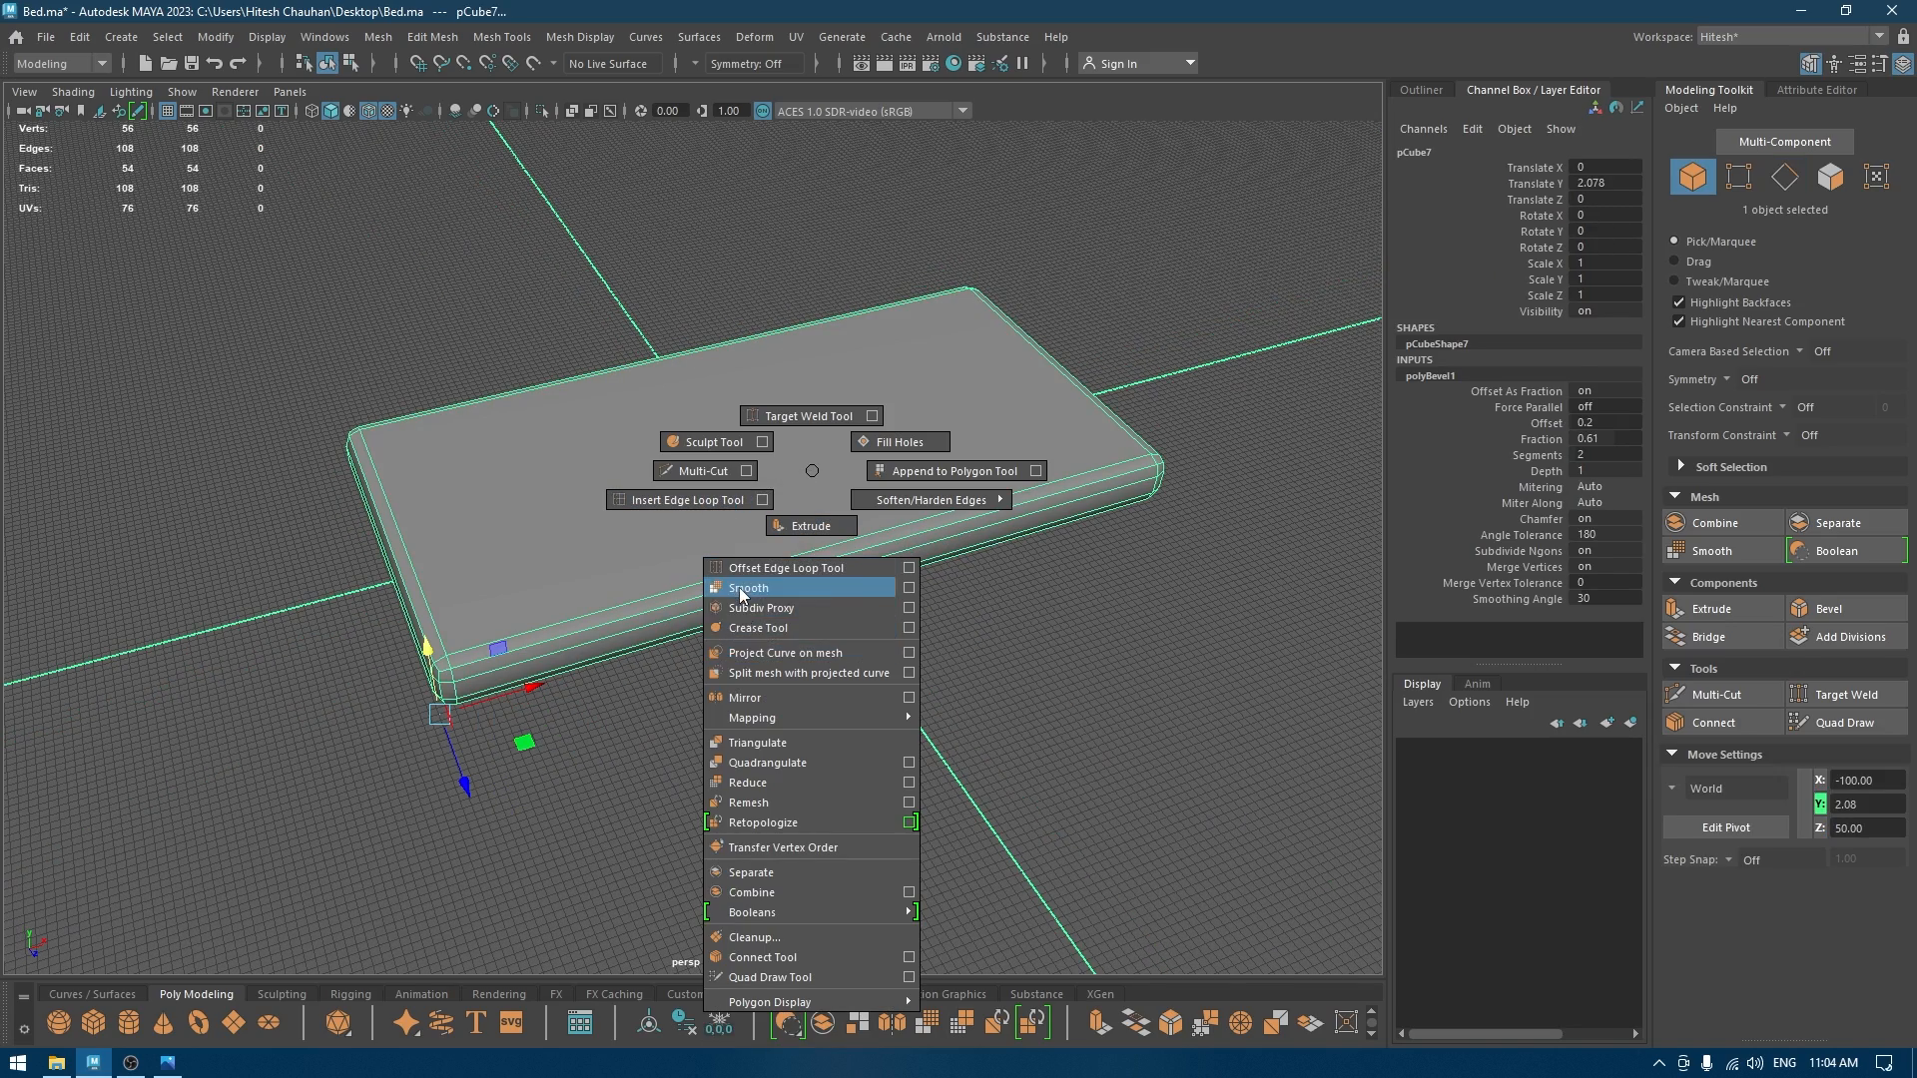
click(747, 588)
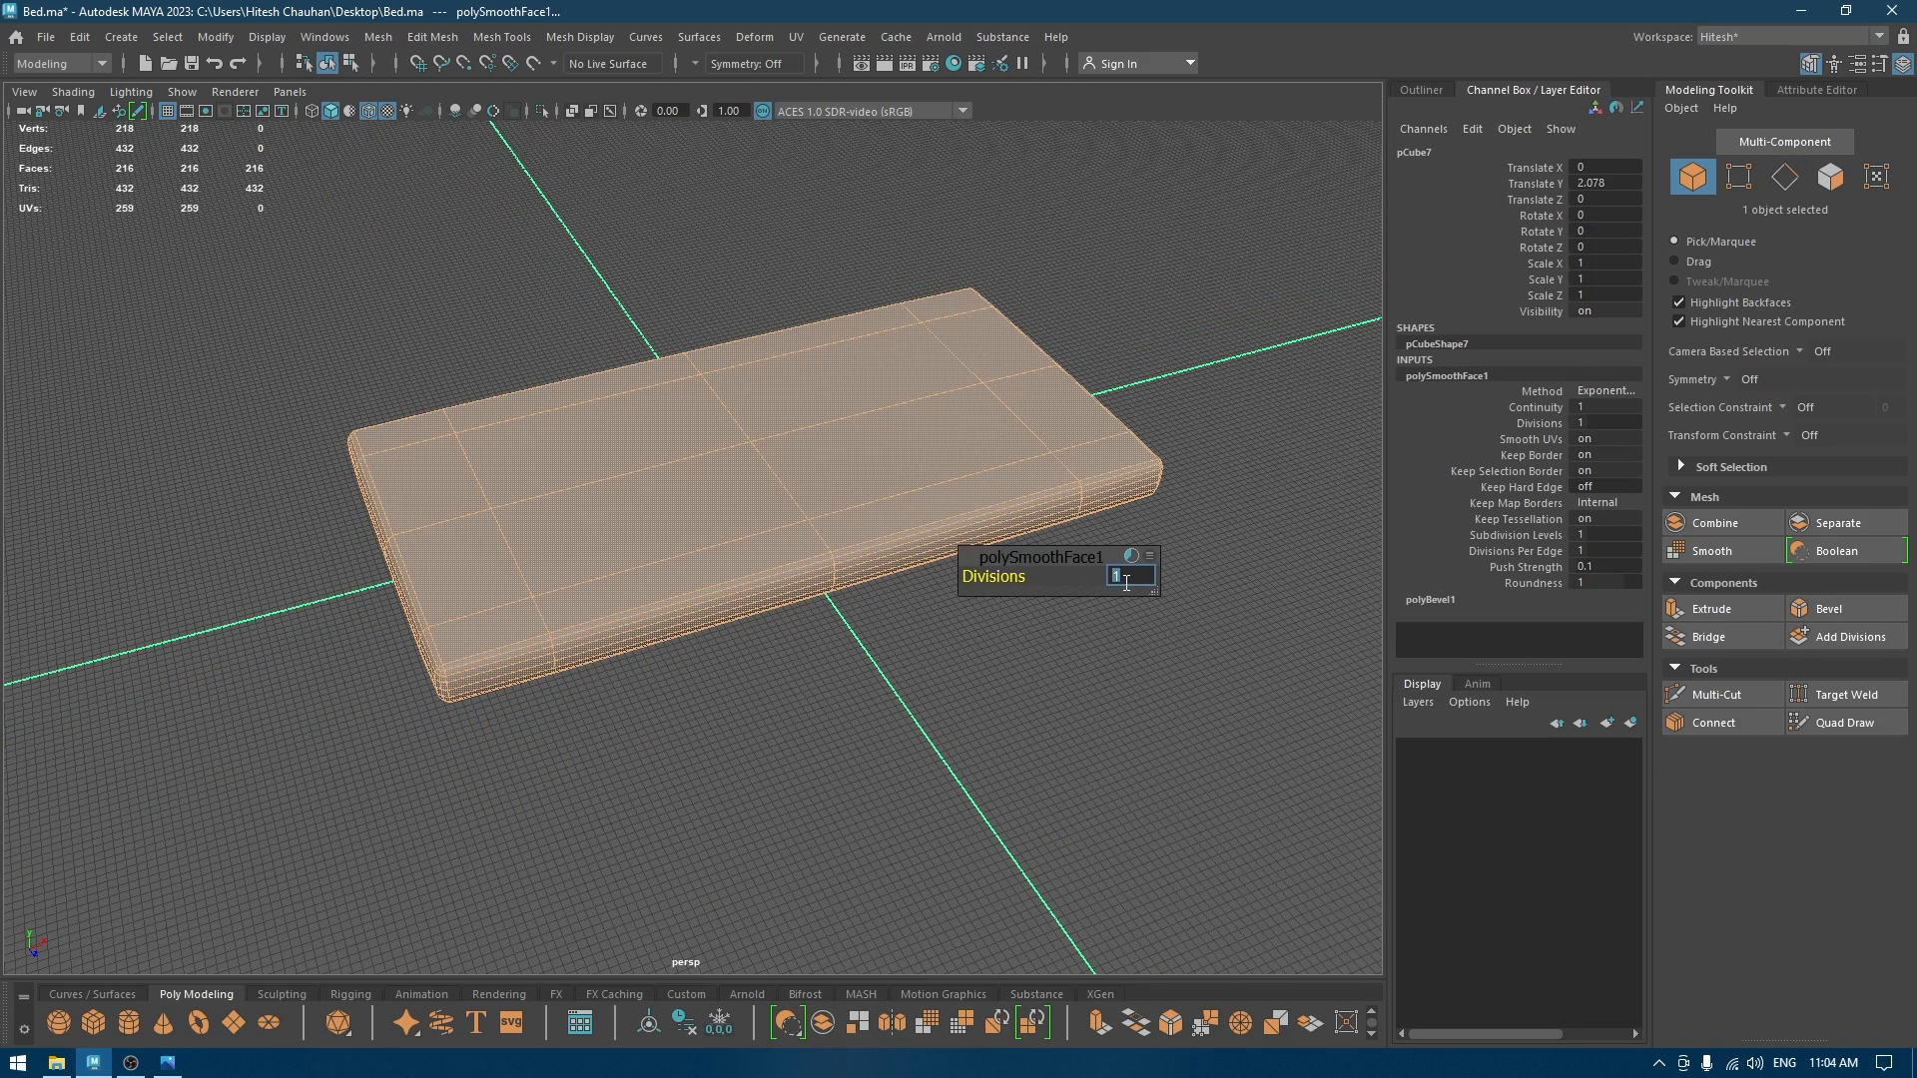
text(3)
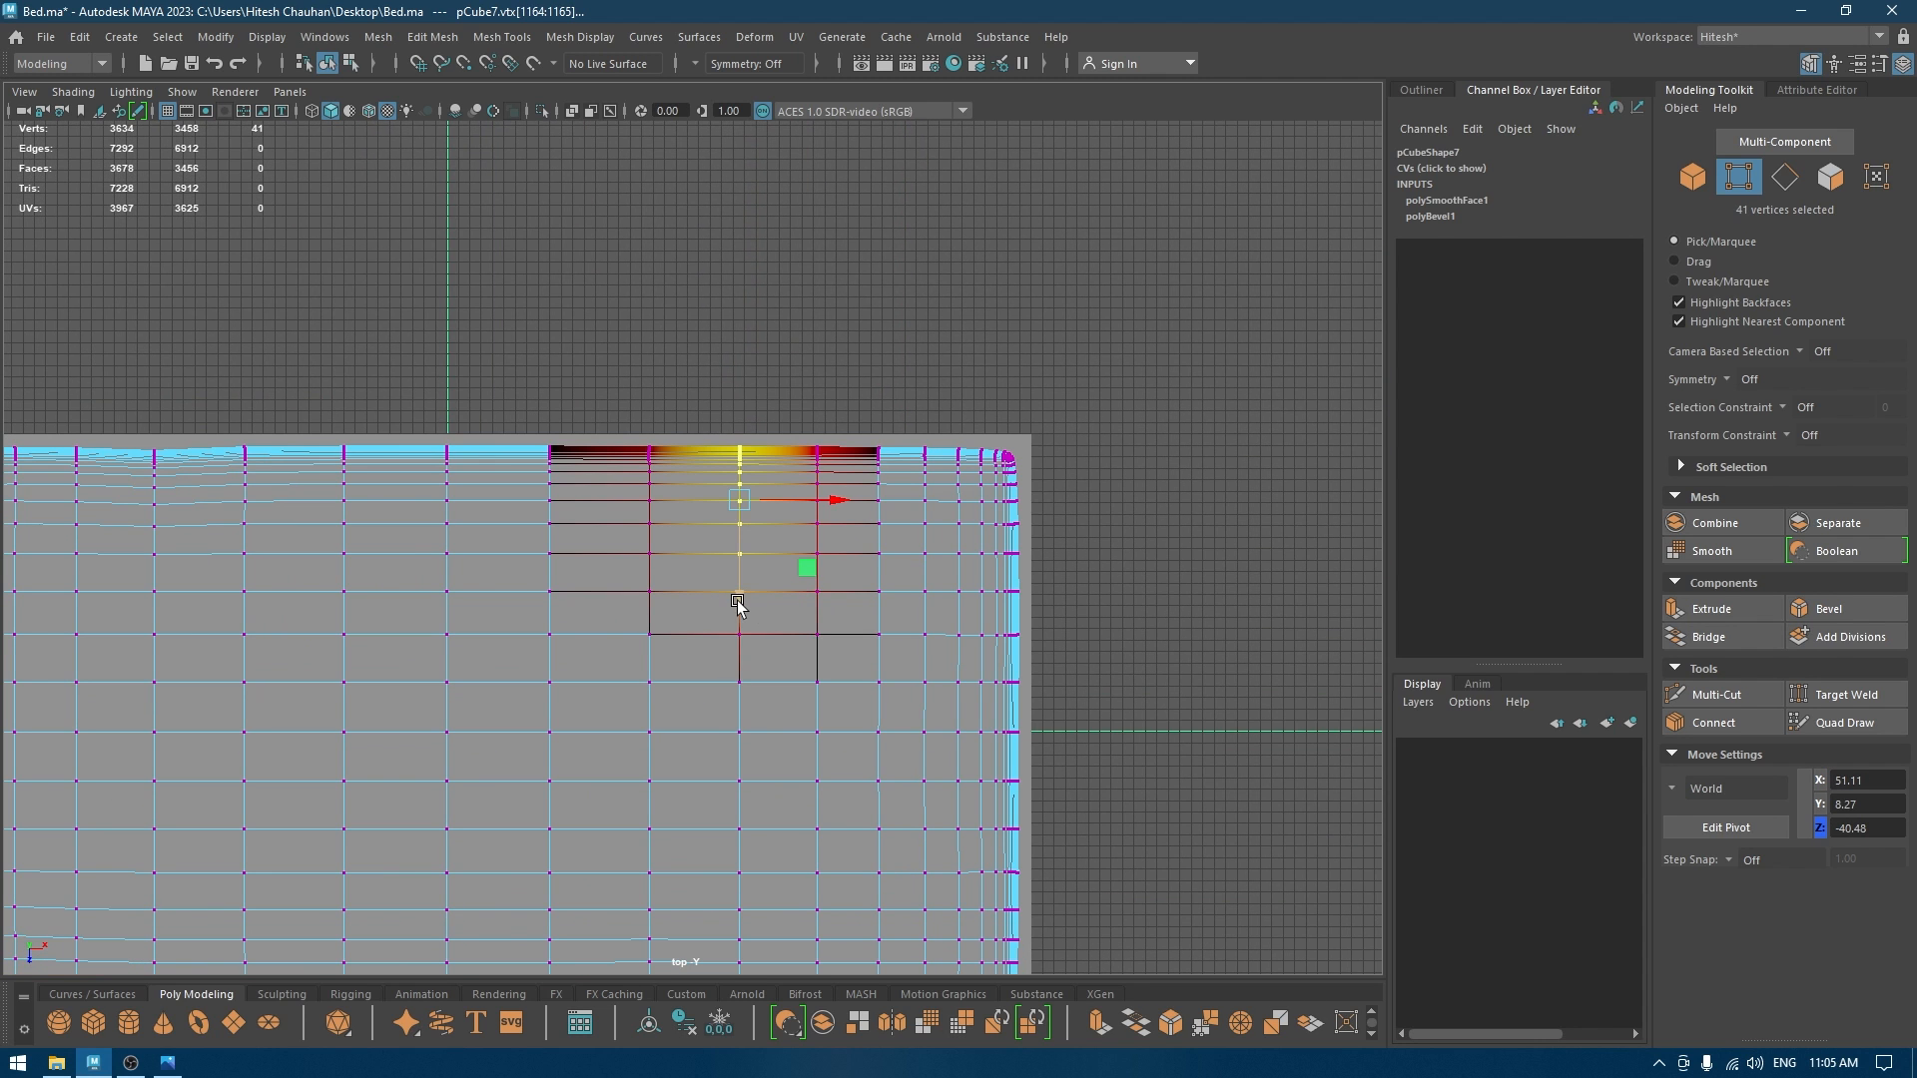
Pull soft-selected vertex groups of the mattress top up into gentle cushioned bulges.
scroll(down, 3)
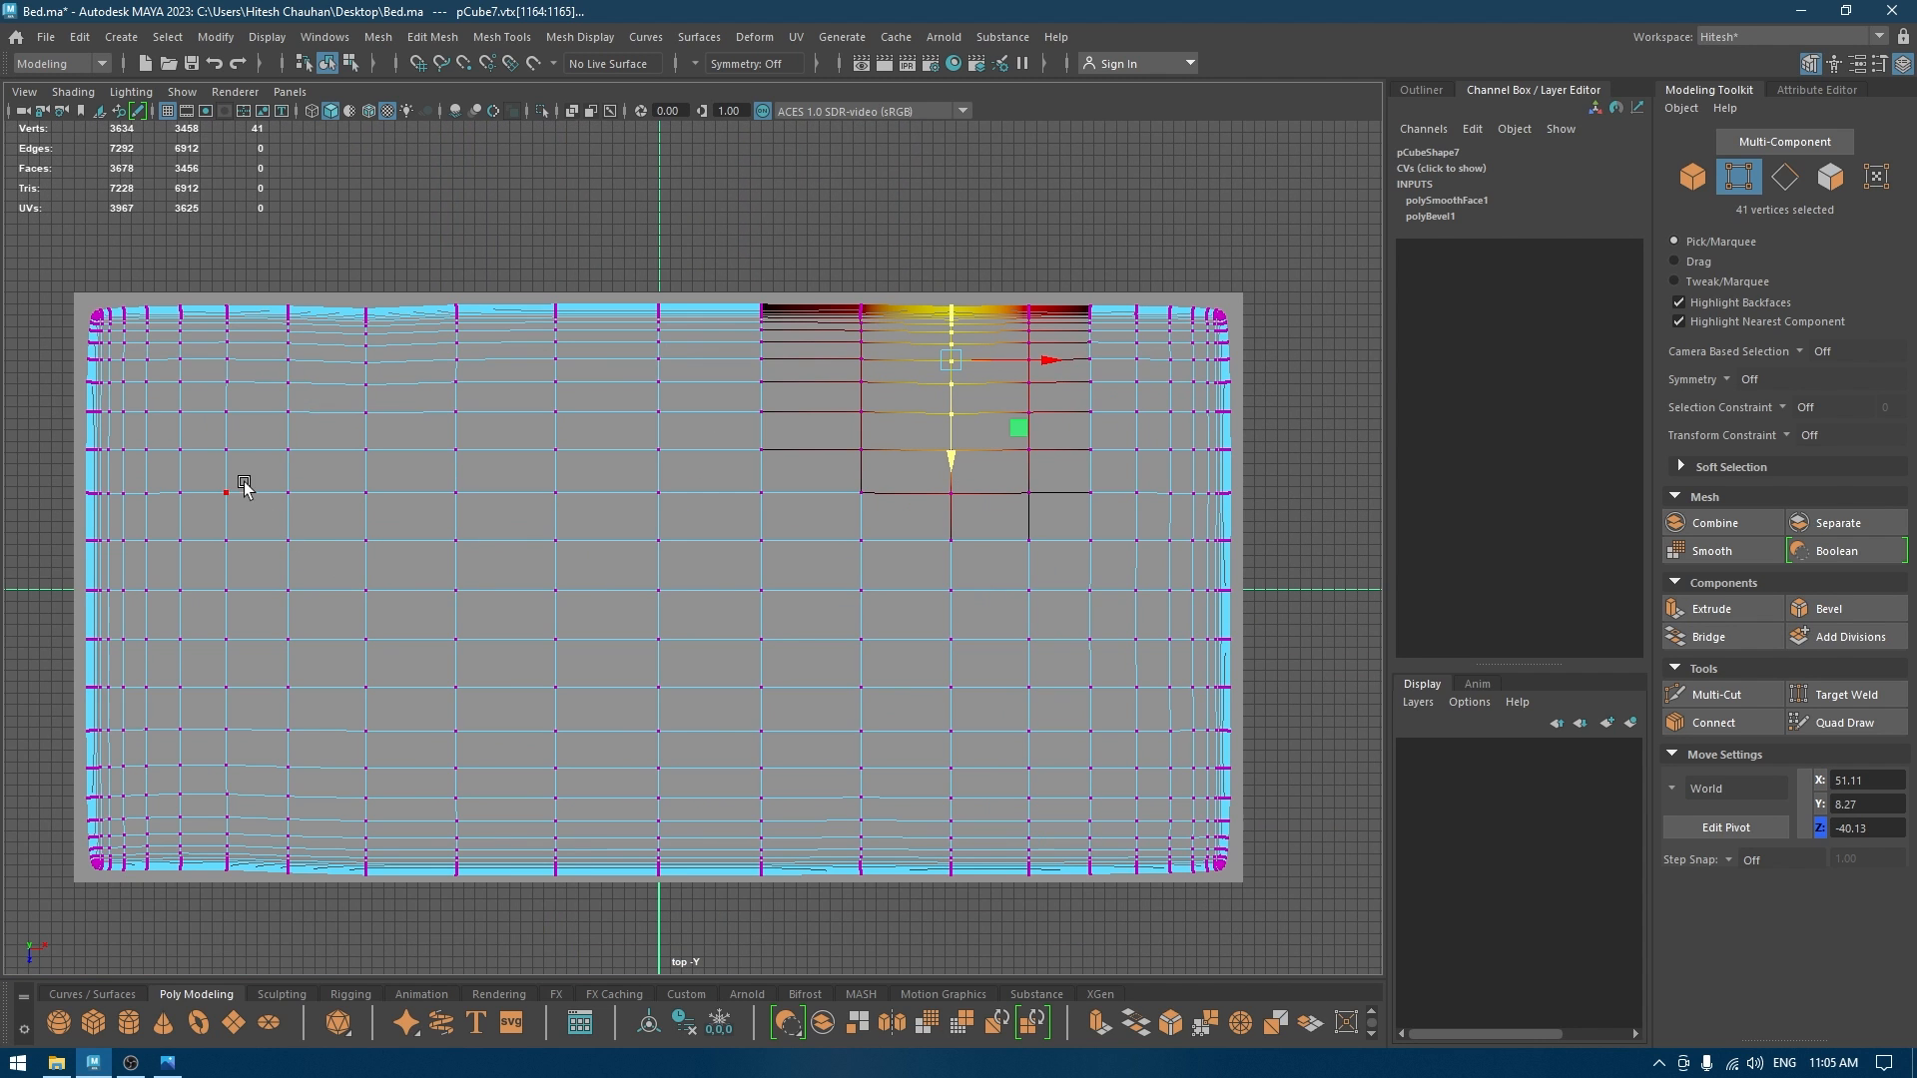
drag(245, 479, 447, 736)
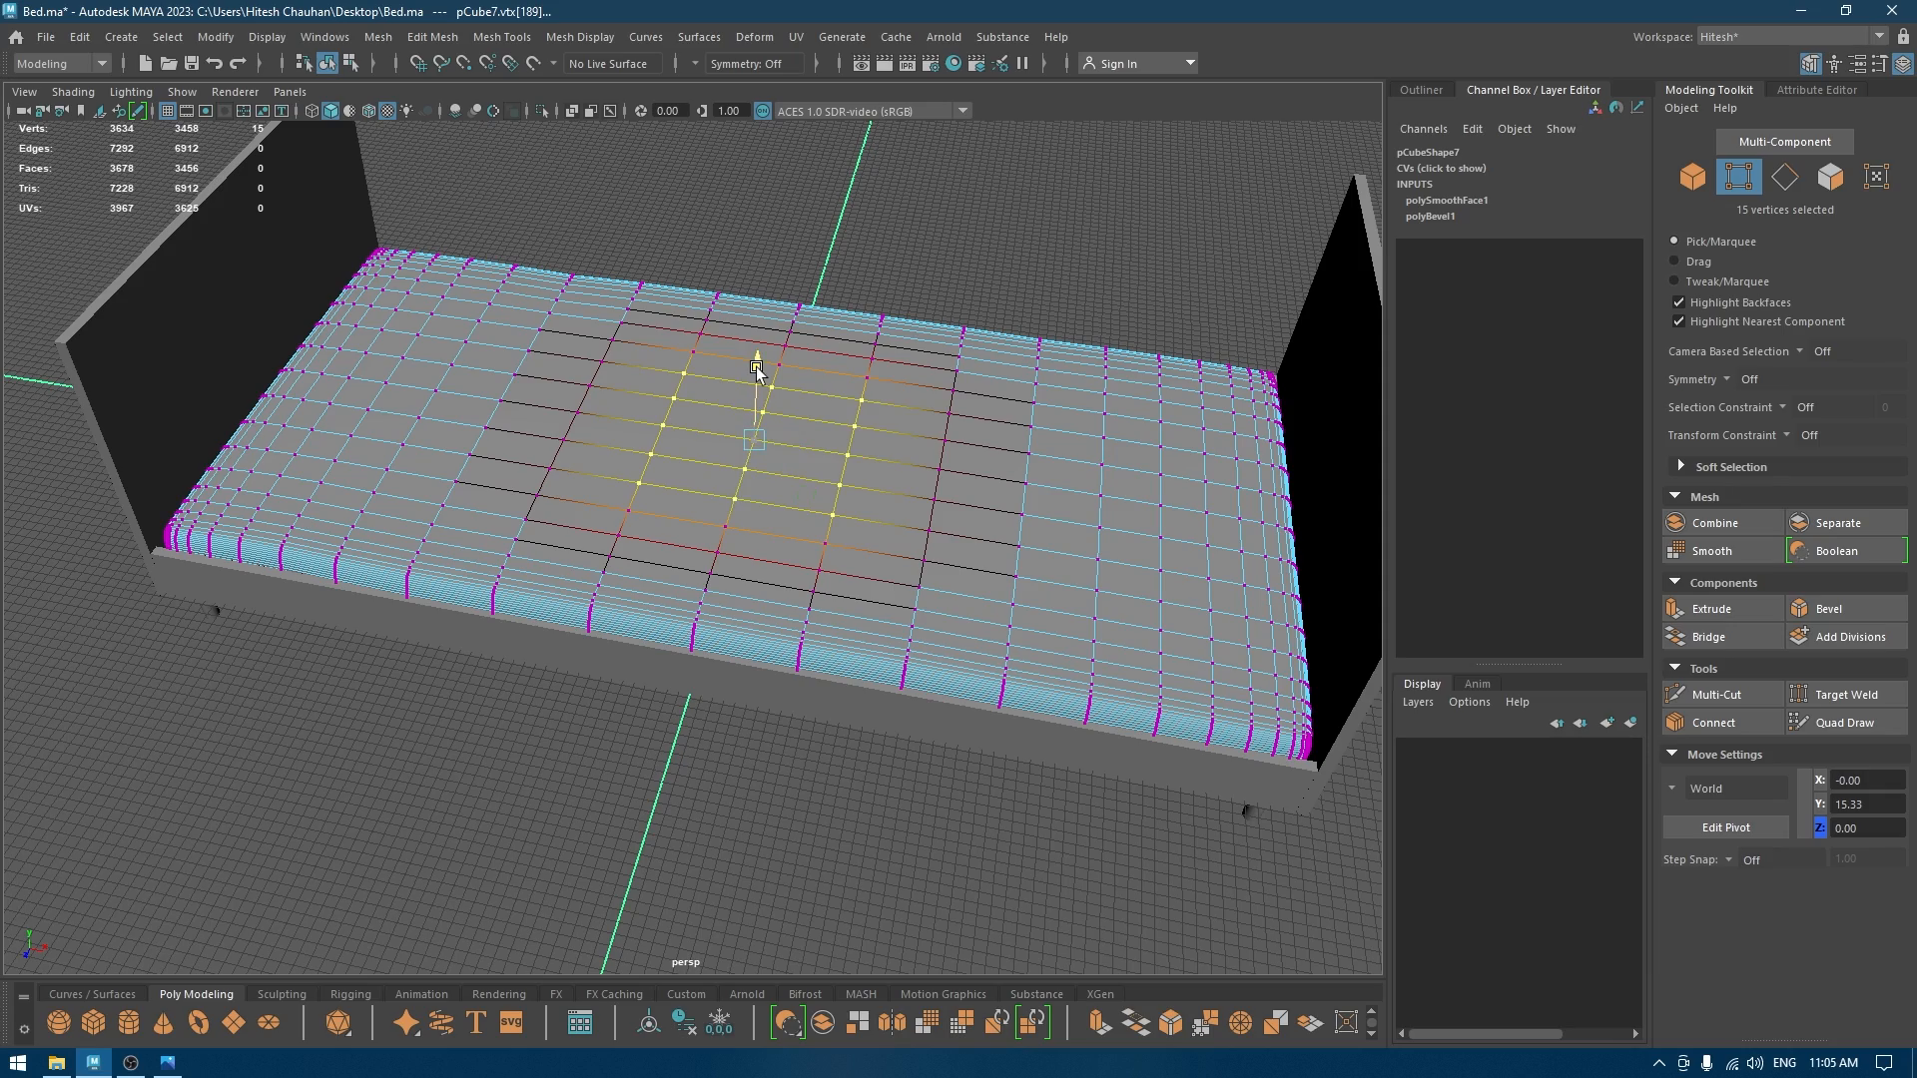
right_click(755, 367)
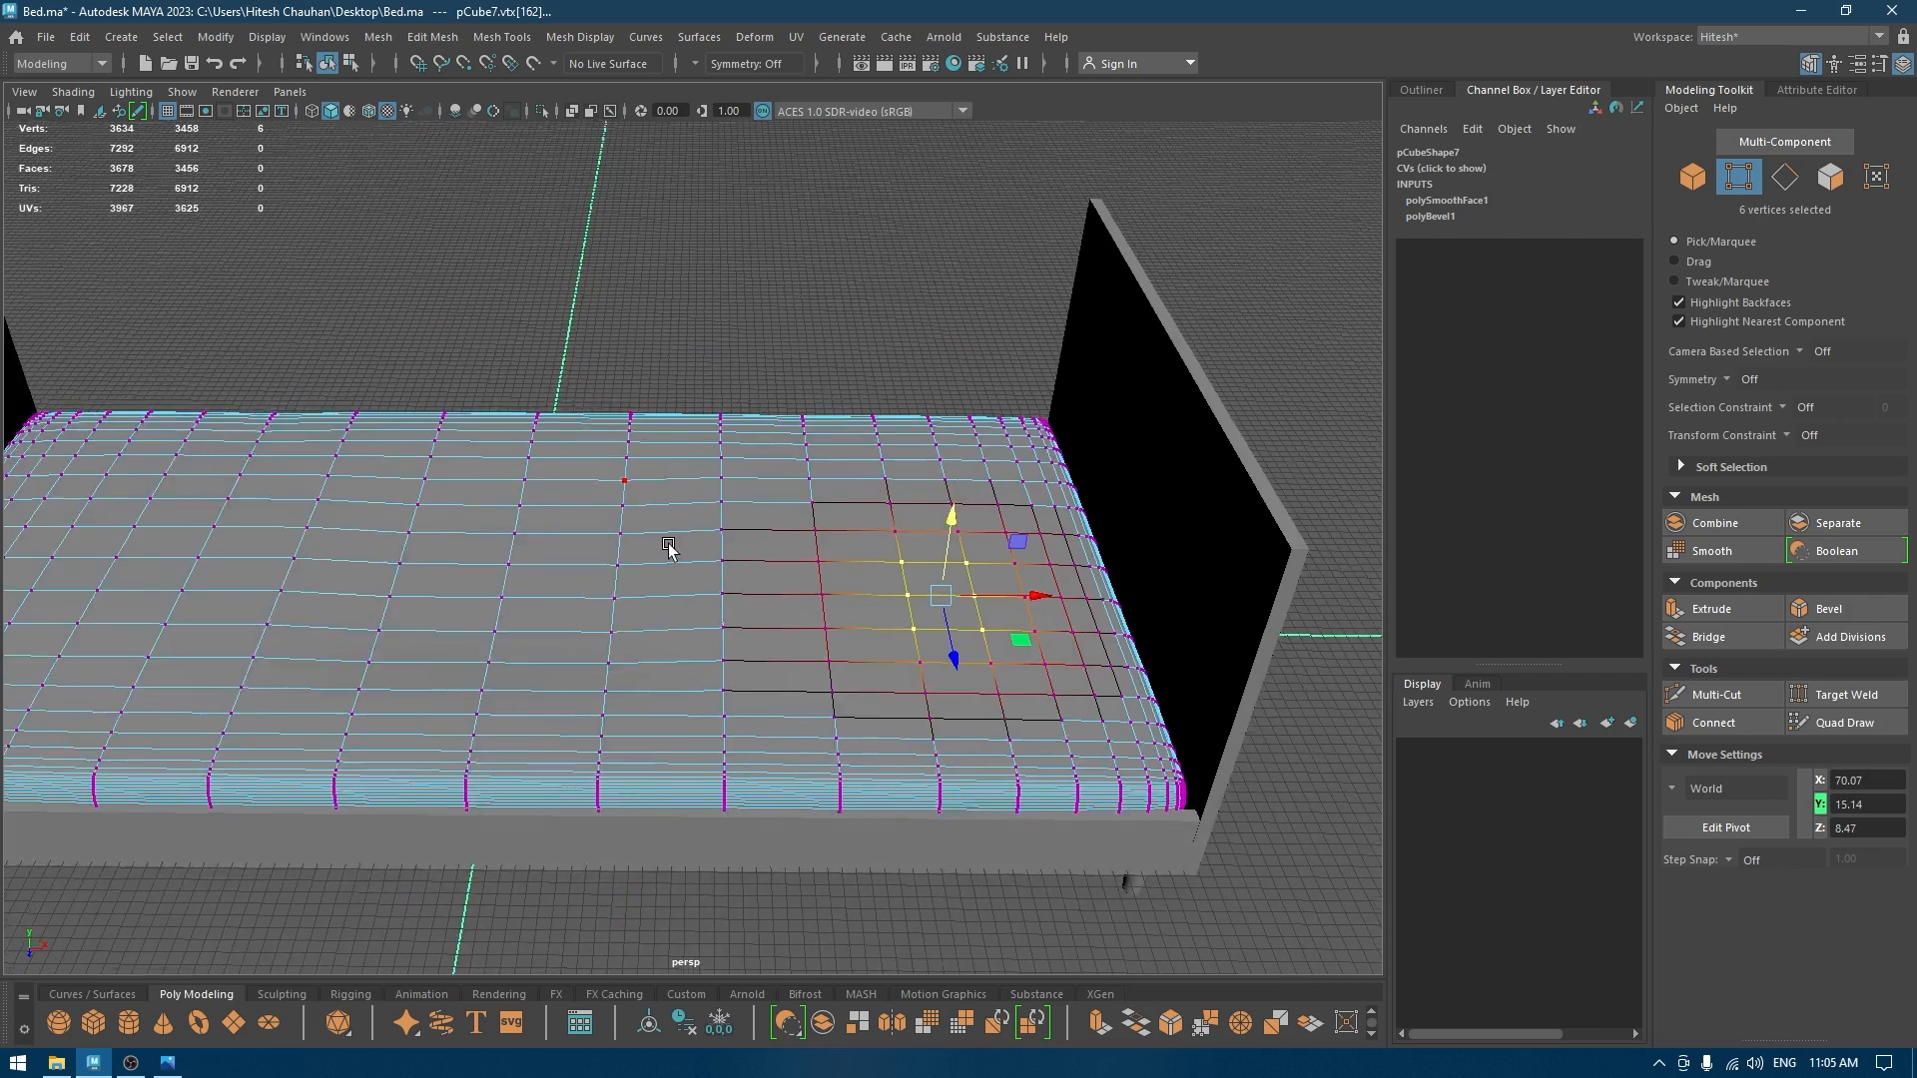
drag(669, 545, 966, 532)
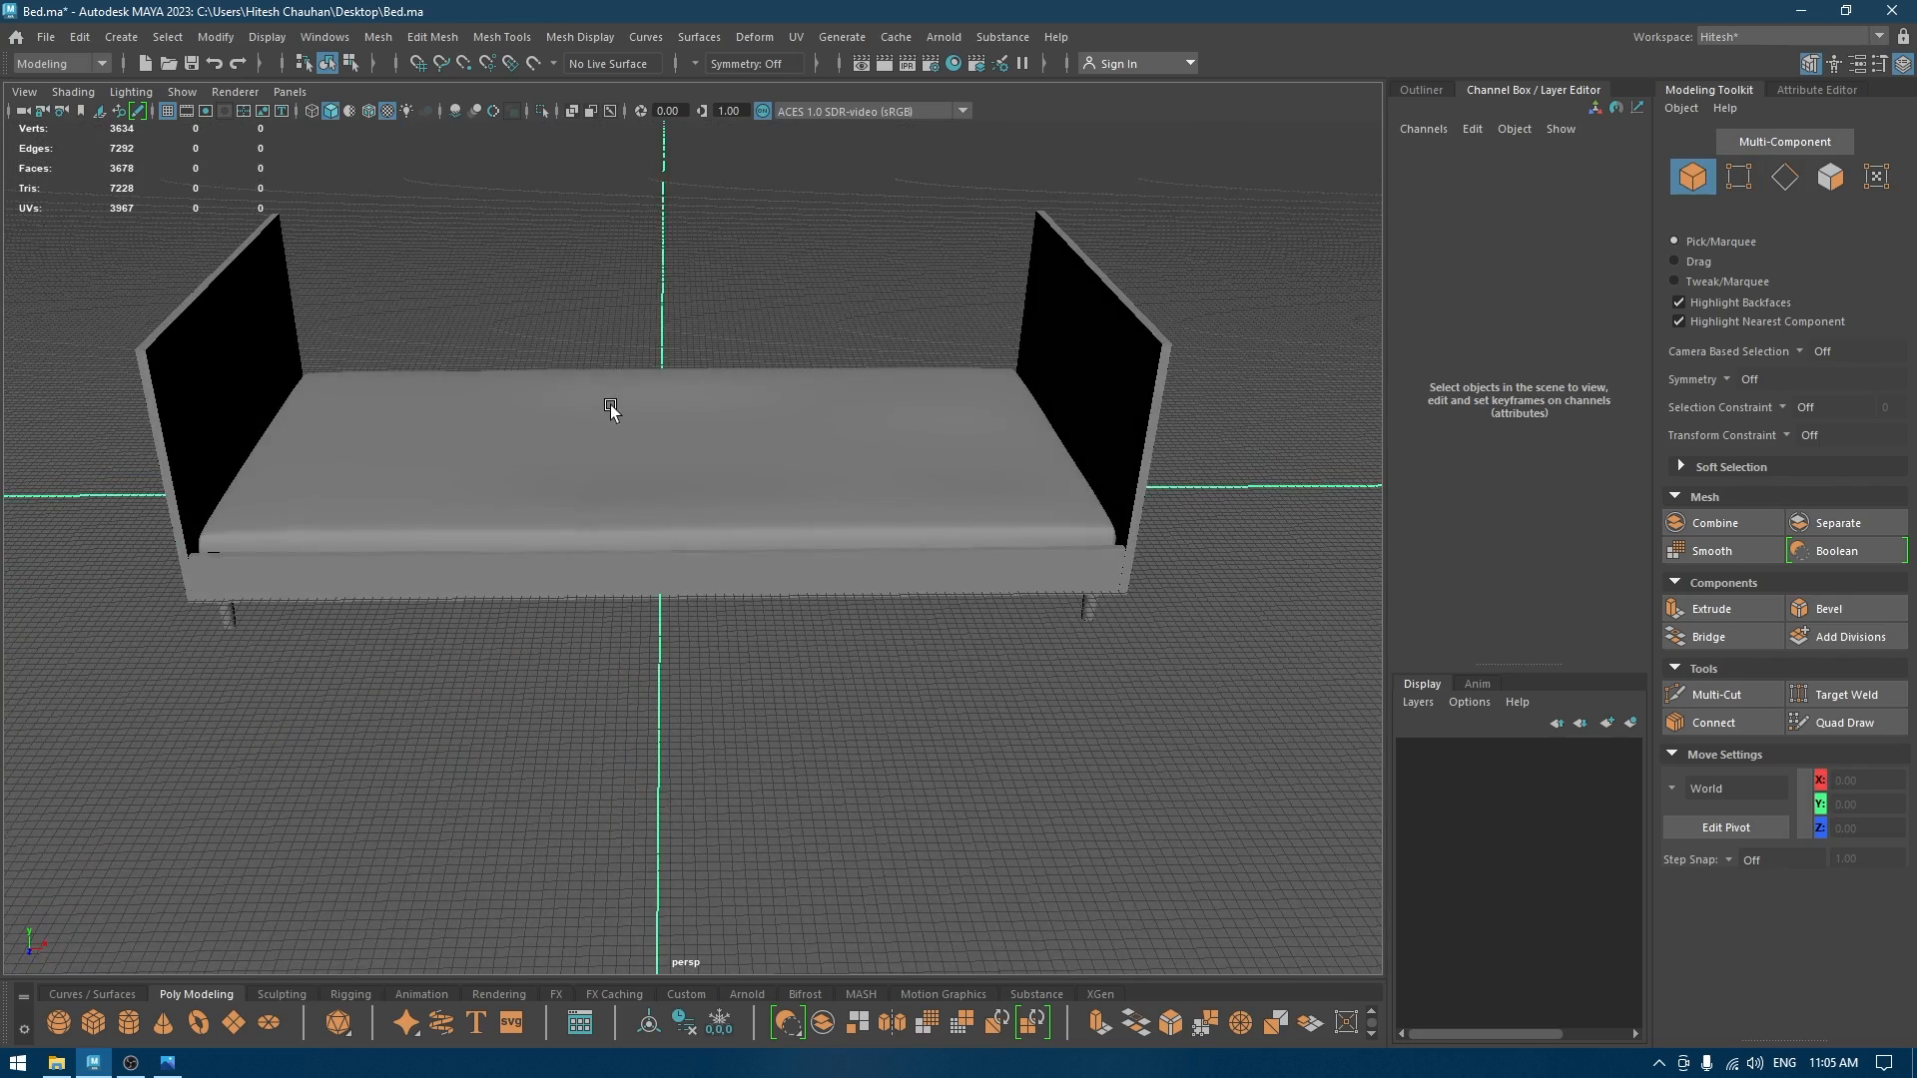
Bring the base frame edge into close wireframe view for bevelling.
drag(611, 409, 1186, 478)
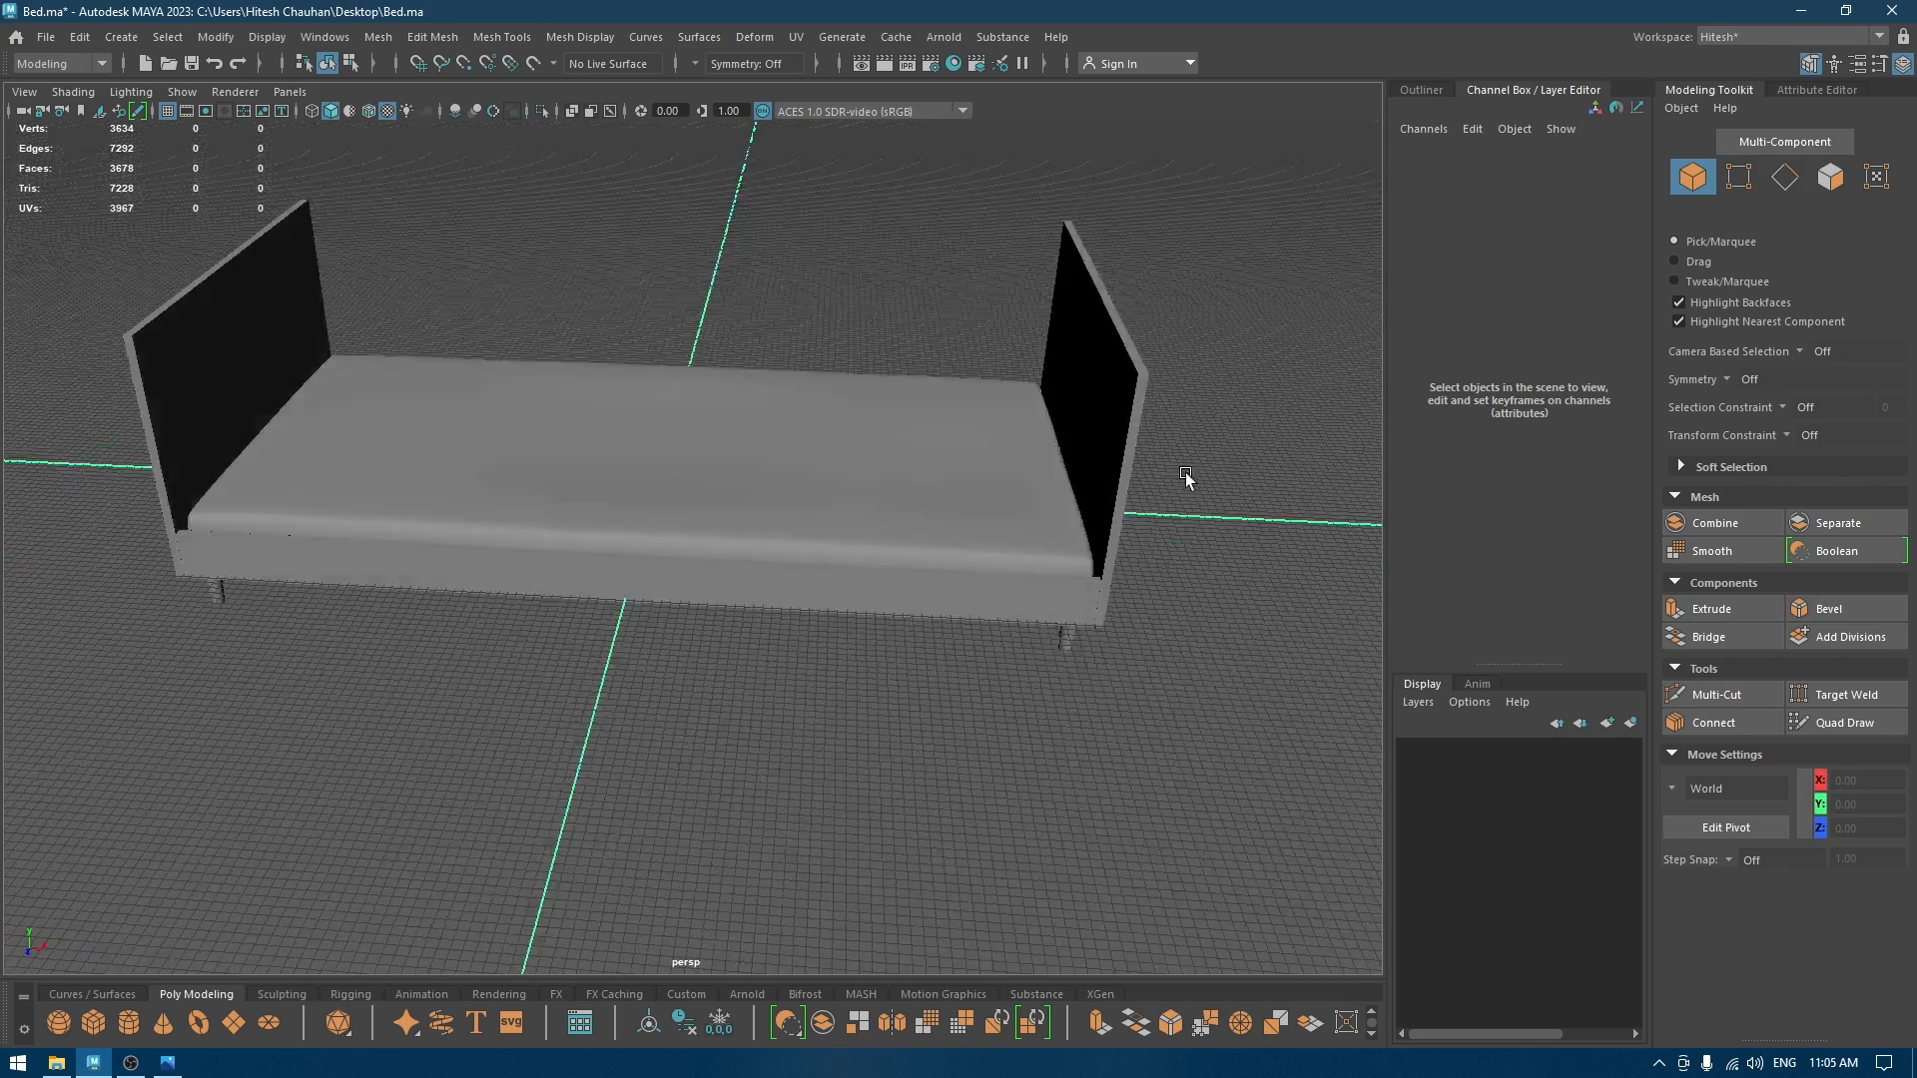
drag(1186, 477, 584, 565)
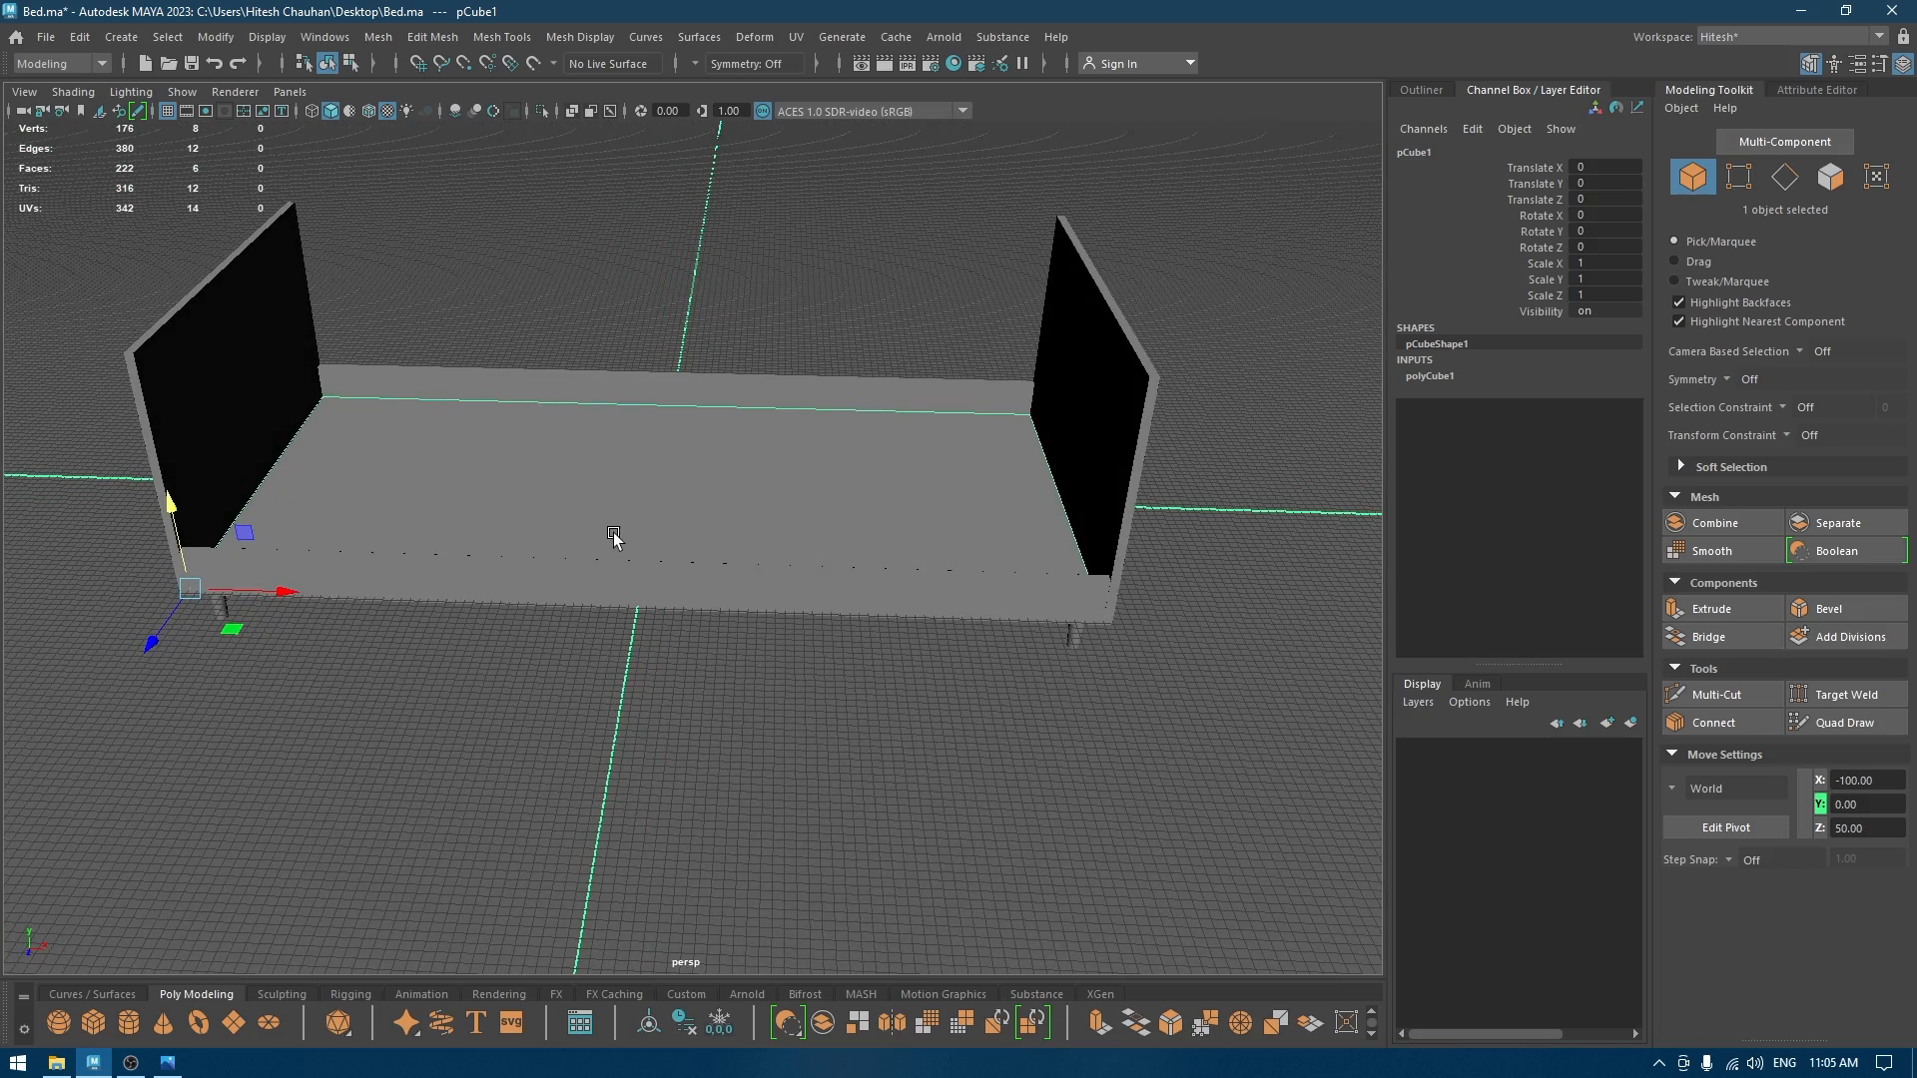
drag(611, 538, 452, 391)
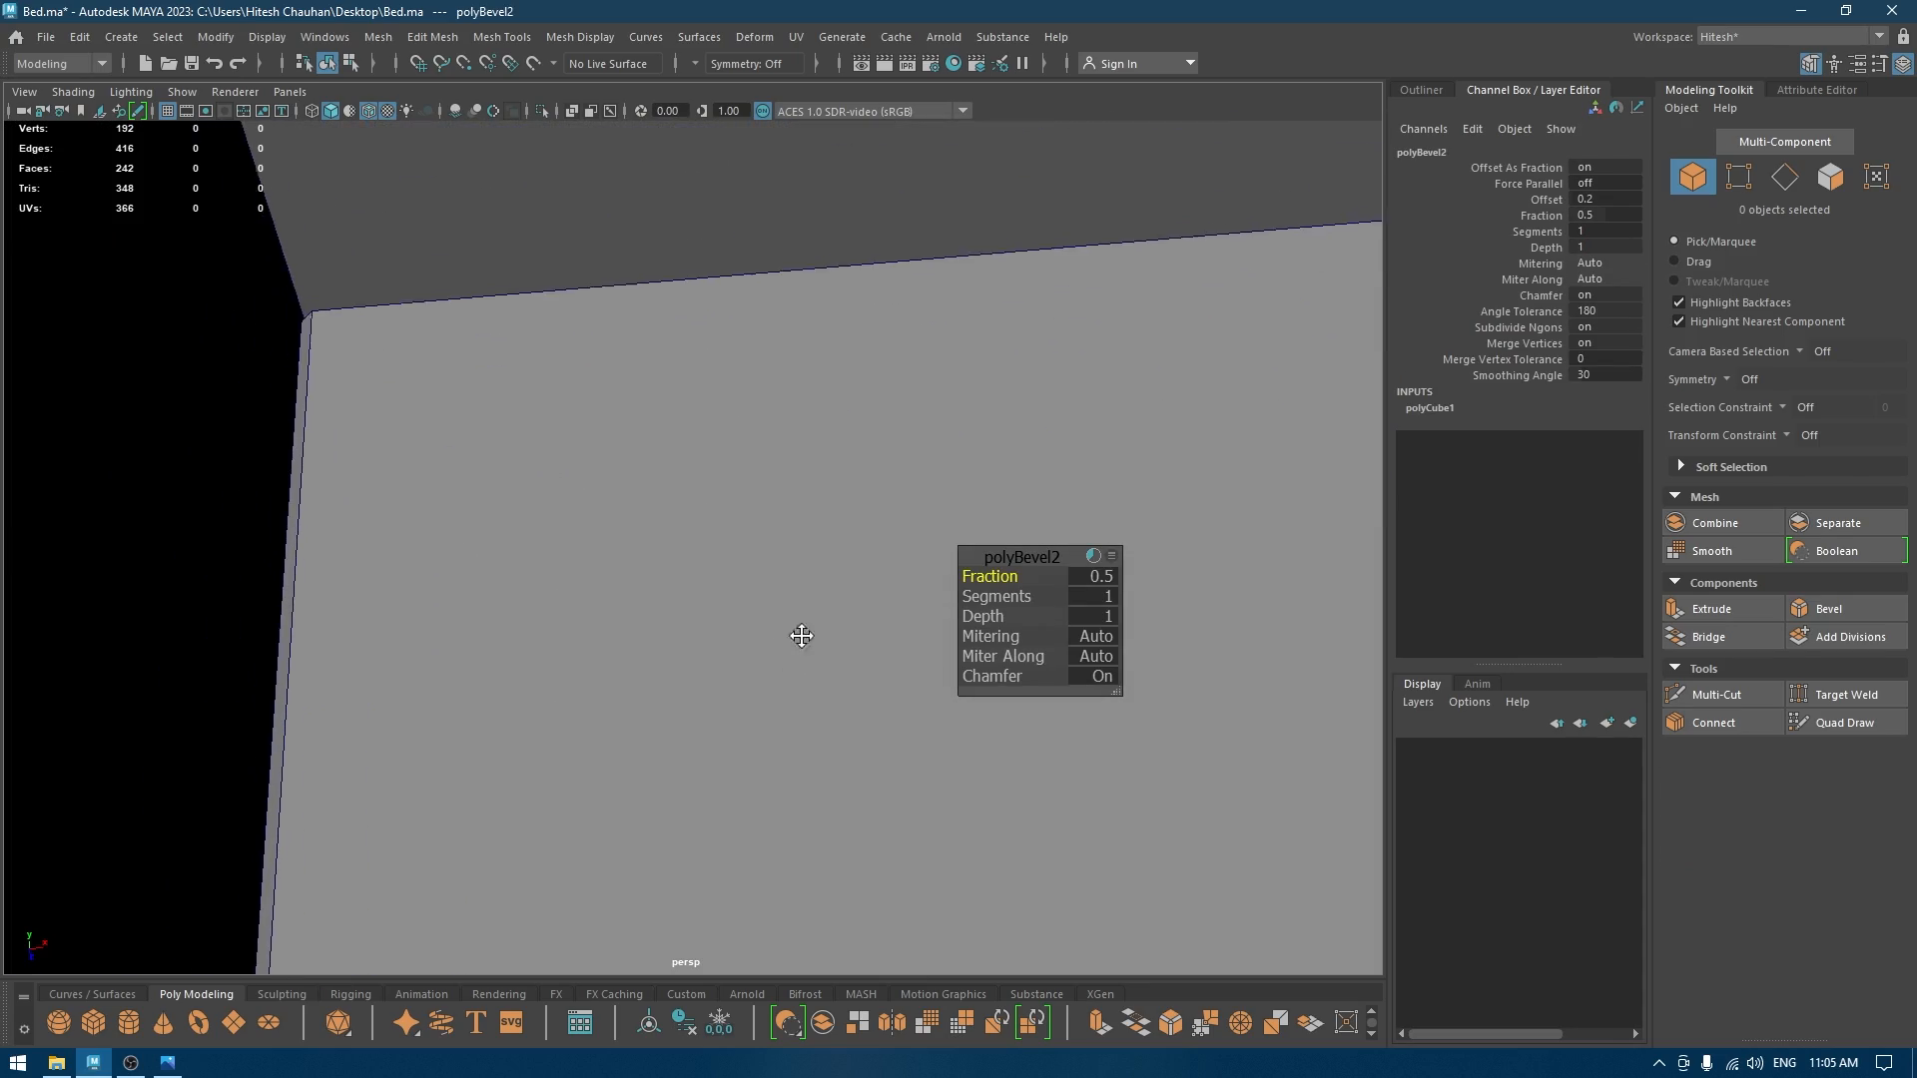
key(4)
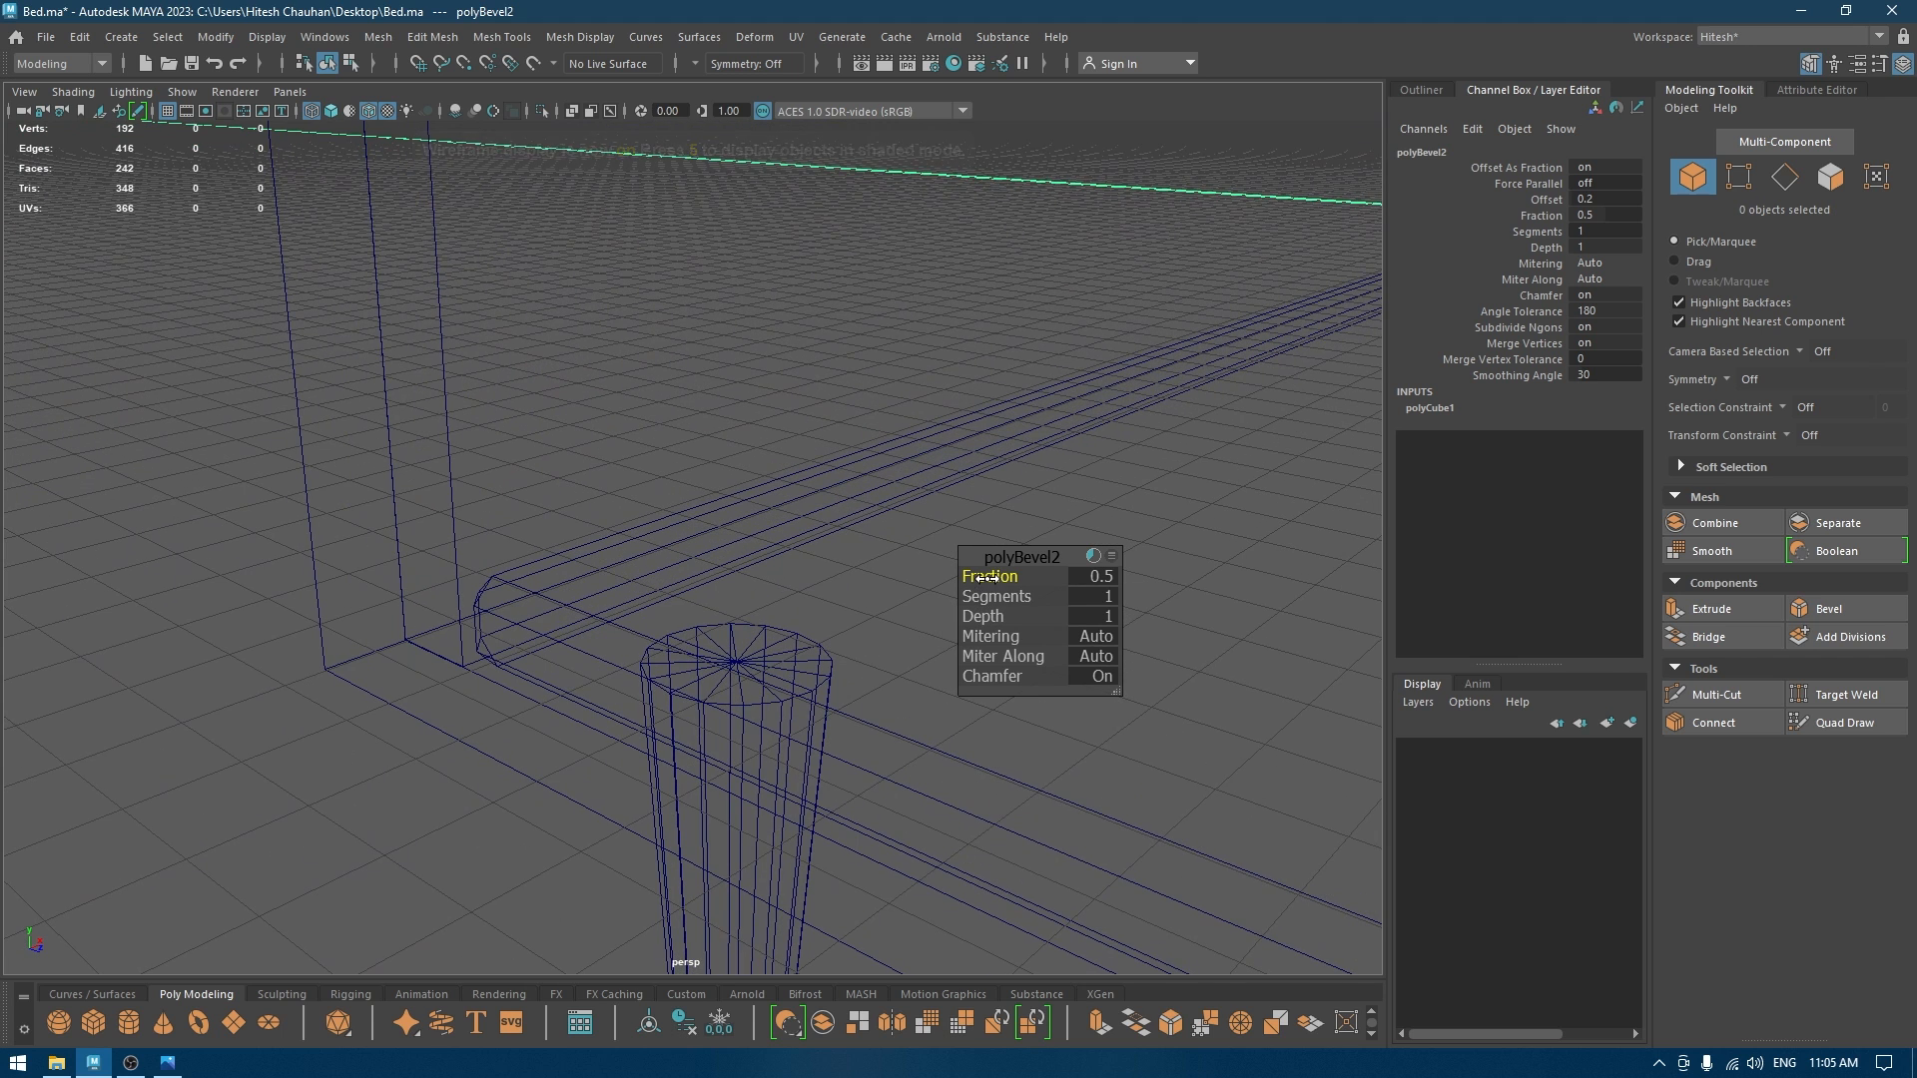
Set the base frame bevel Fraction to about 0.23 and add more Segments for rounder edges.
drag(1039, 595, 1055, 595)
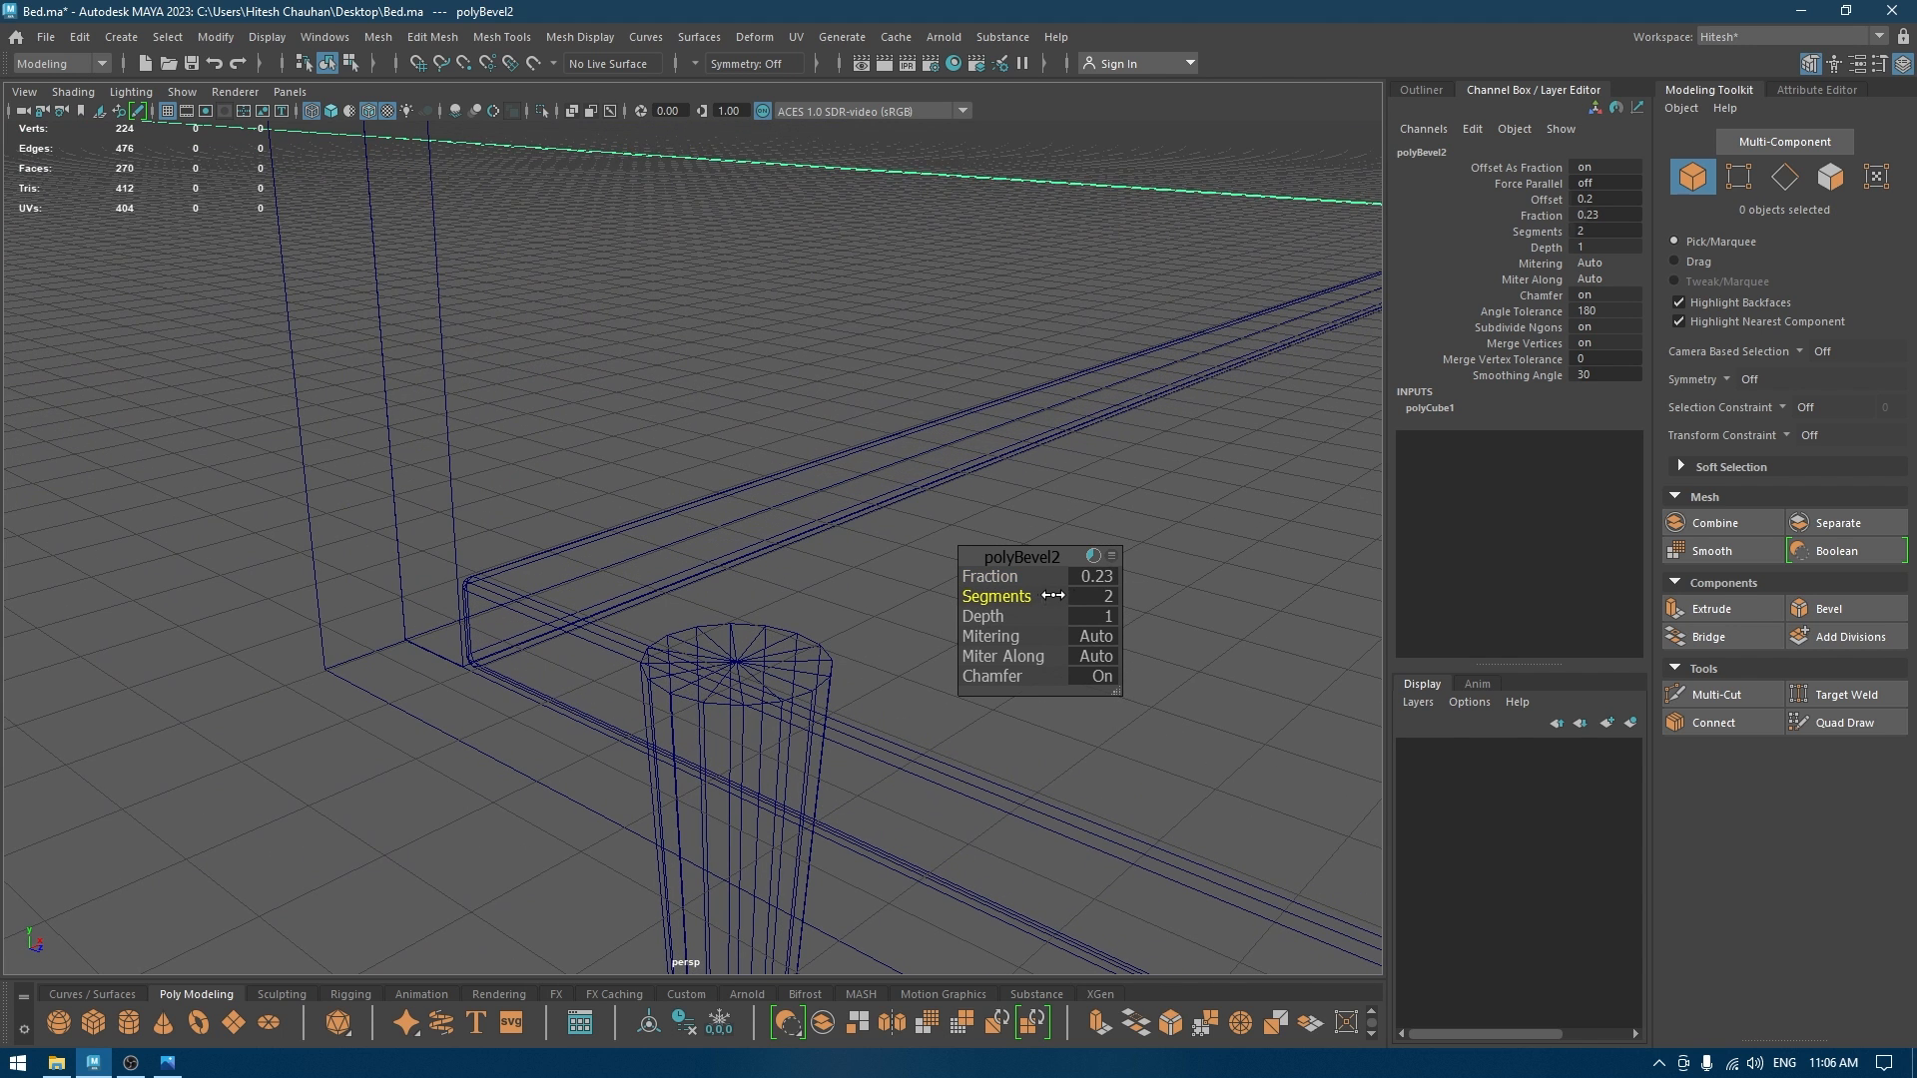
drag(1054, 595, 1302, 599)
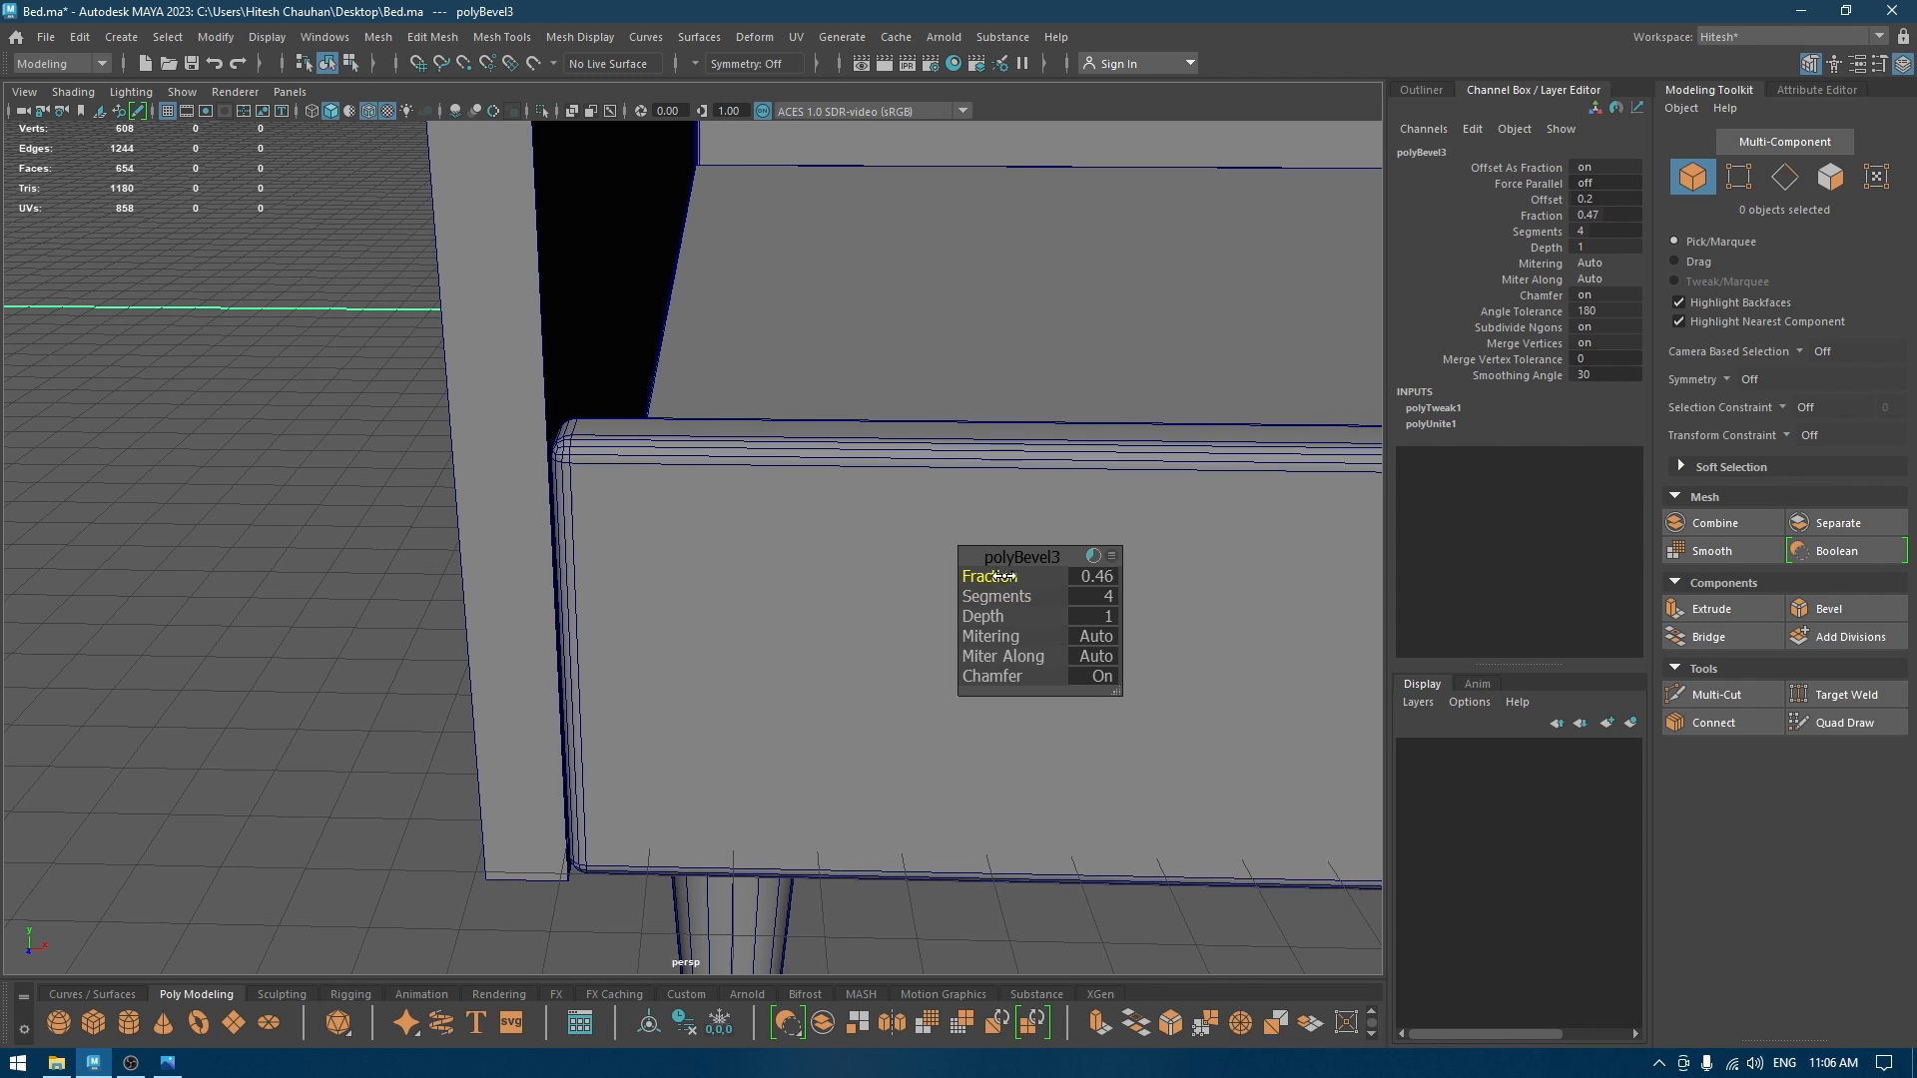
Fine-tune the bevel width, then select the combined headboard and footboard piece for bevelling.
drag(1076, 576, 991, 576)
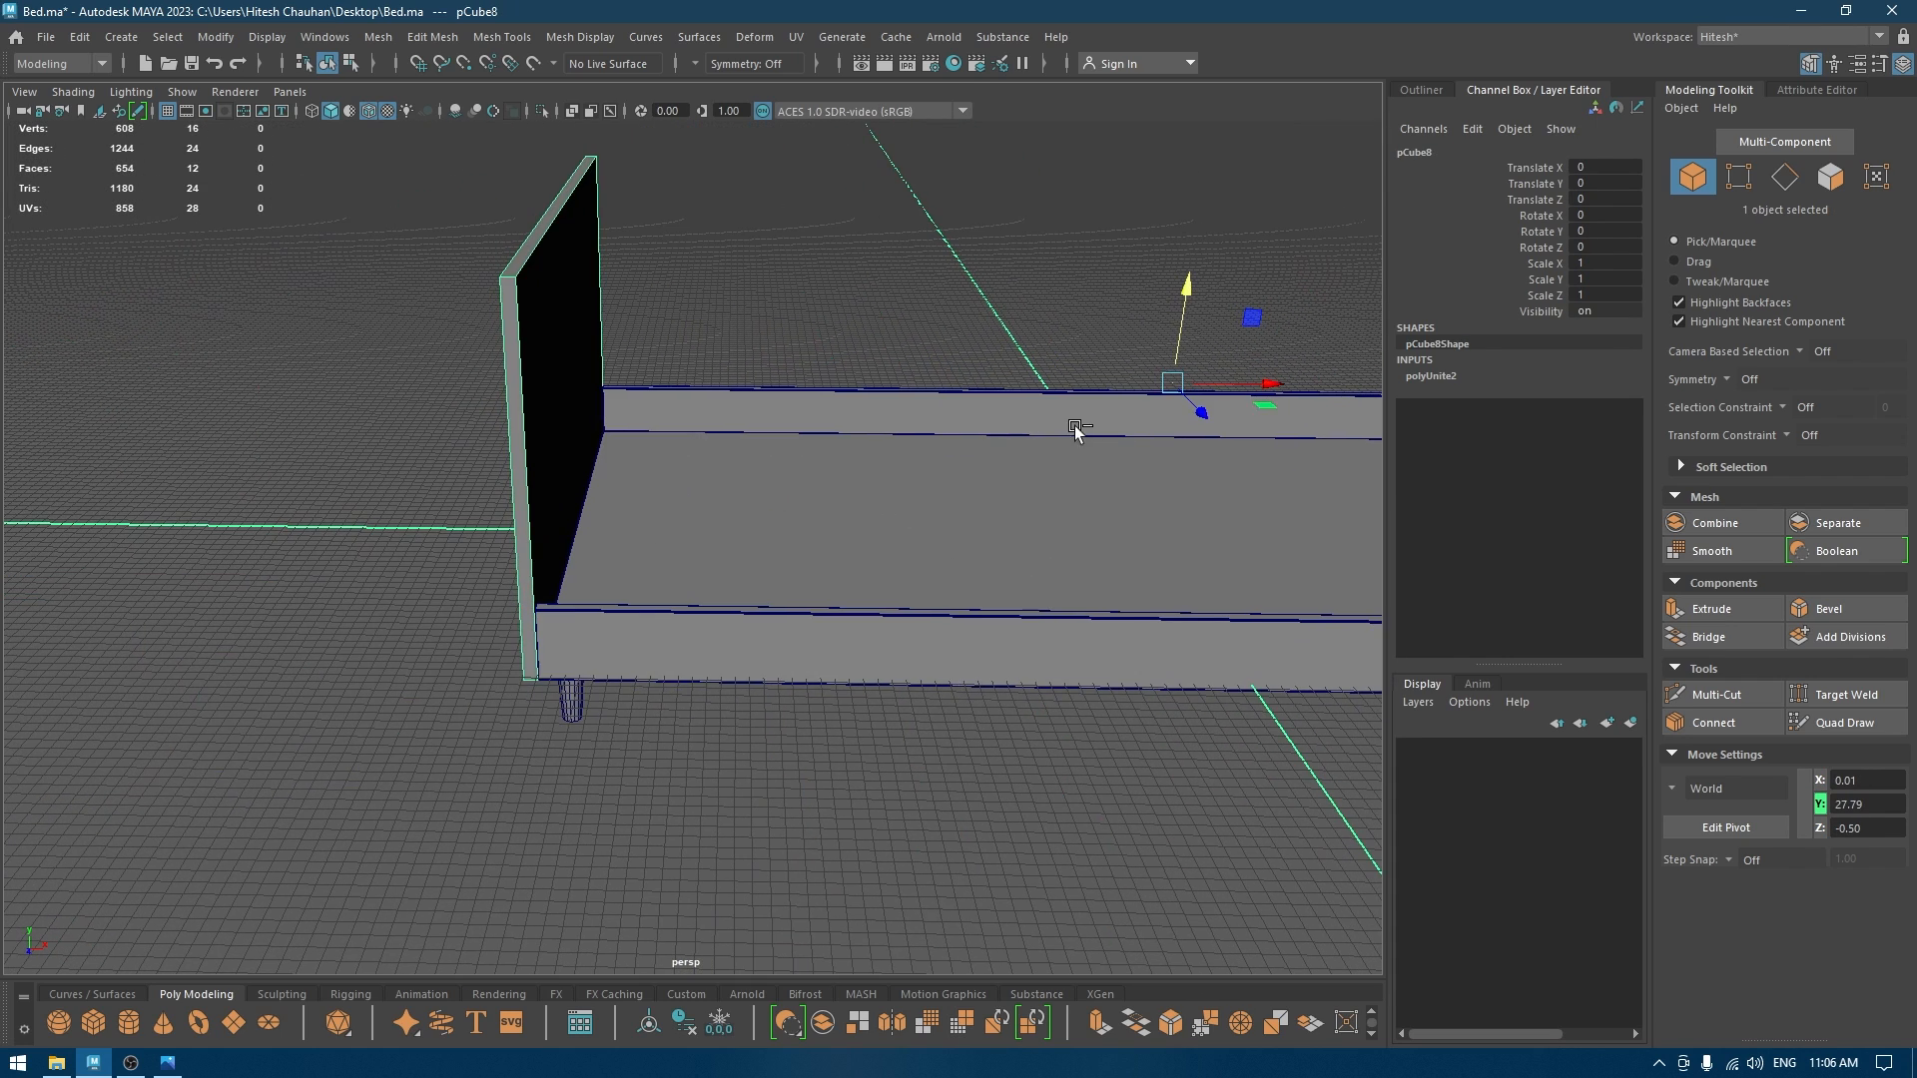
click(1830, 608)
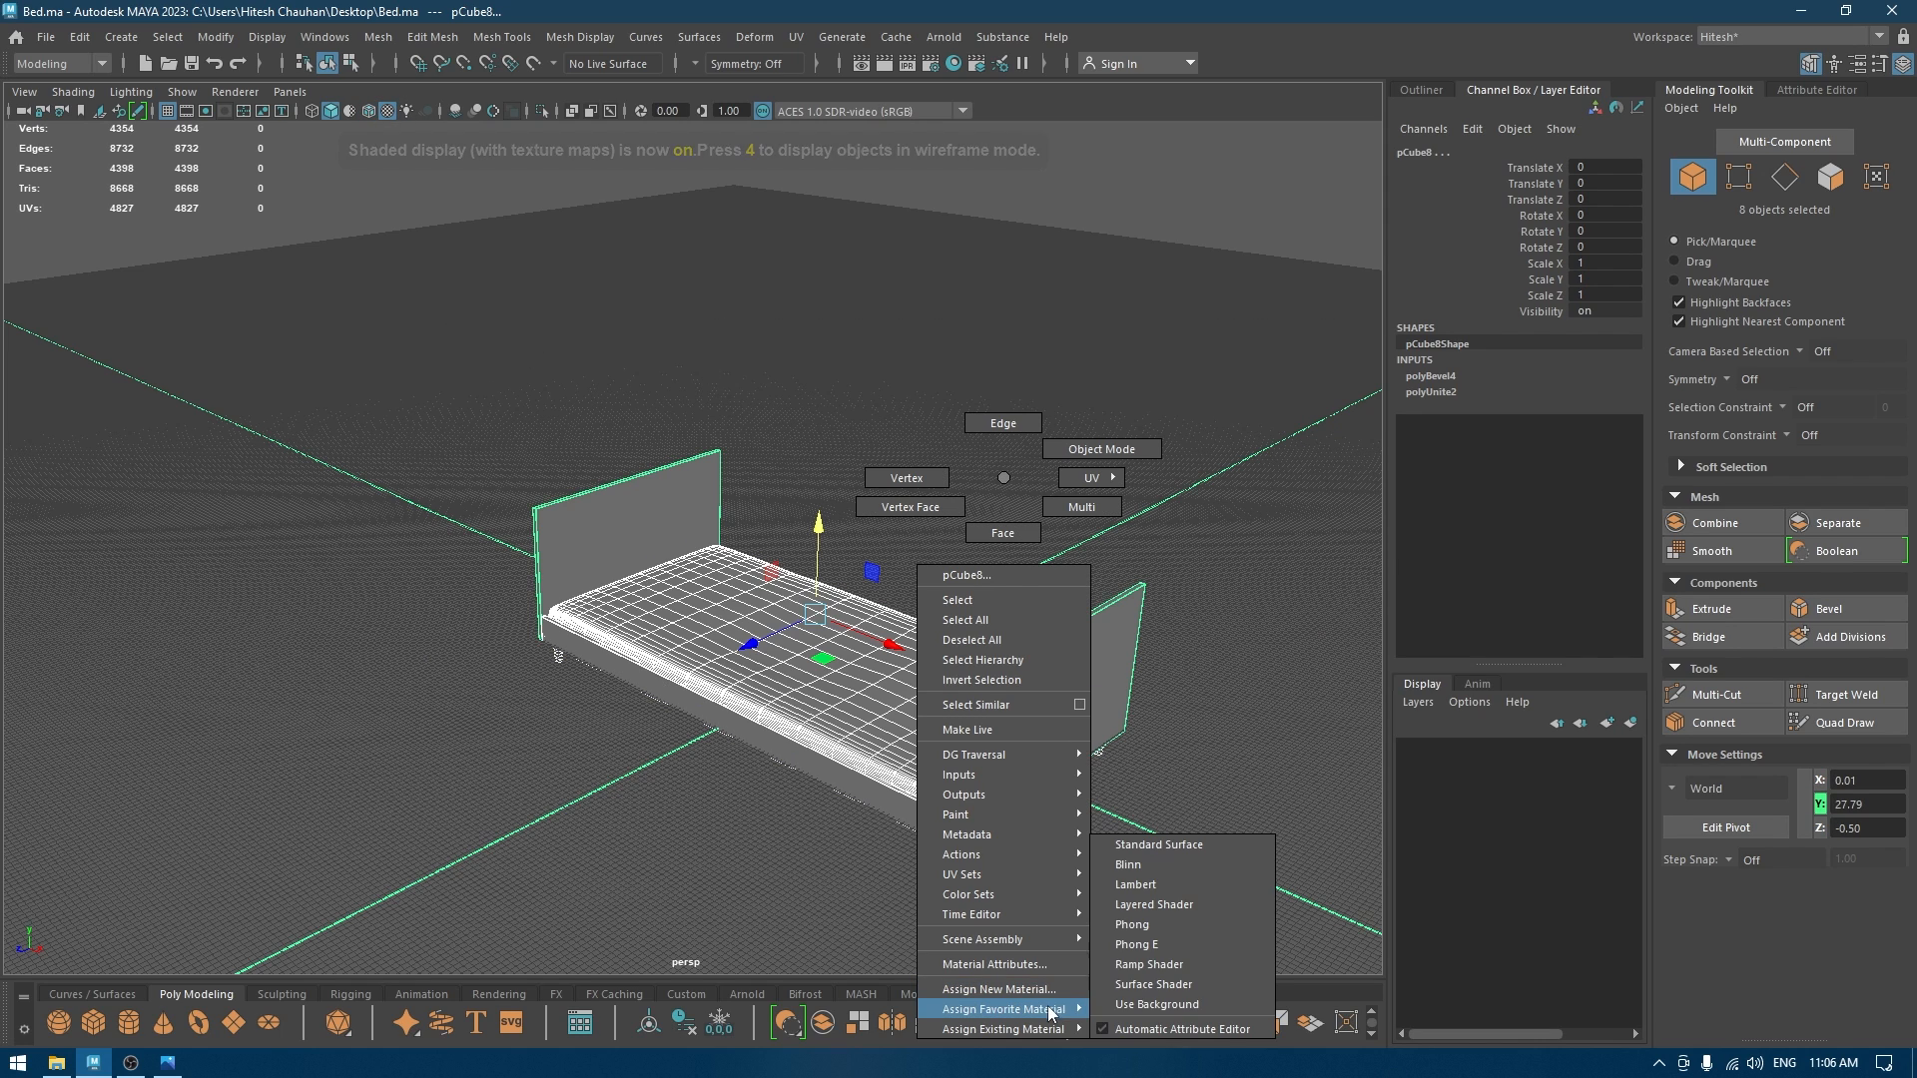
Assign a Phong material to the bed pieces and darken its Color in the Attribute Editor.
click(1132, 925)
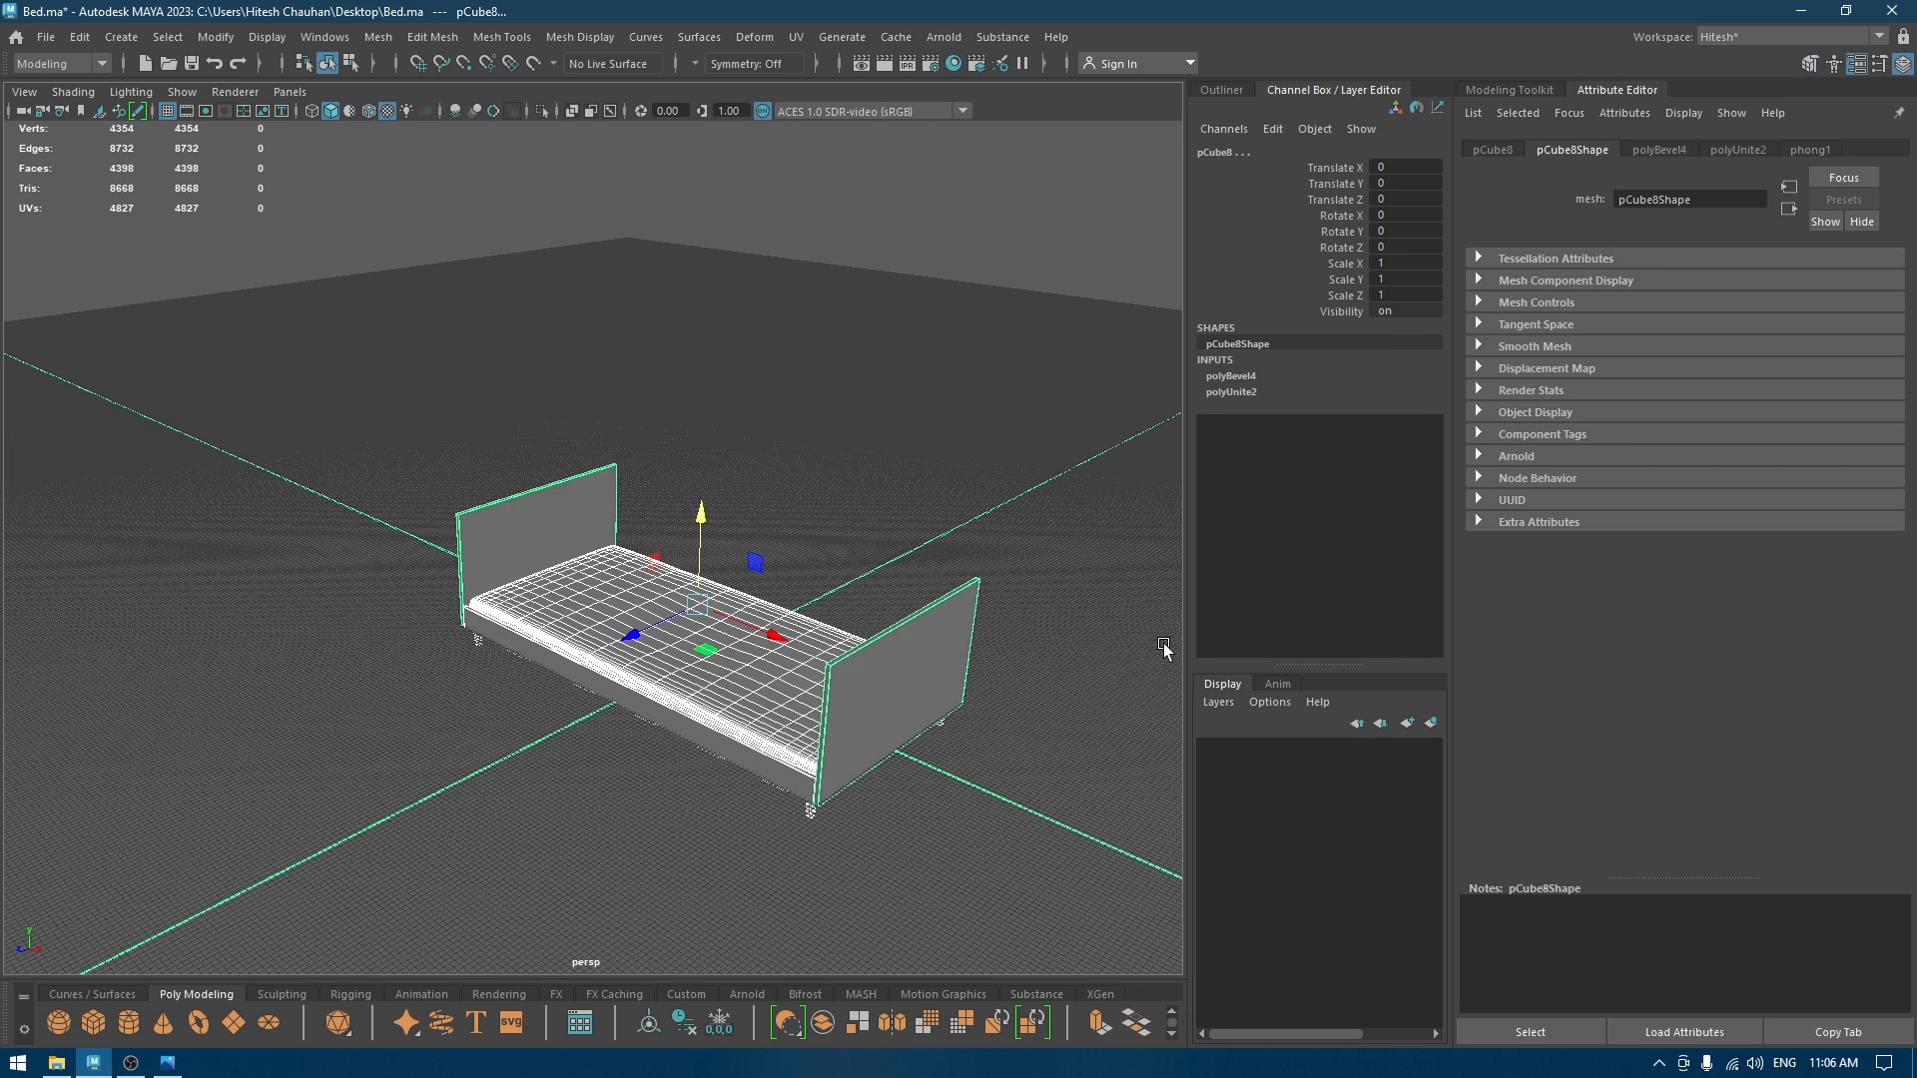
click(1809, 149)
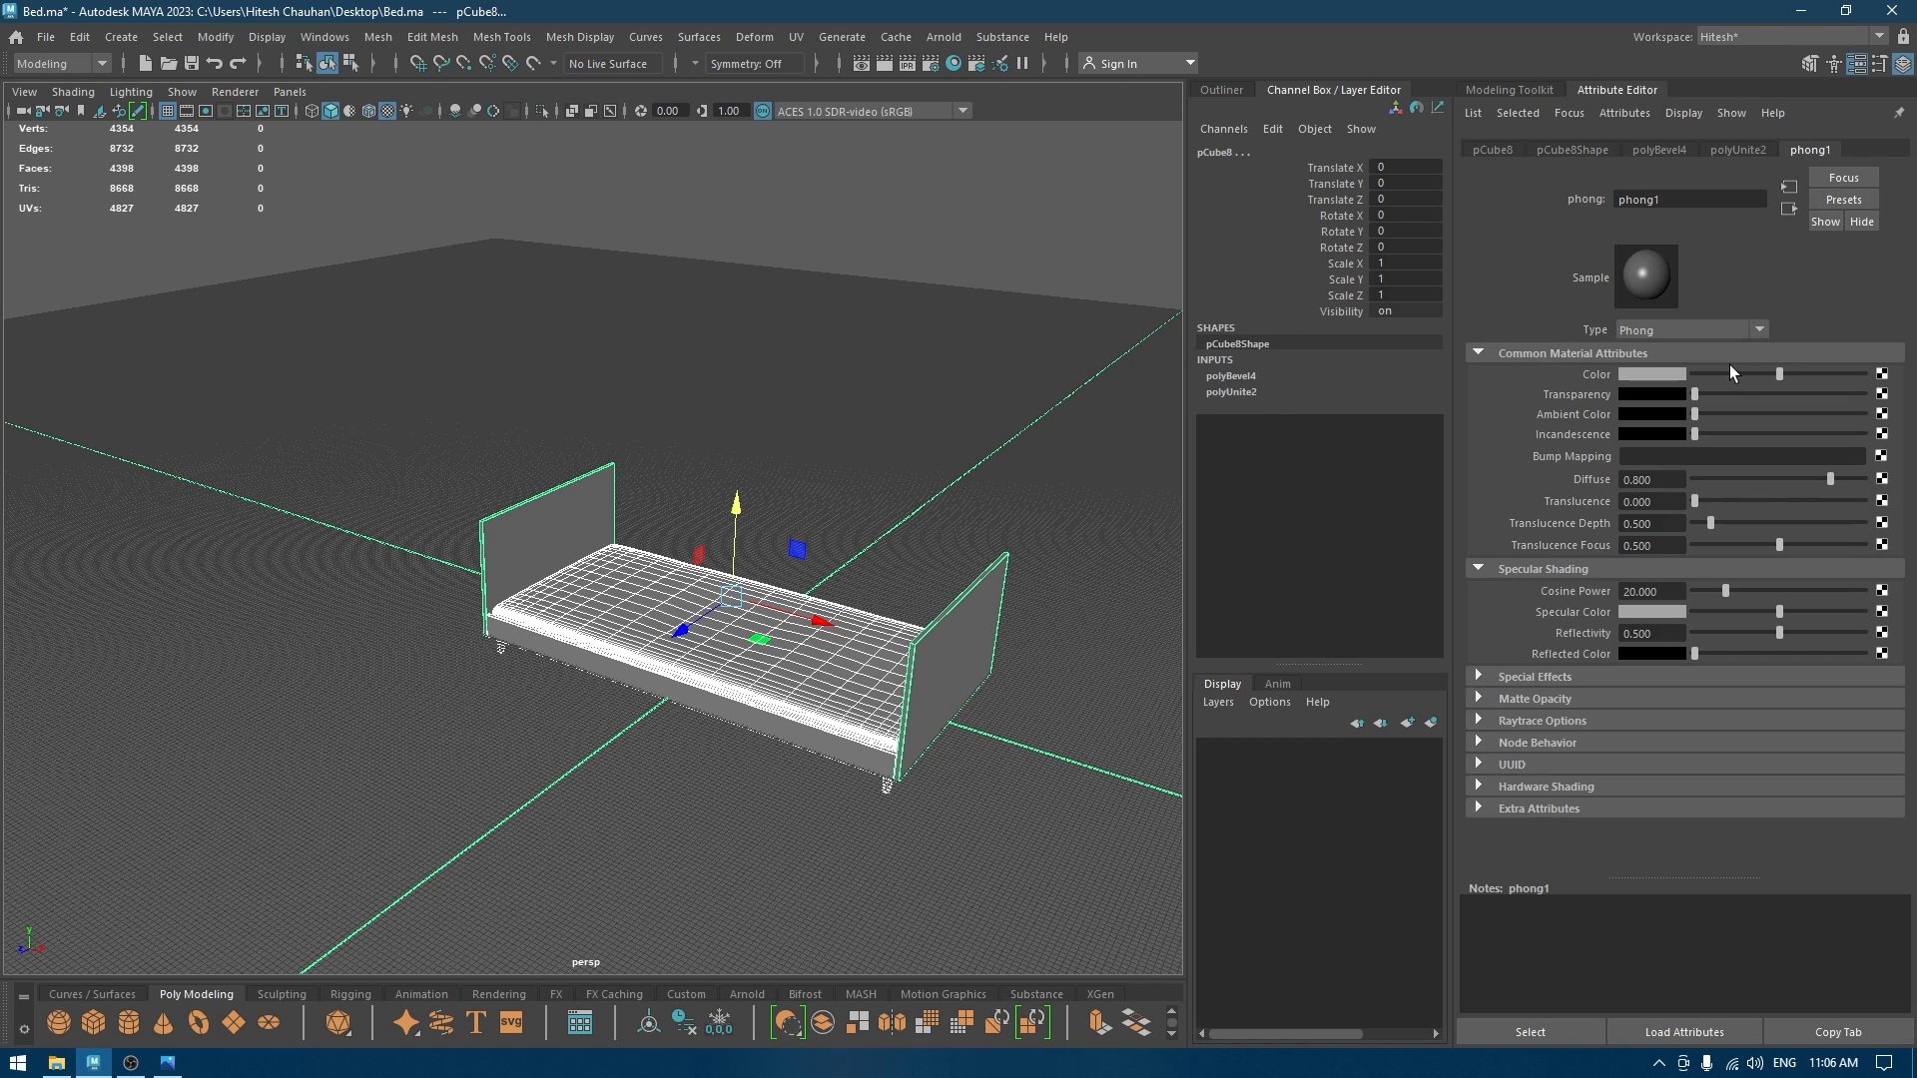
click(942, 446)
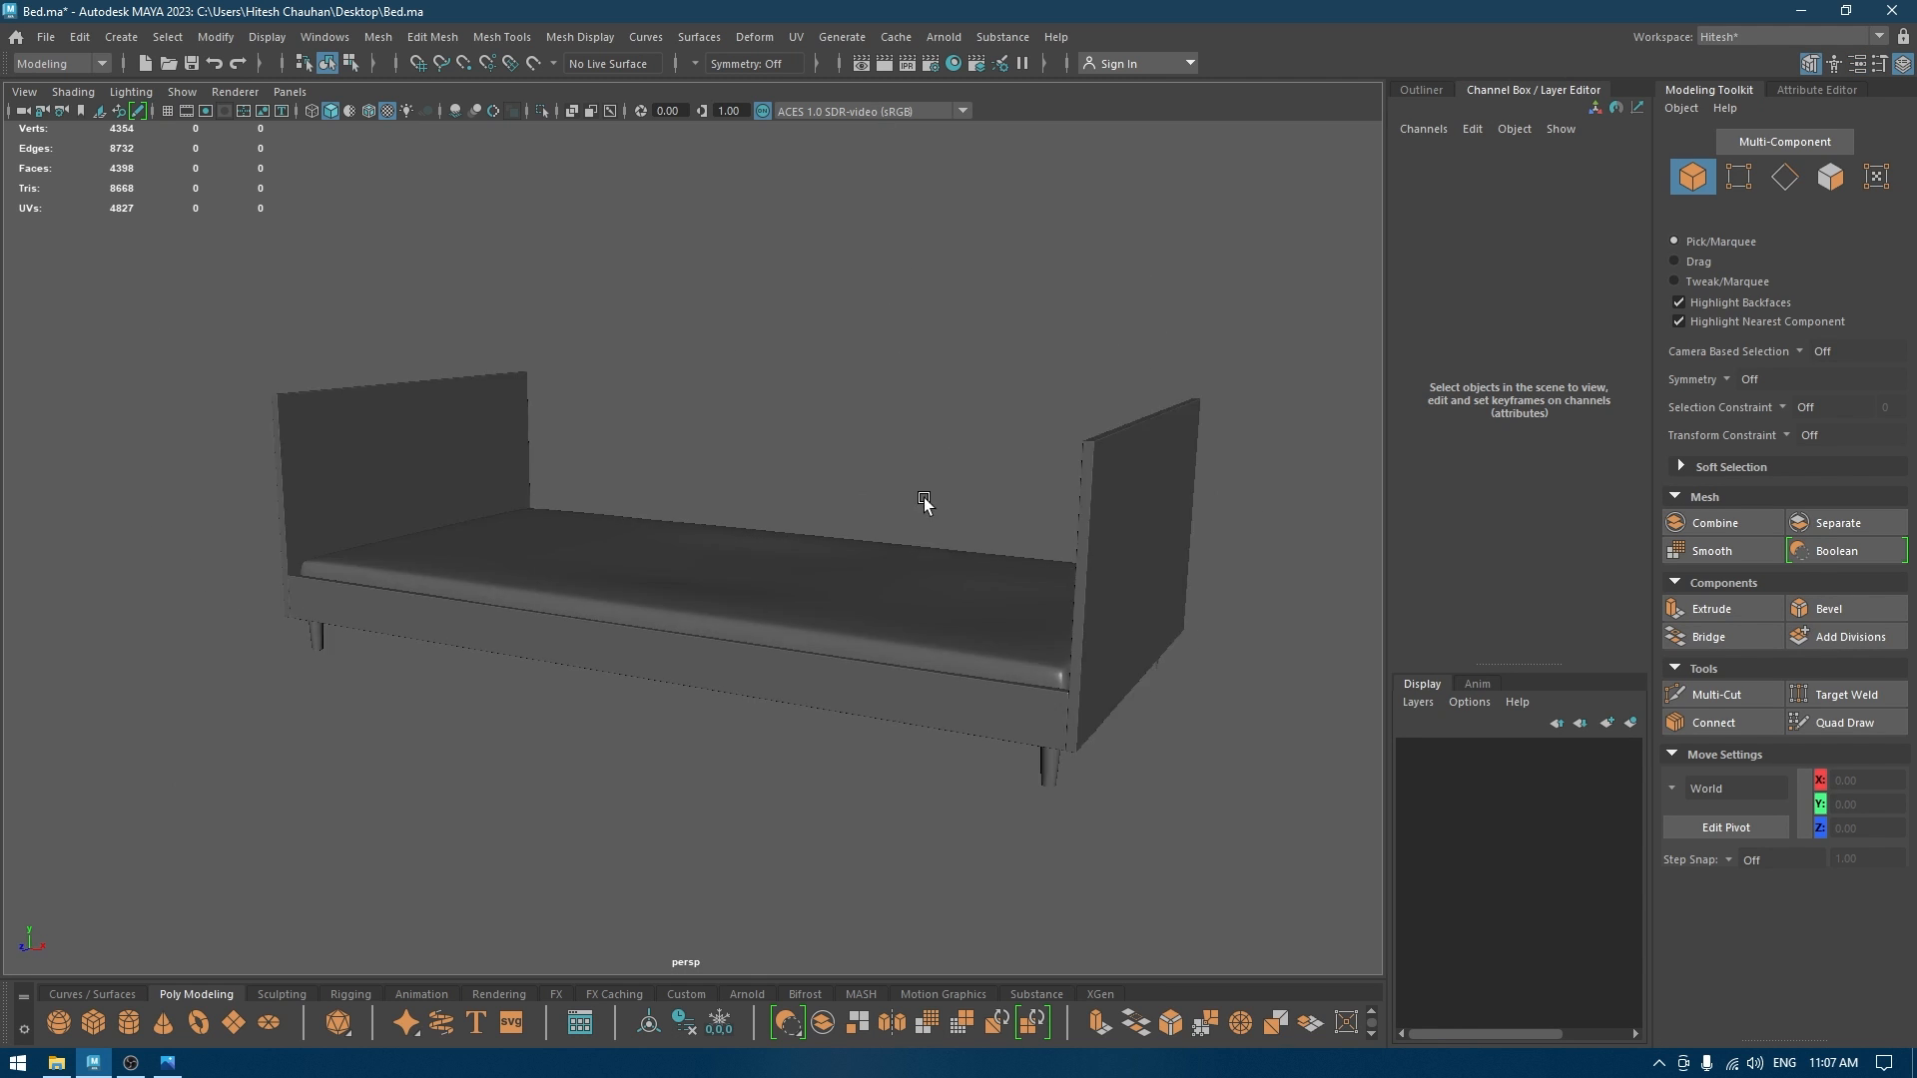
drag(926, 502, 638, 490)
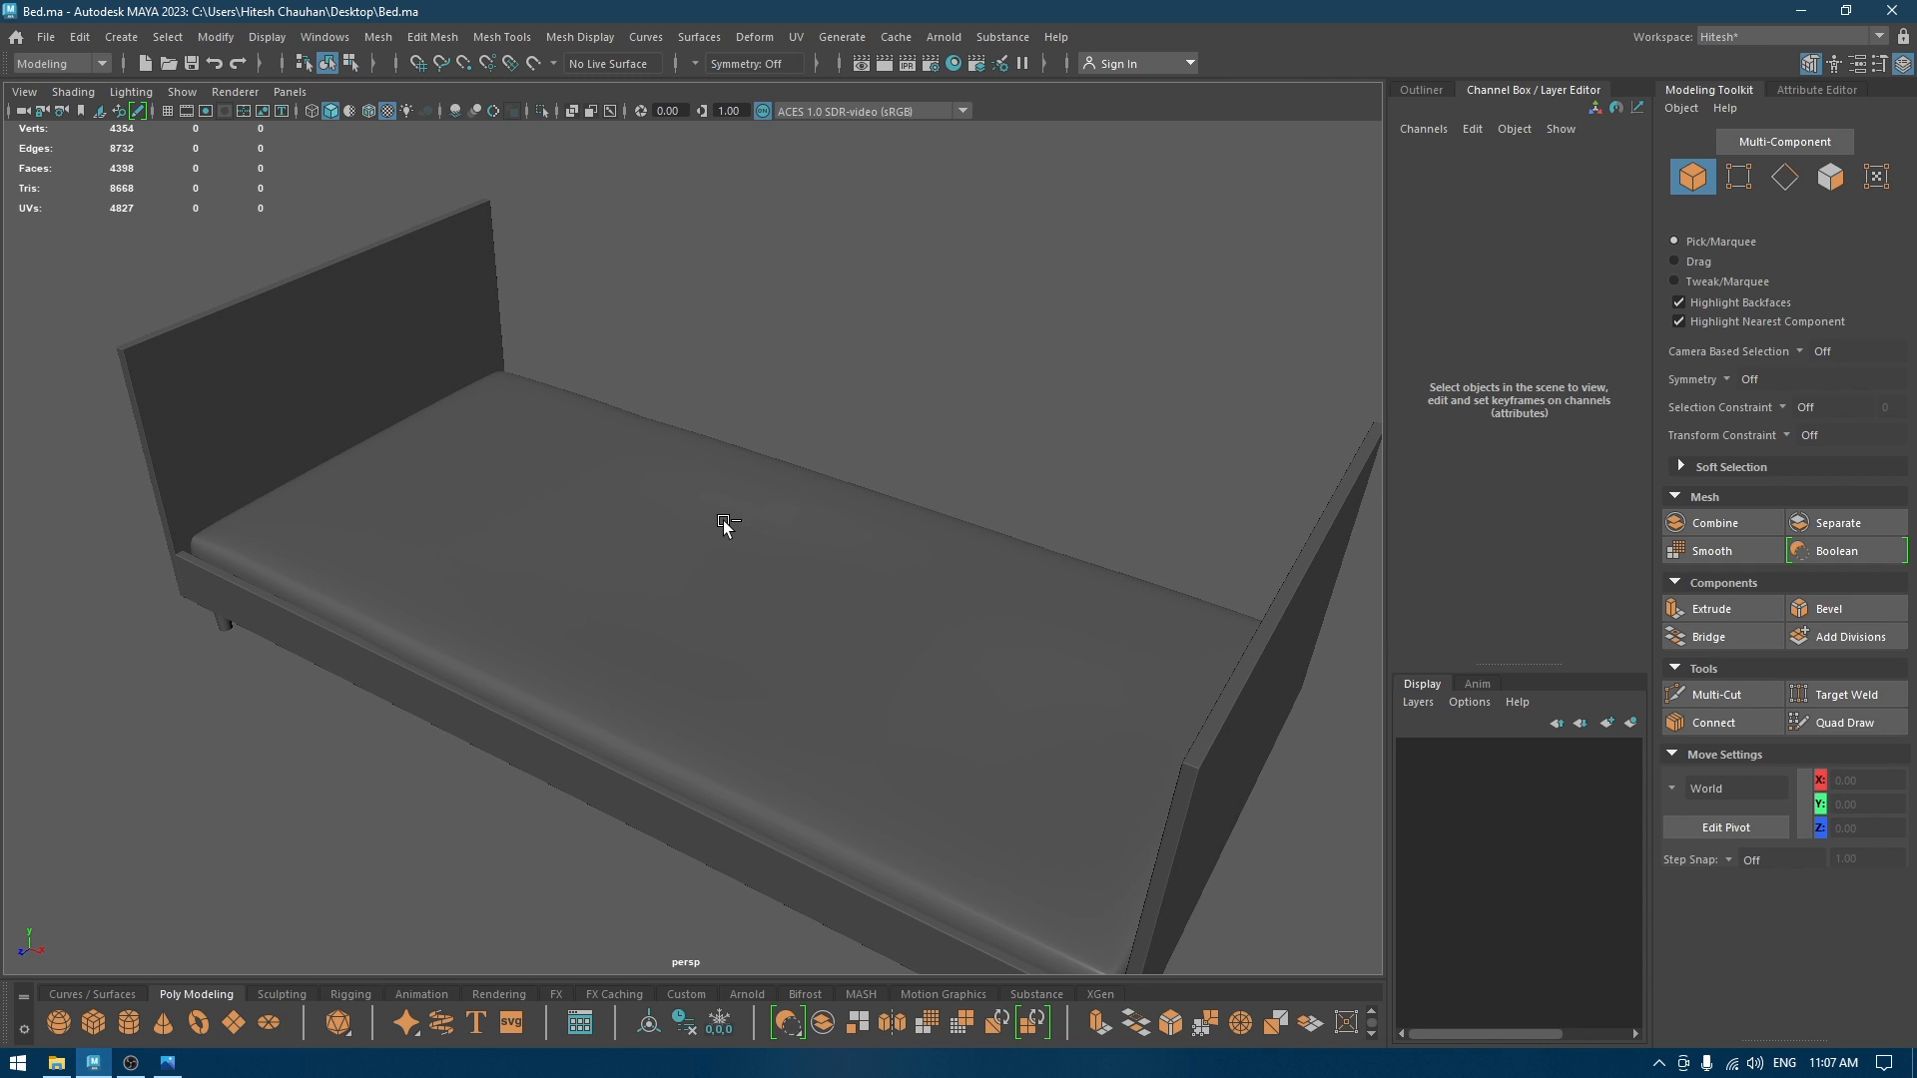
mouse_move(725, 523)
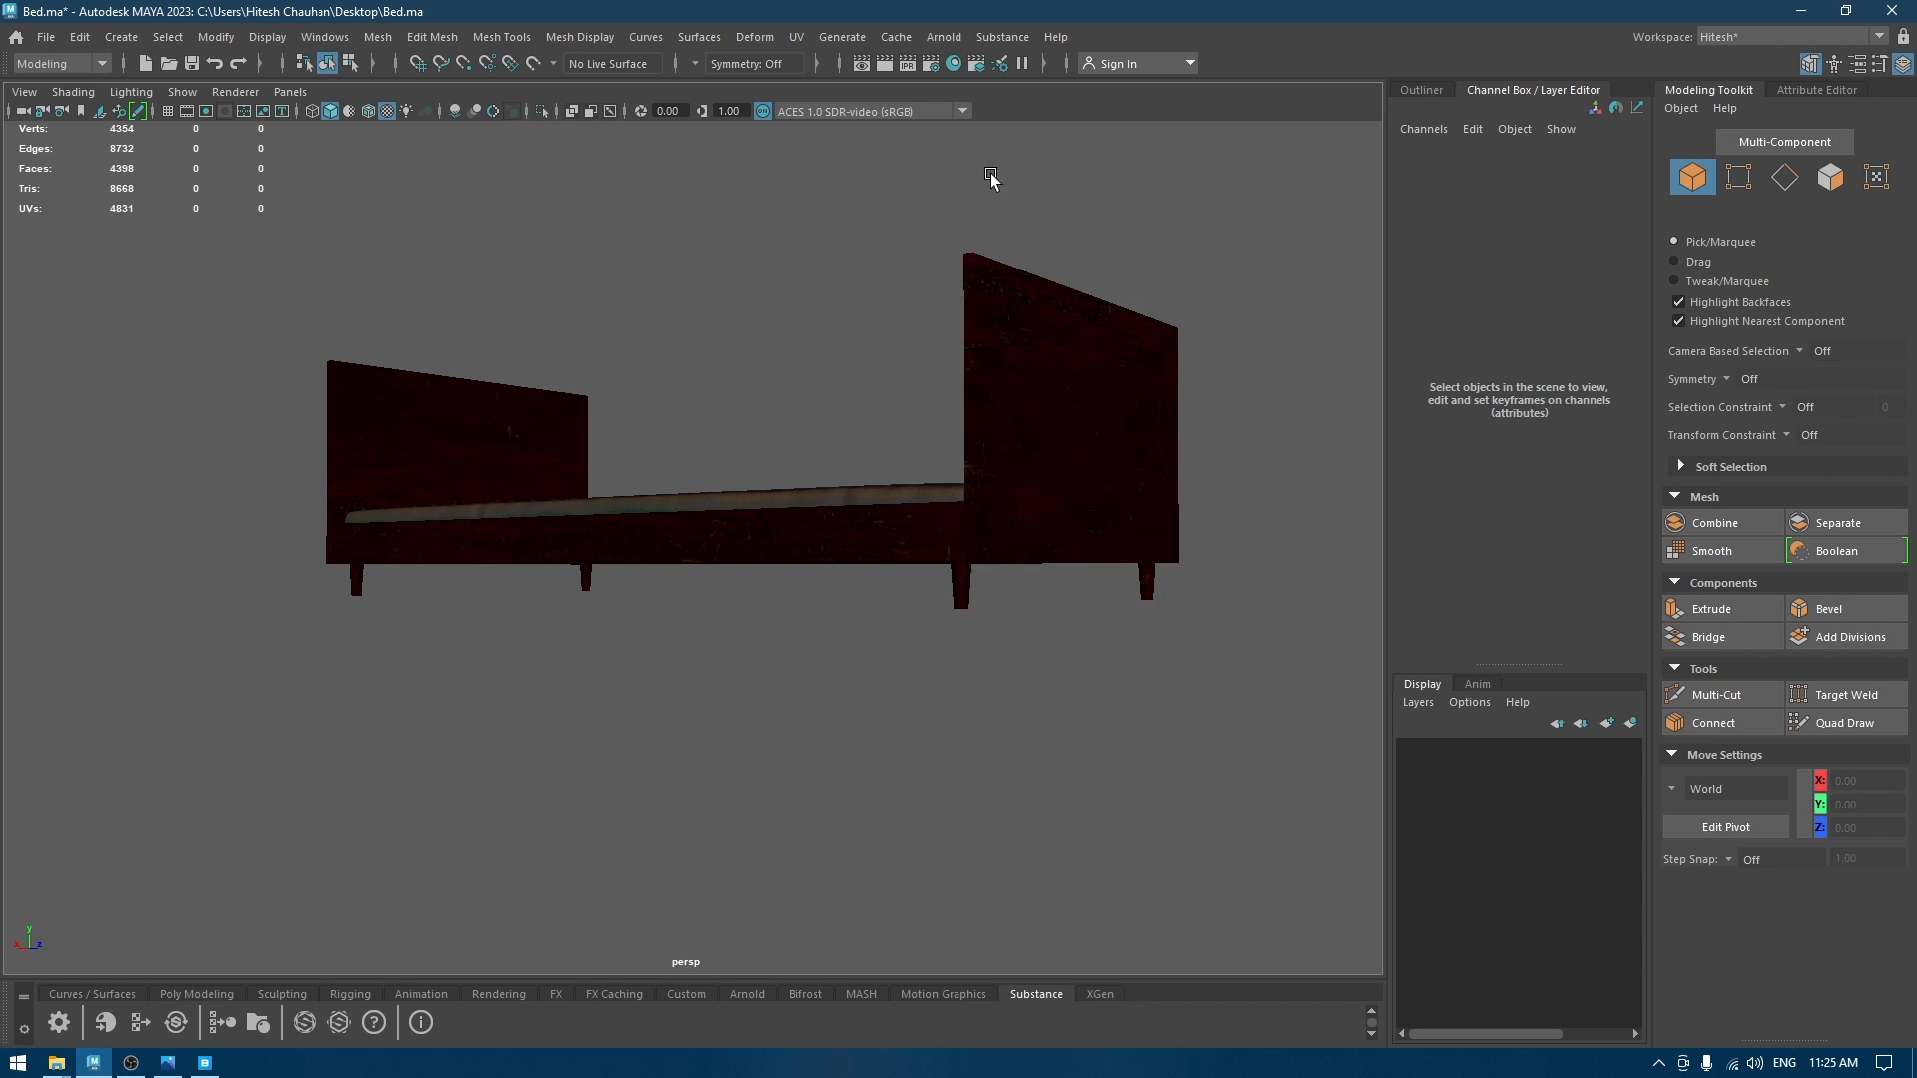
Add an Arnold Skydome Light, check the mattress file texture, and start the Arnold render.
click(943, 37)
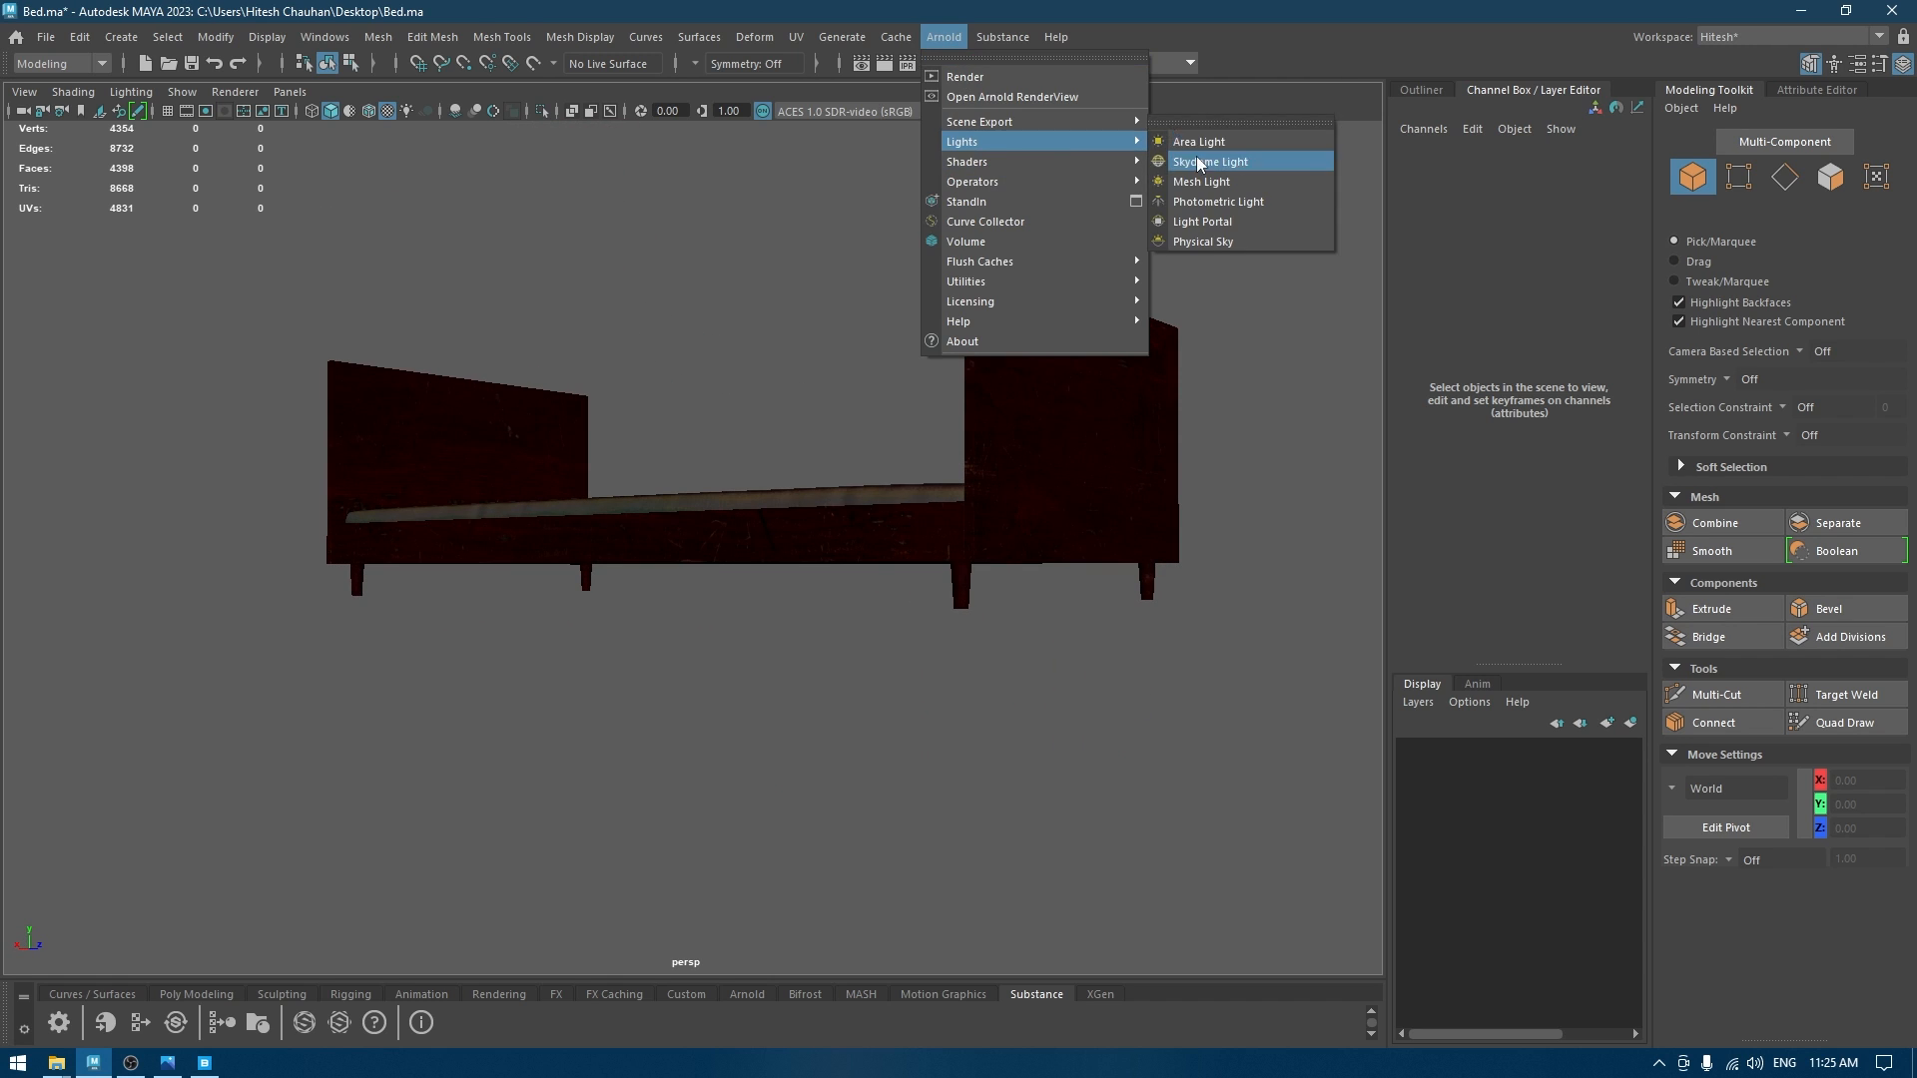
click(1209, 162)
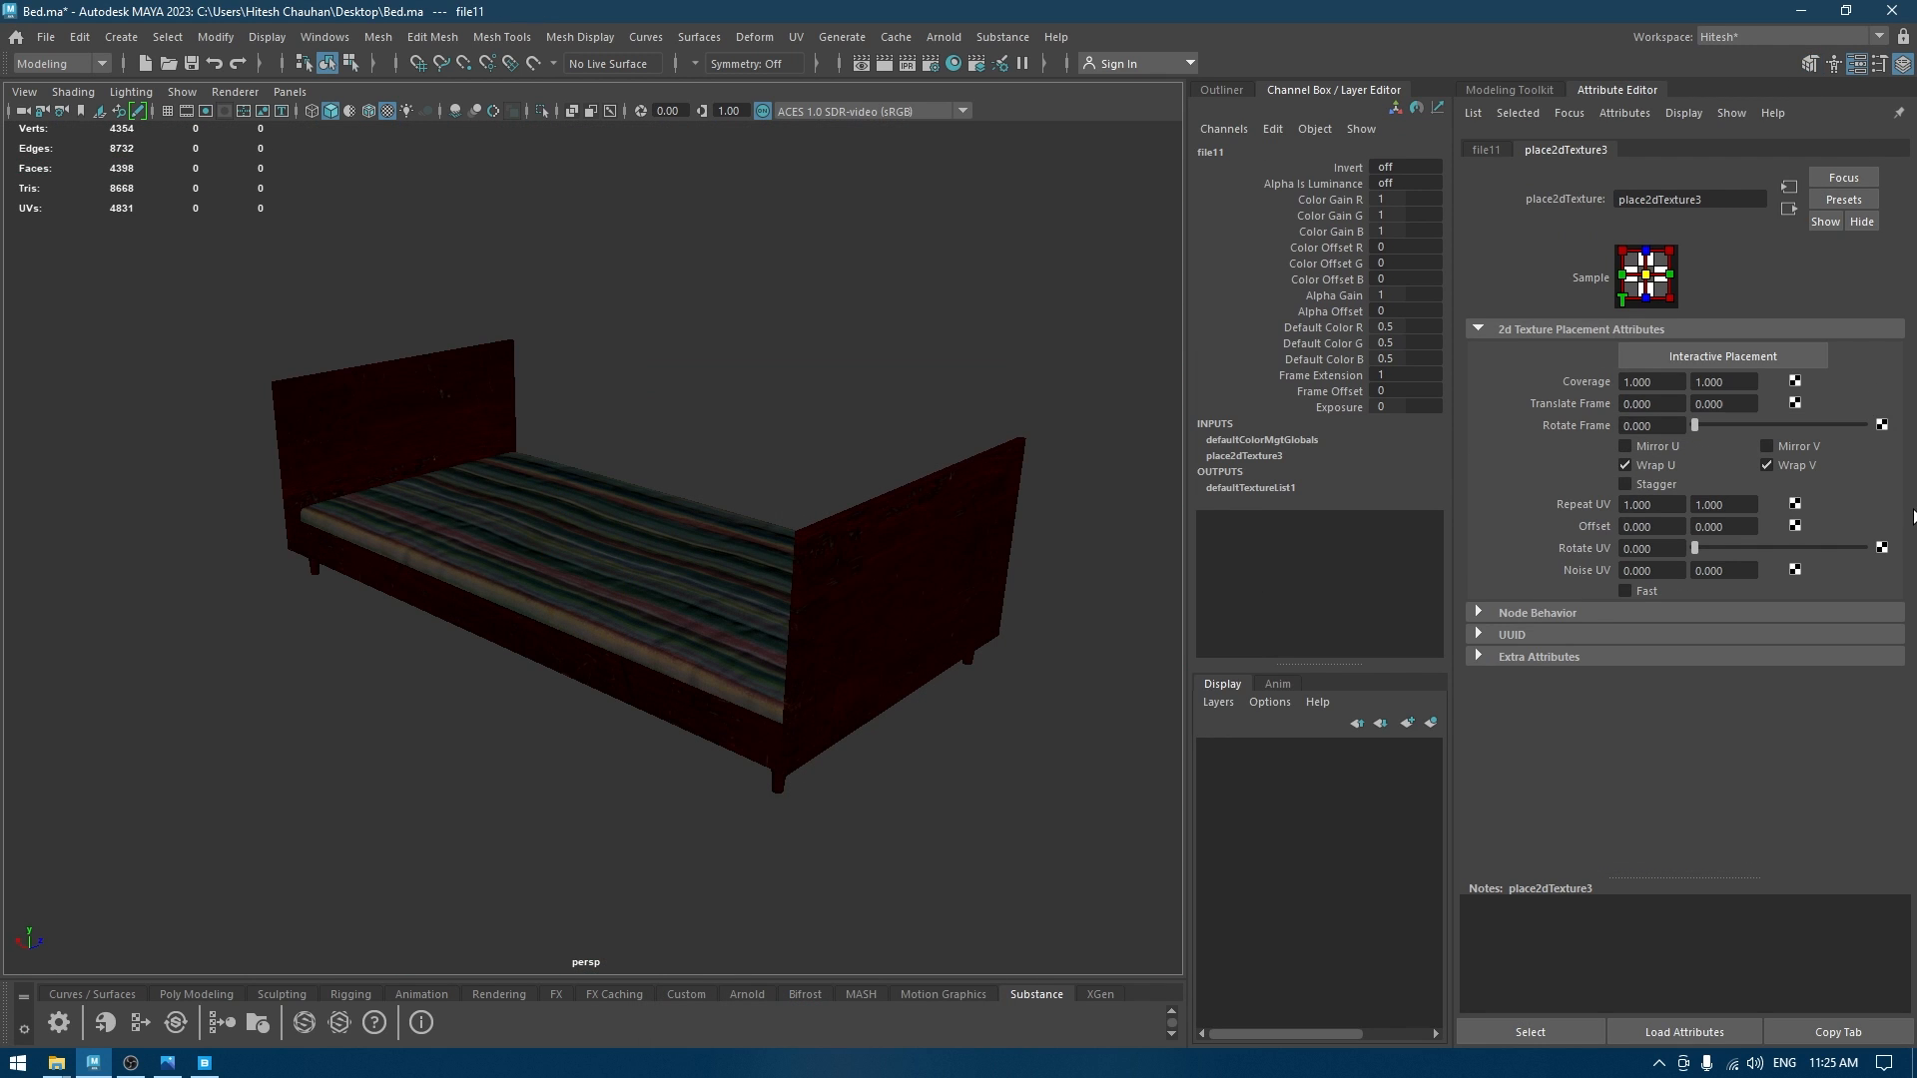
click(1485, 148)
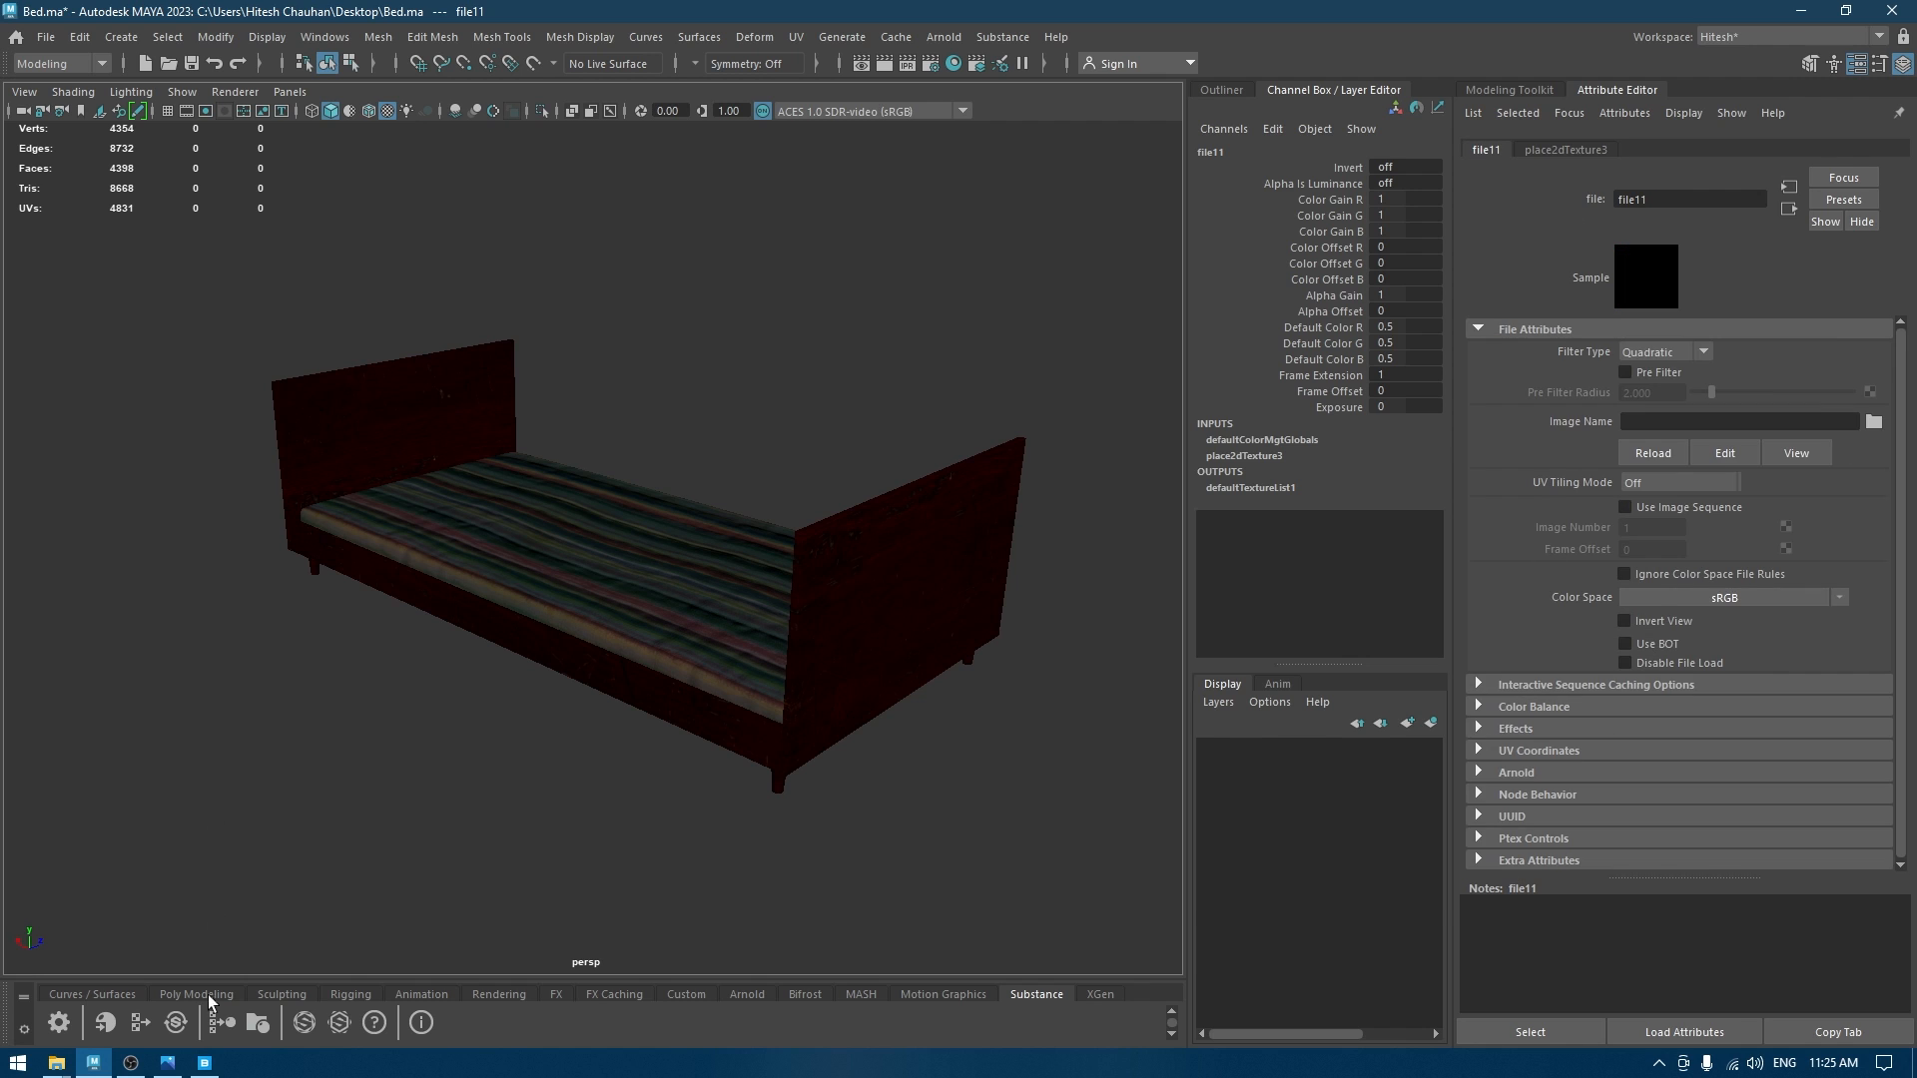
click(978, 62)
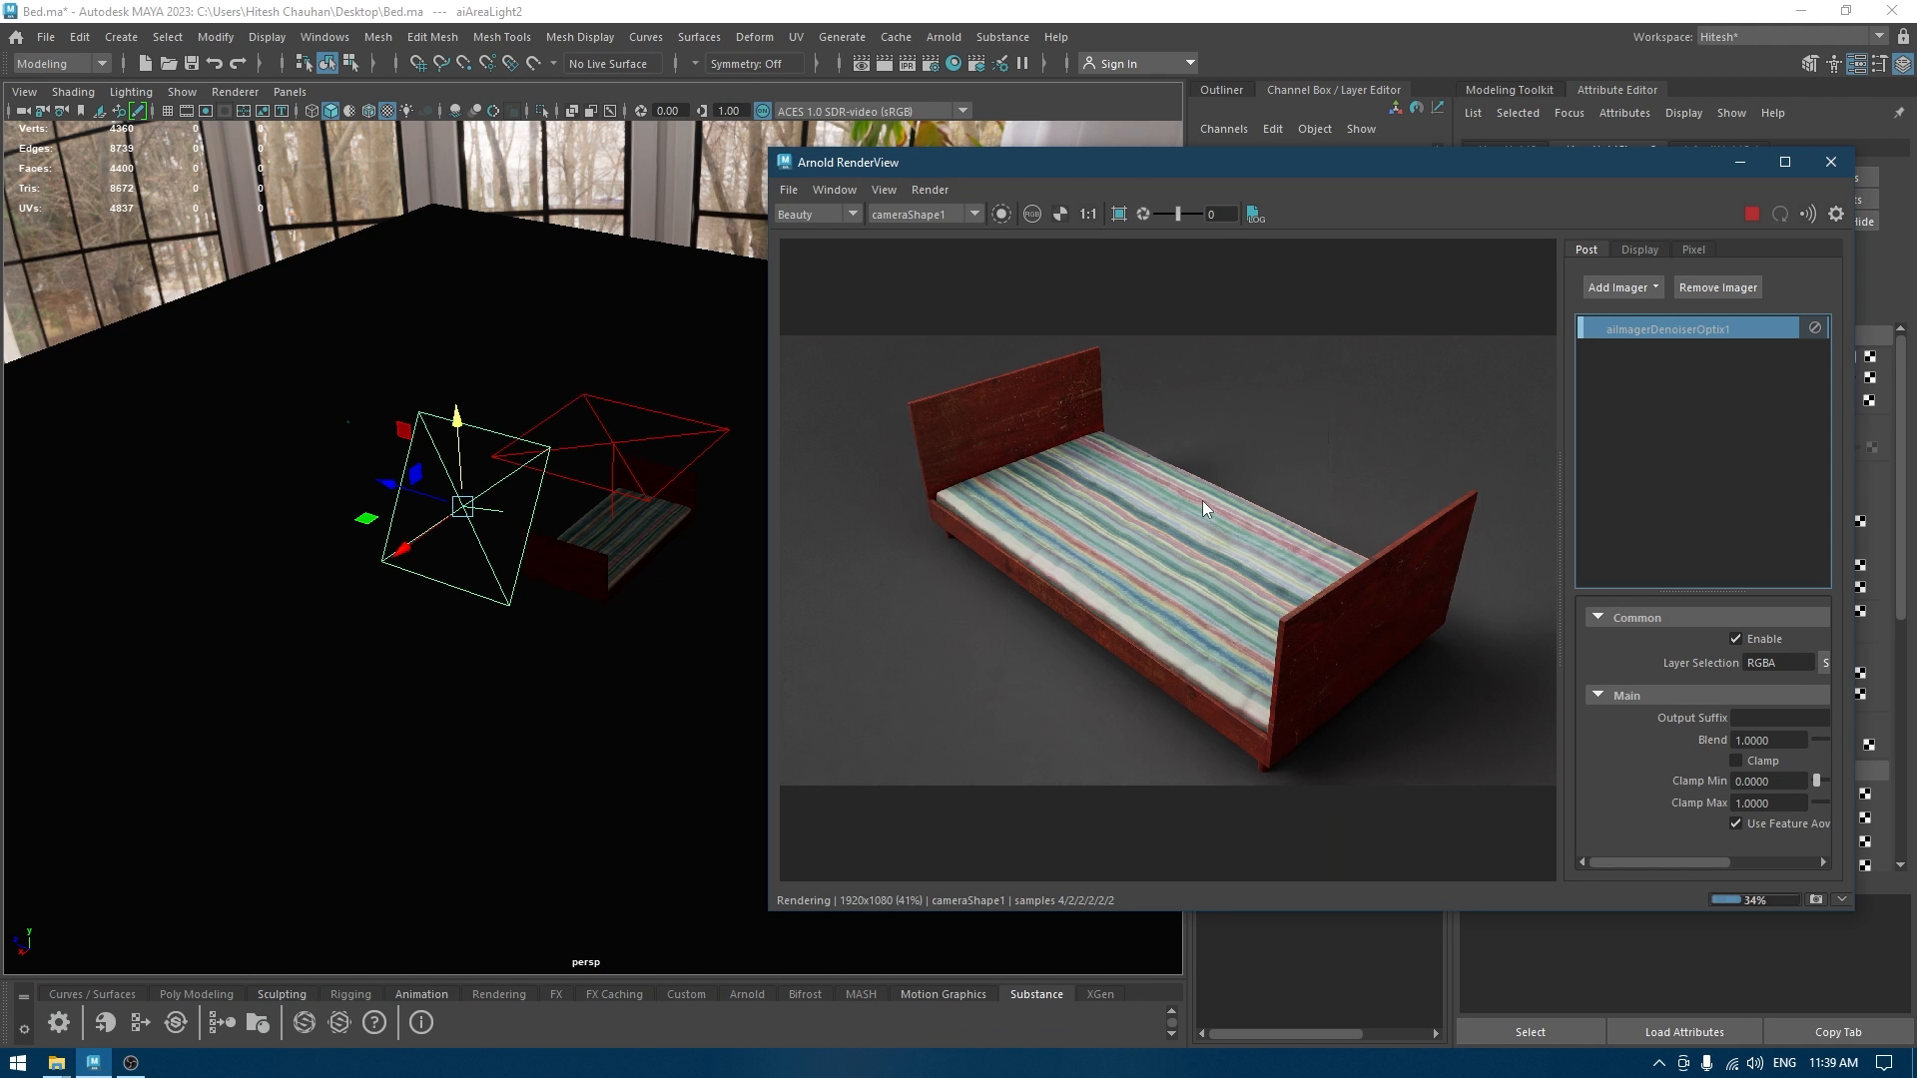
mouse_move(1224, 544)
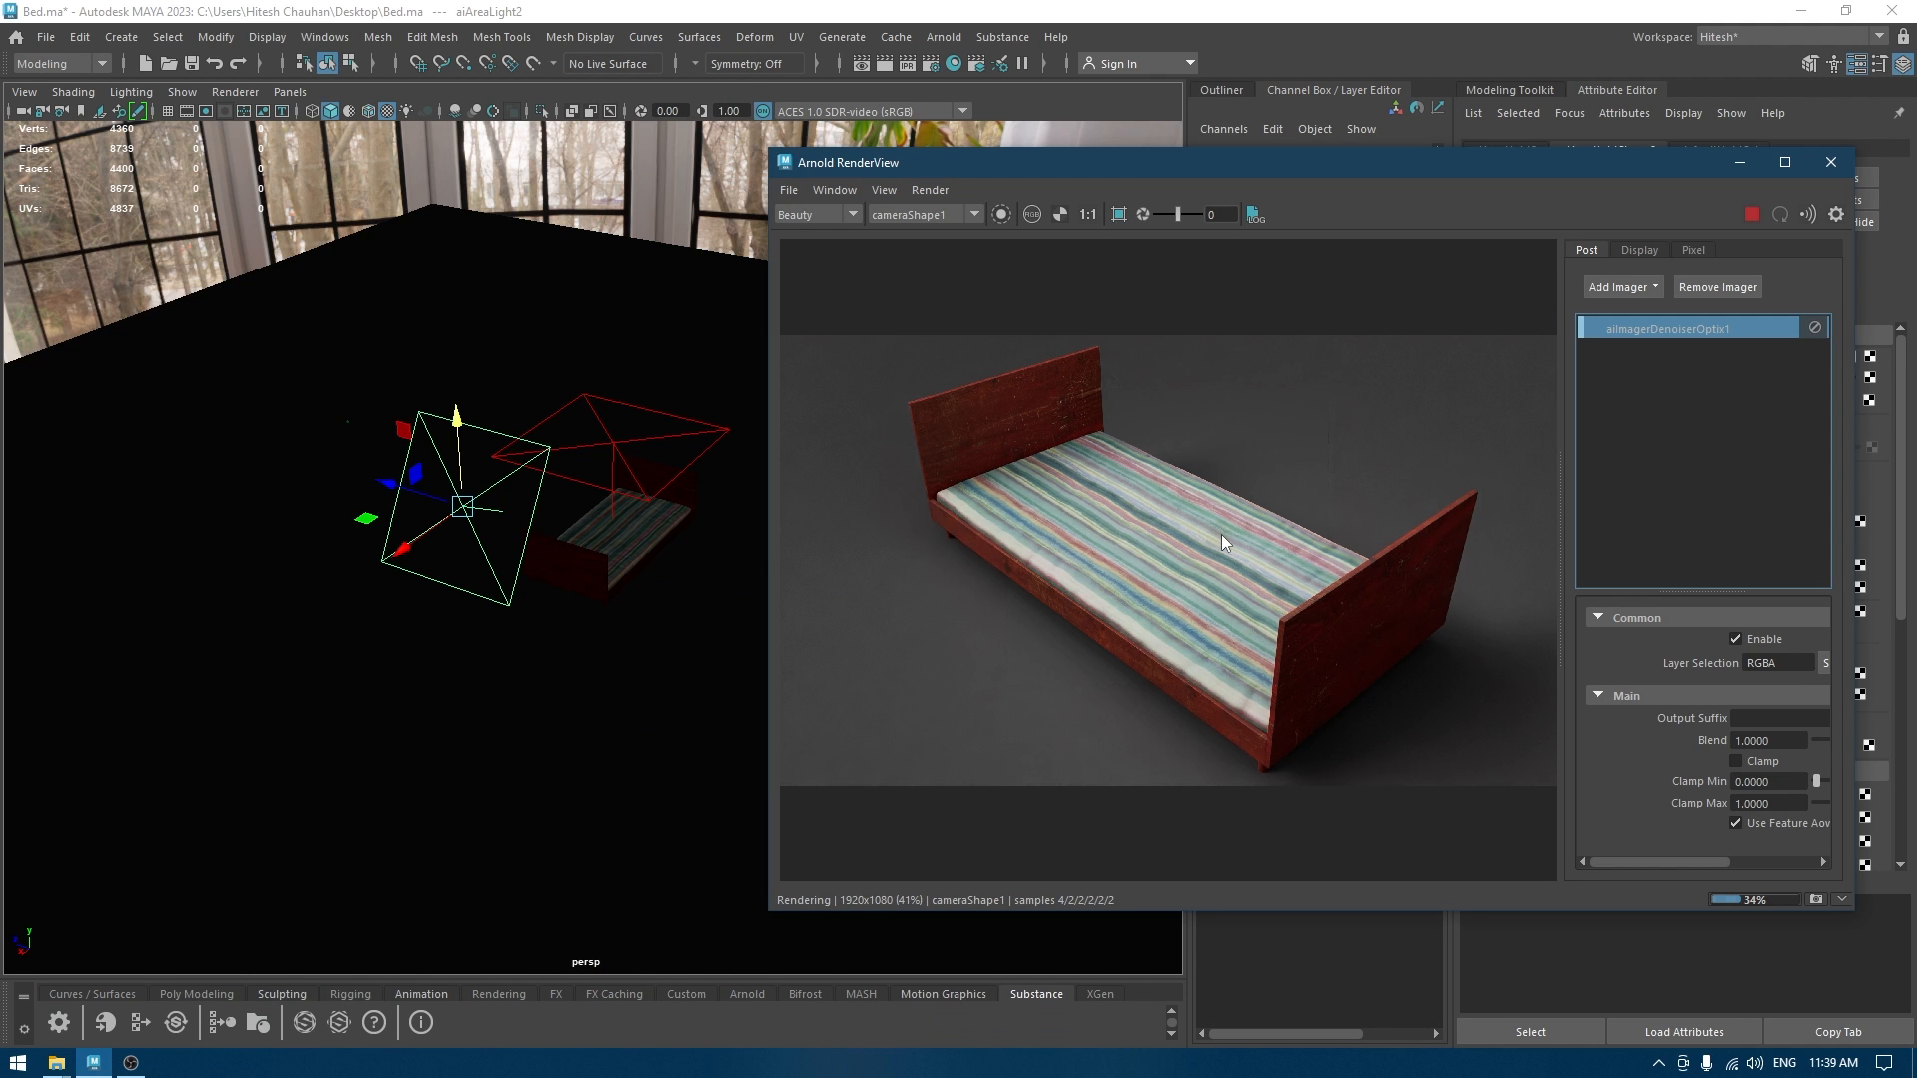